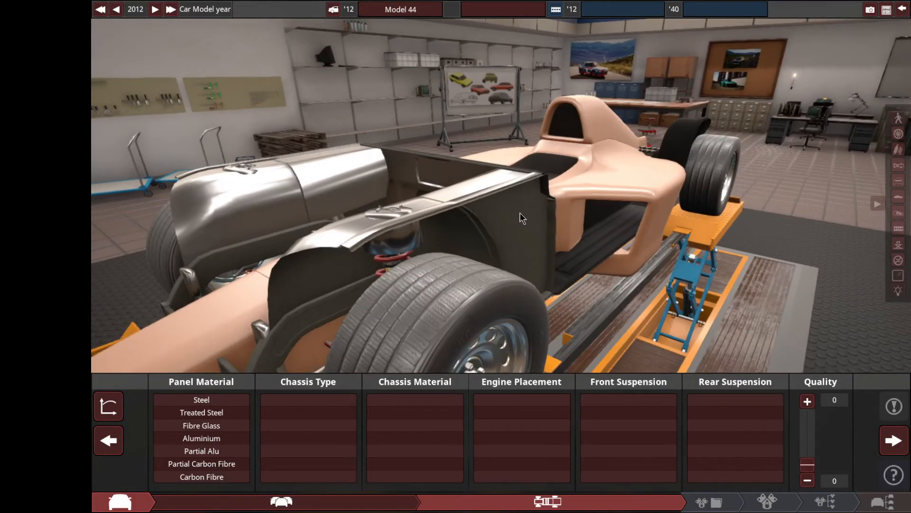
- Choose carbon fibre panels, an aluminium semi space frame and pushrod suspension front and rear
left_click(201, 476)
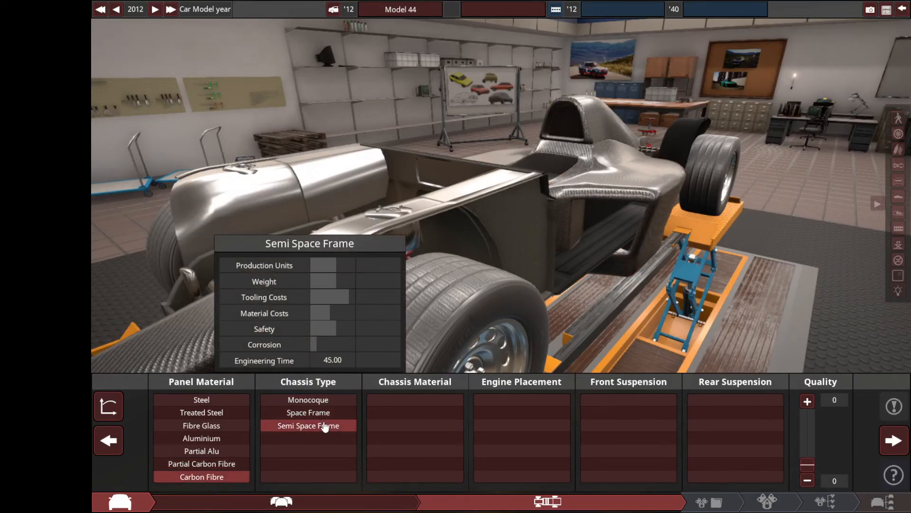
mouse_move(317, 425)
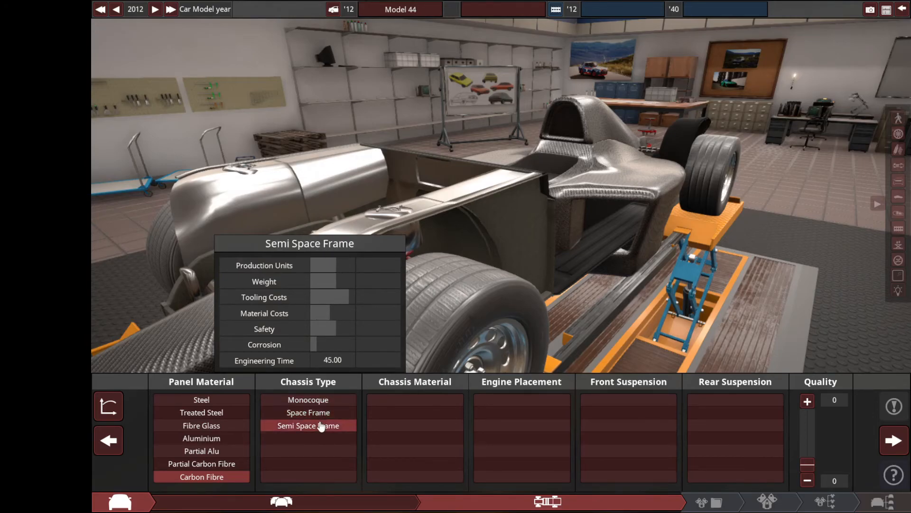
left_click(308, 425)
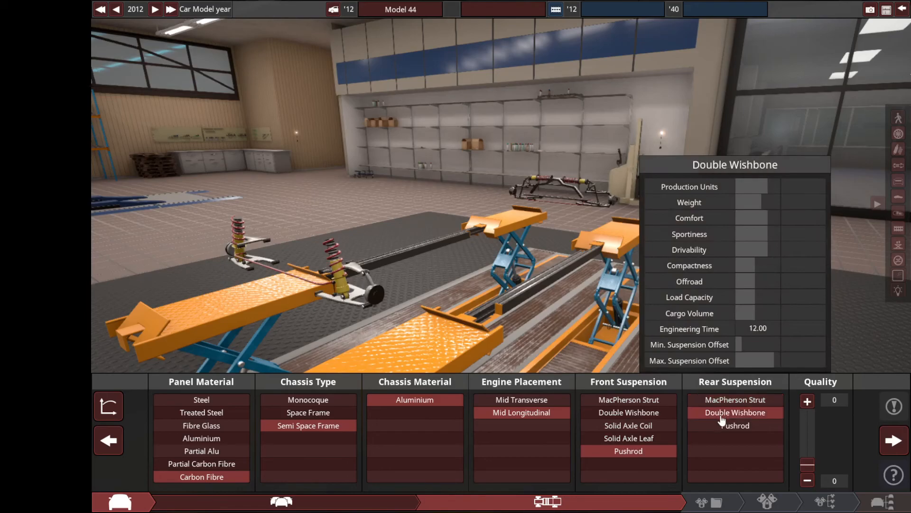
left_click(734, 425)
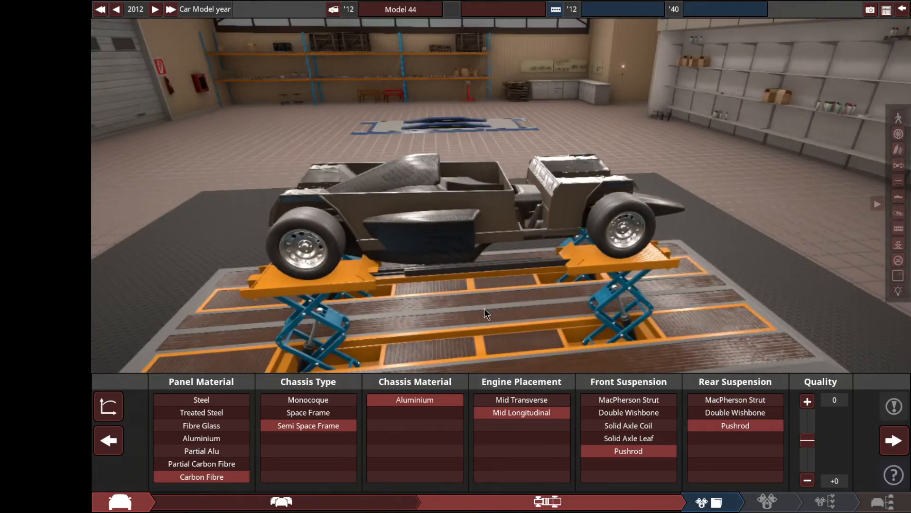
- Continue past the finished chassis to the new engine family's Engine Block panel
left_click(894, 440)
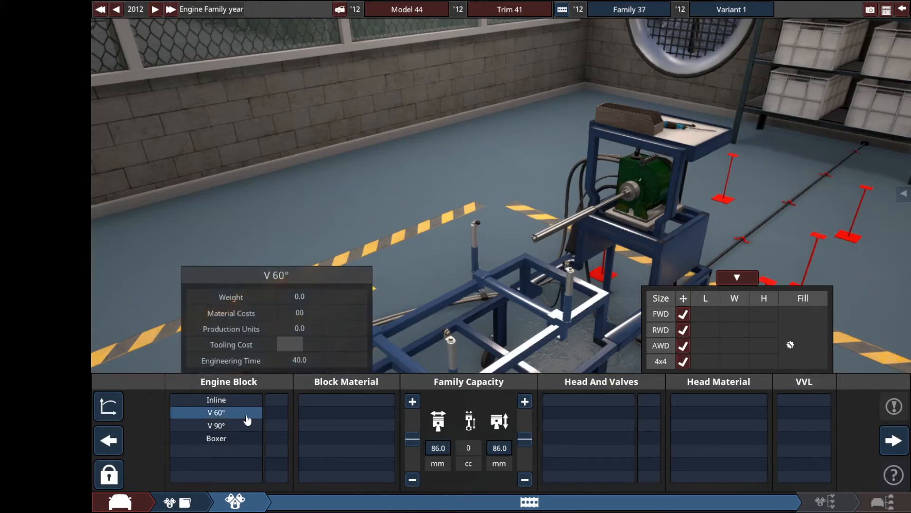
- Choose a 90-degree V block without the AWD bay and raise displacement to 4776 cc
left_click(217, 425)
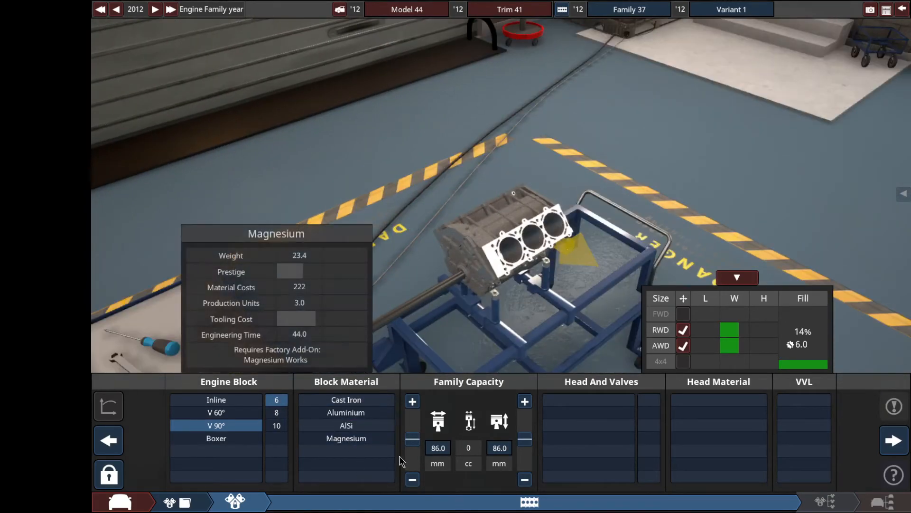
mouse_move(684, 350)
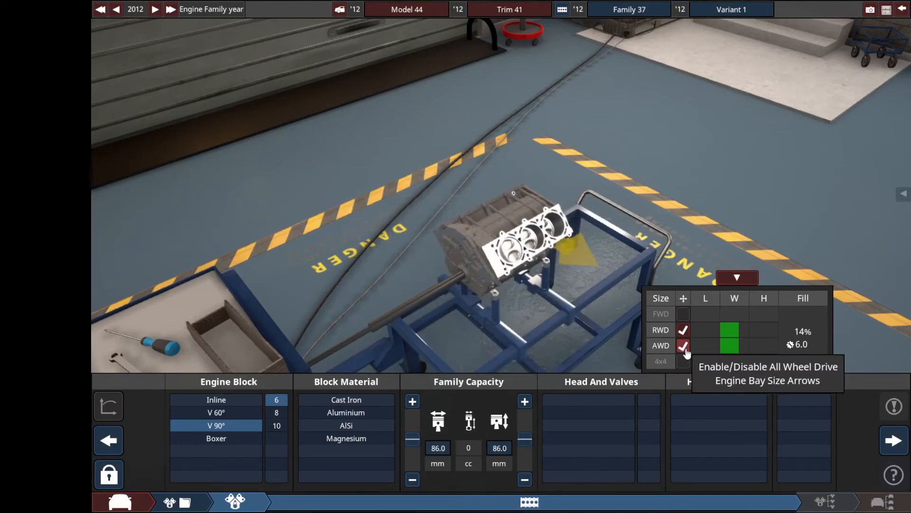
left_click(684, 346)
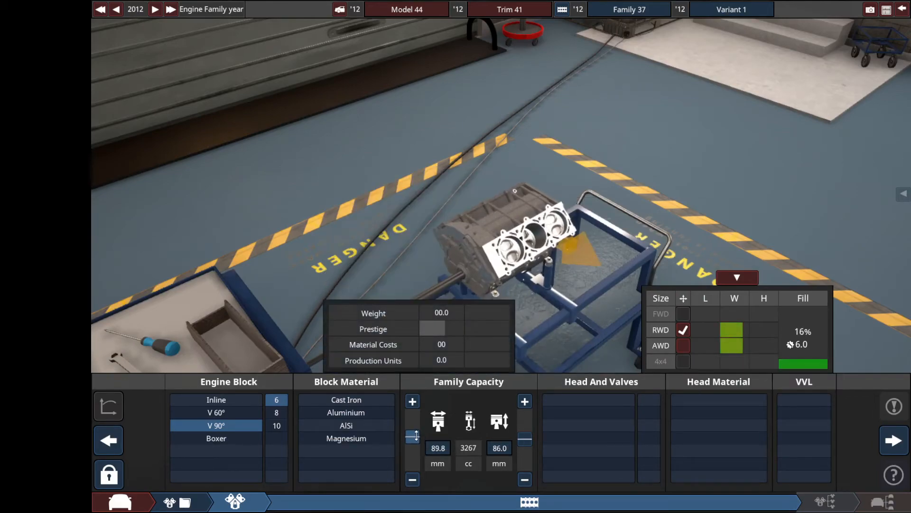
left_click(524, 401)
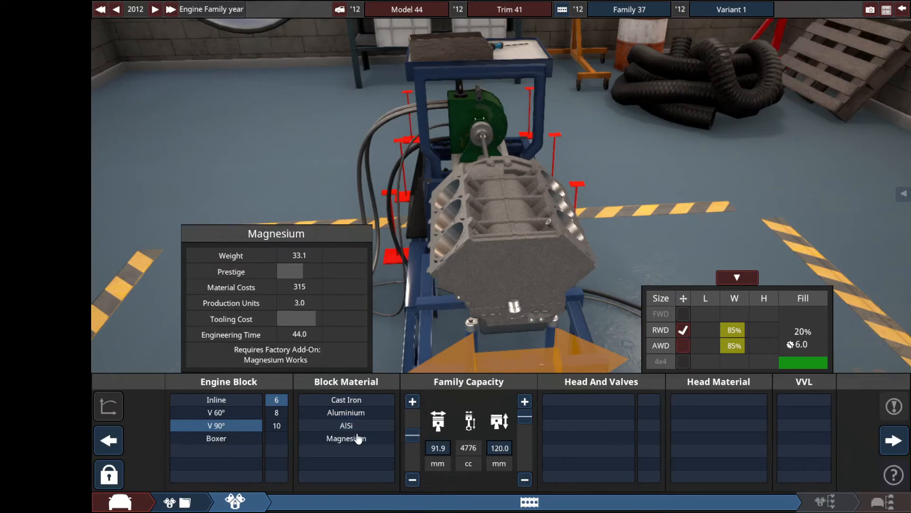
- Make the block magnesium with dual overhead cams and an aluminium head, moving to the variant parts
left_click(589, 426)
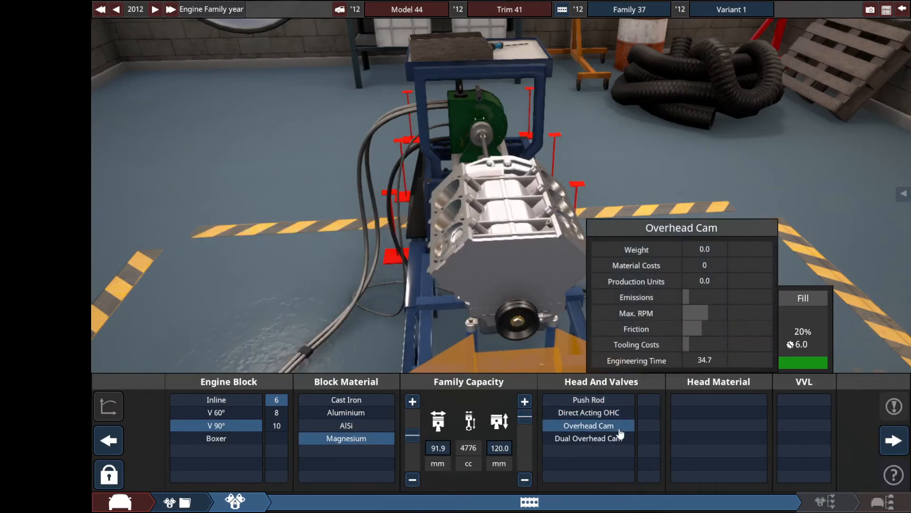
left_click(587, 438)
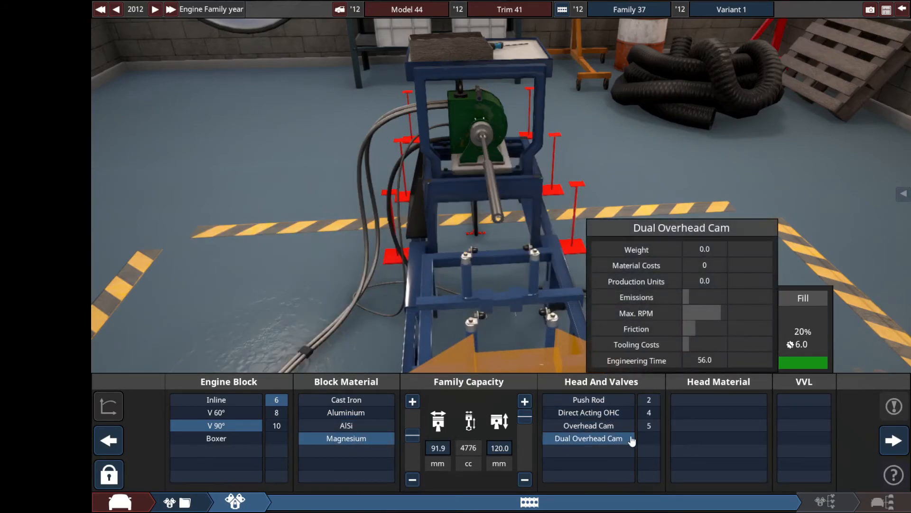
left_click(588, 438)
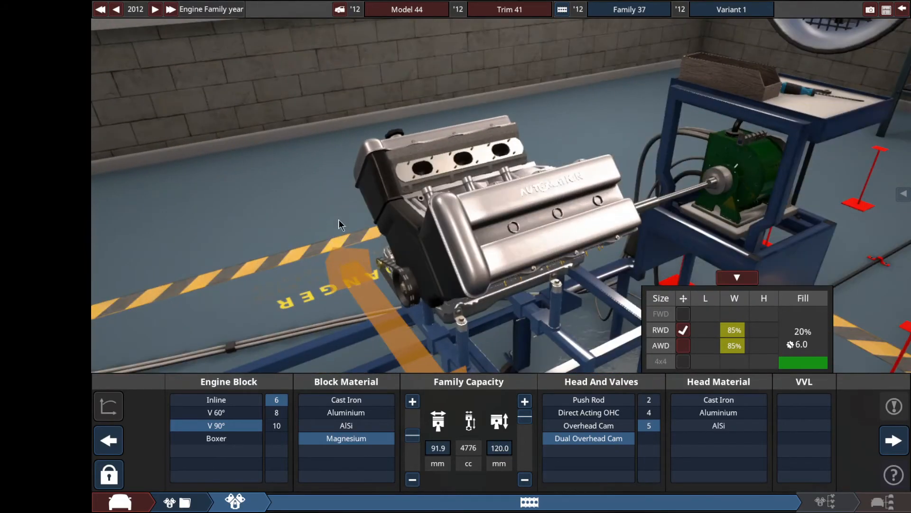
mouse_move(611, 307)
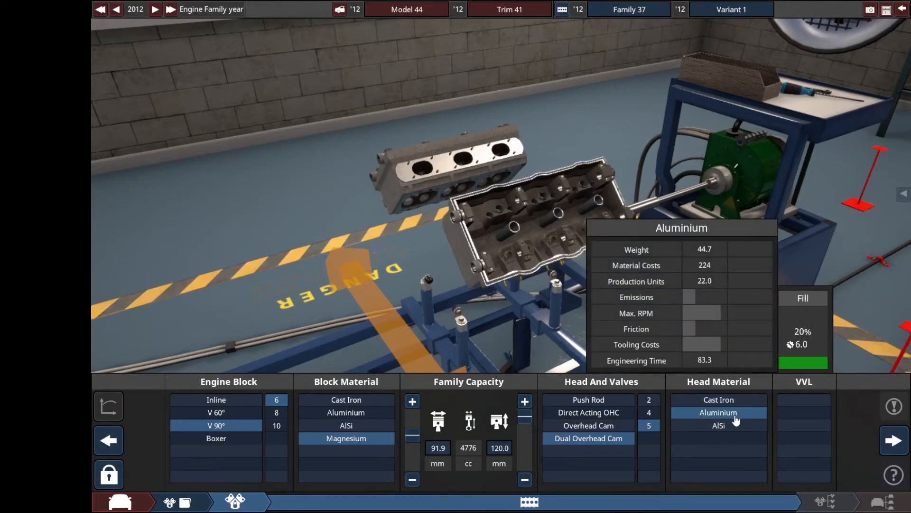
left_click(892, 440)
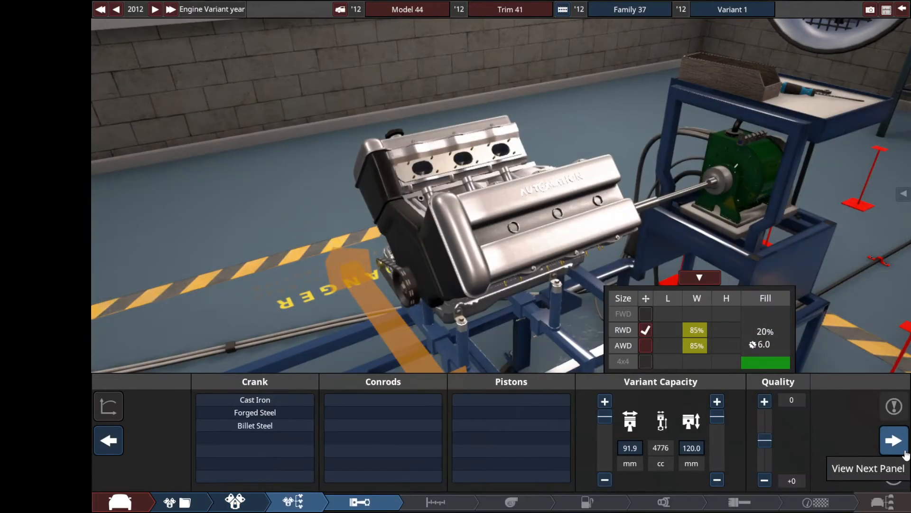
- Fit a billet steel crank, lightweight titanium conrods and lightweight forged pistons
left_click(254, 425)
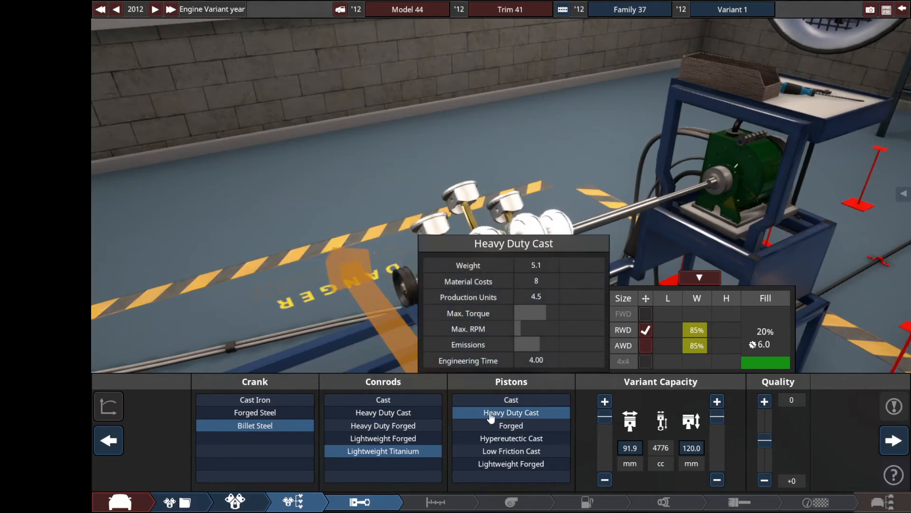
left_click(511, 463)
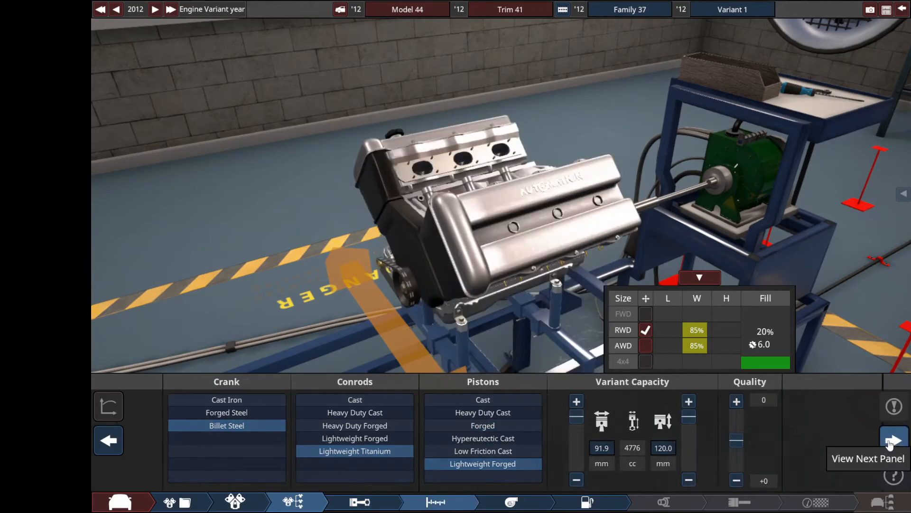
left_click(894, 439)
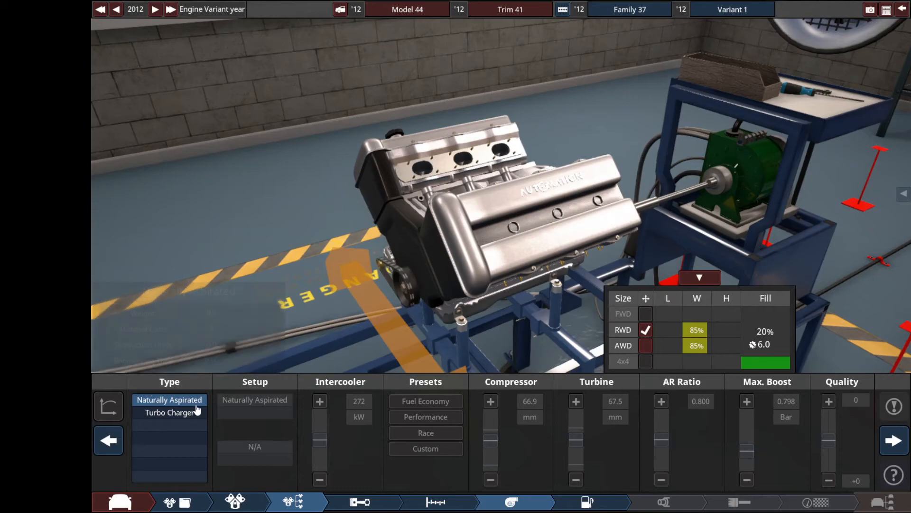
- Fit twin ball-bearing turbos on the race preset, then direct per-cylinder injection with 98 RON fuel
left_click(169, 412)
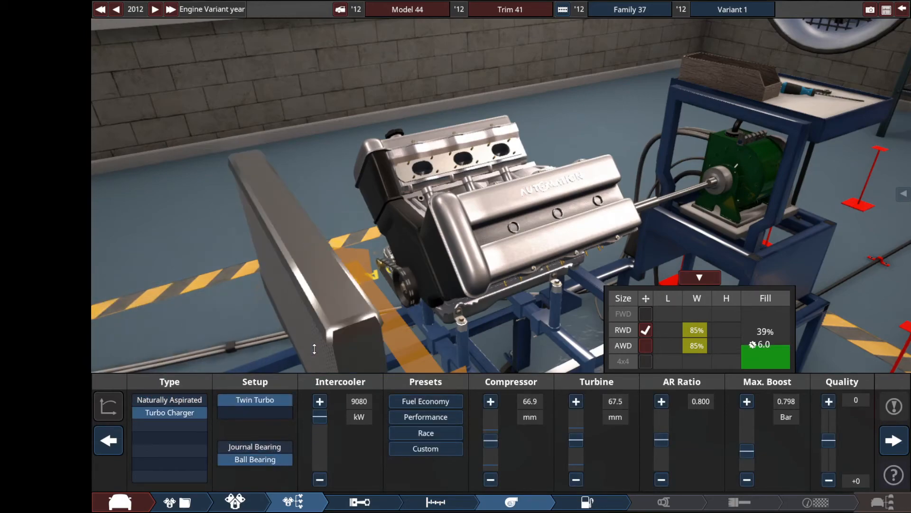
left_click(425, 432)
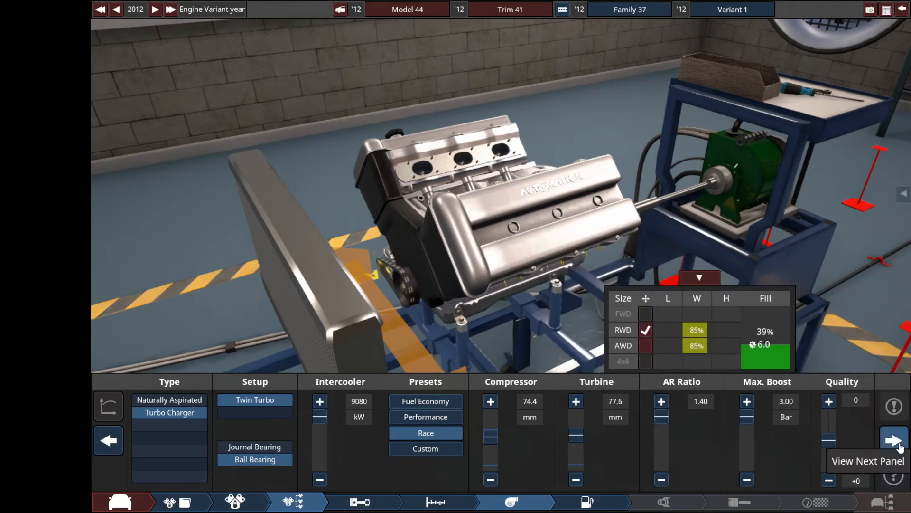
left_click(894, 440)
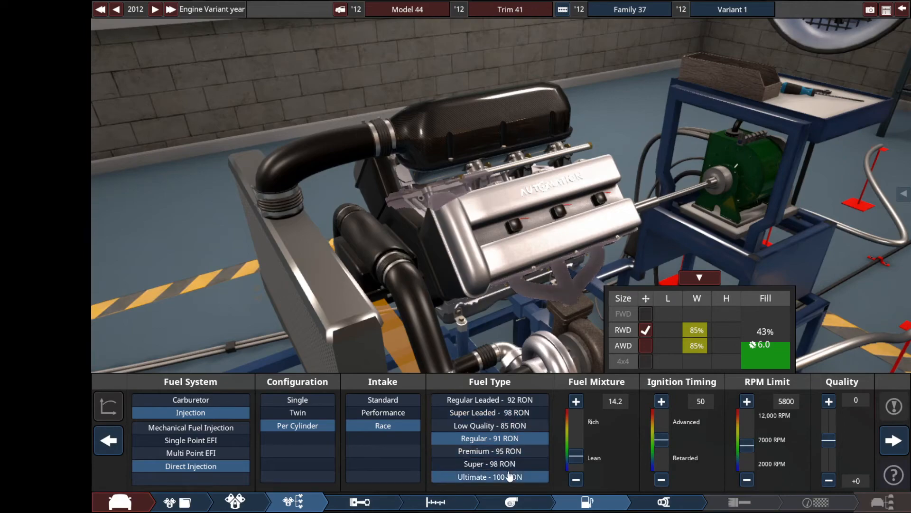
left_click(490, 463)
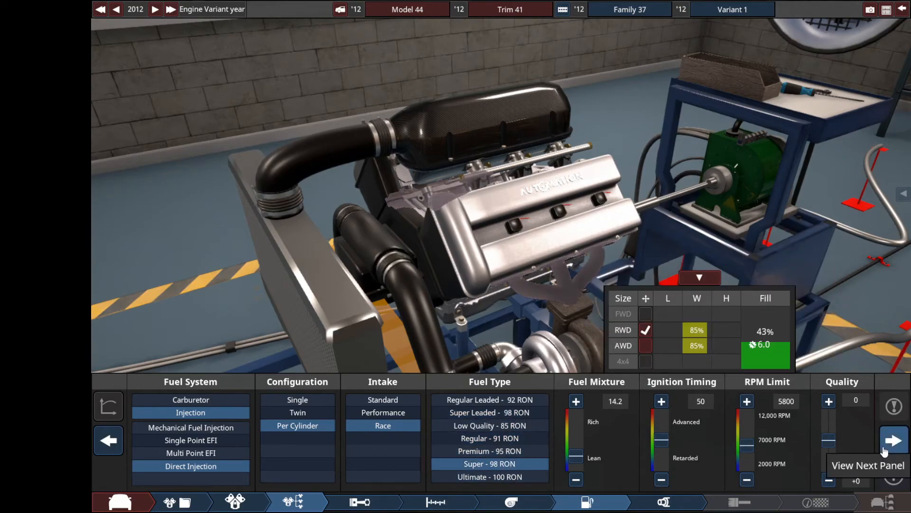
- Fit a dual 203 mm exhaust with bypass valves and remove the catalytic converter and mufflers
left_click(893, 439)
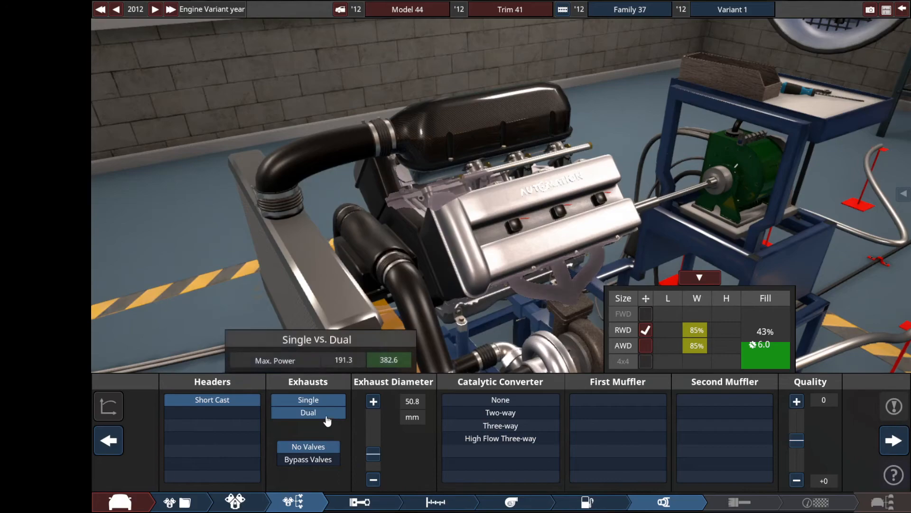
left_click(372, 401)
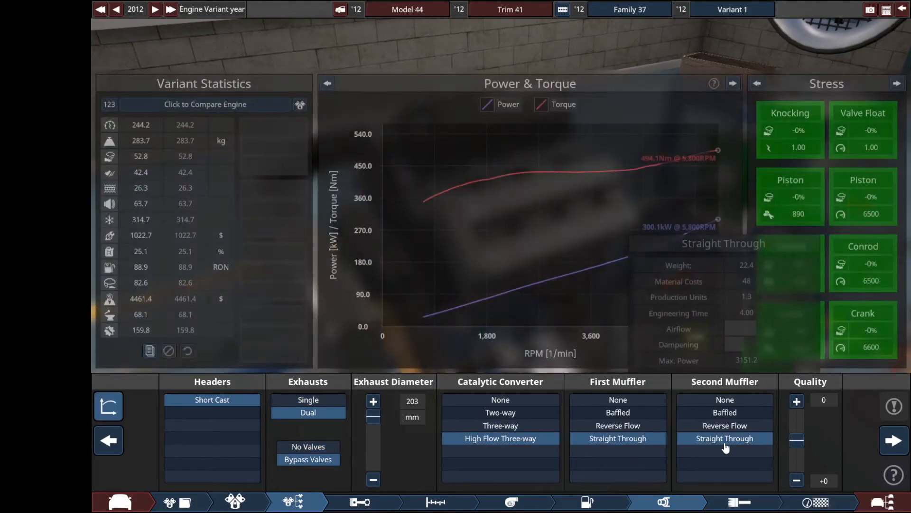
left_click(893, 439)
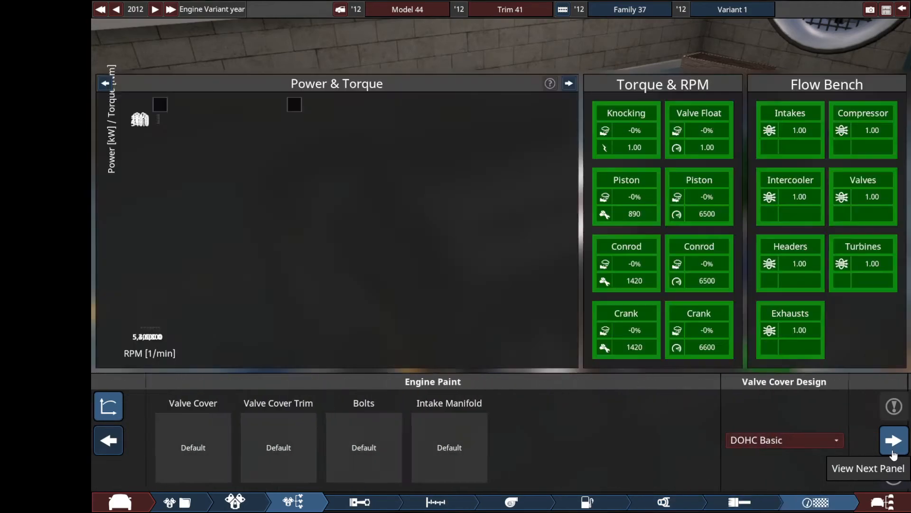
left_click(894, 440)
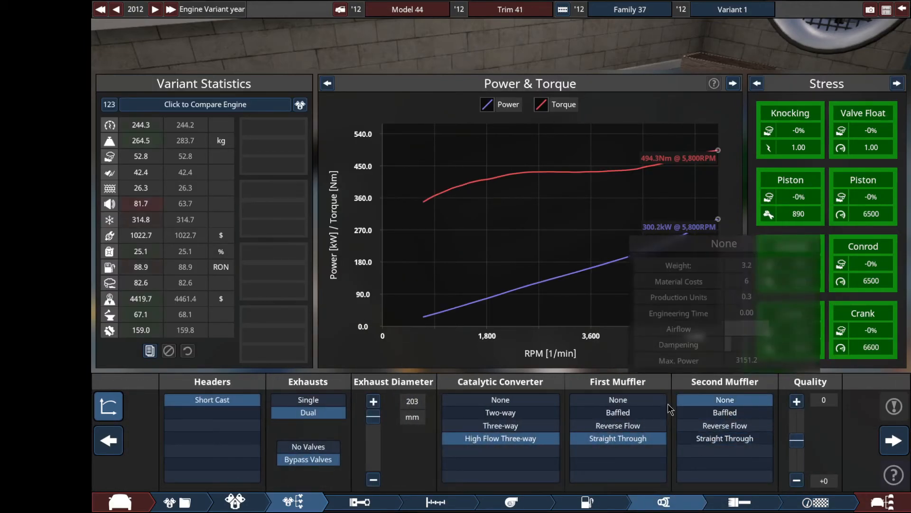
left_click(499, 400)
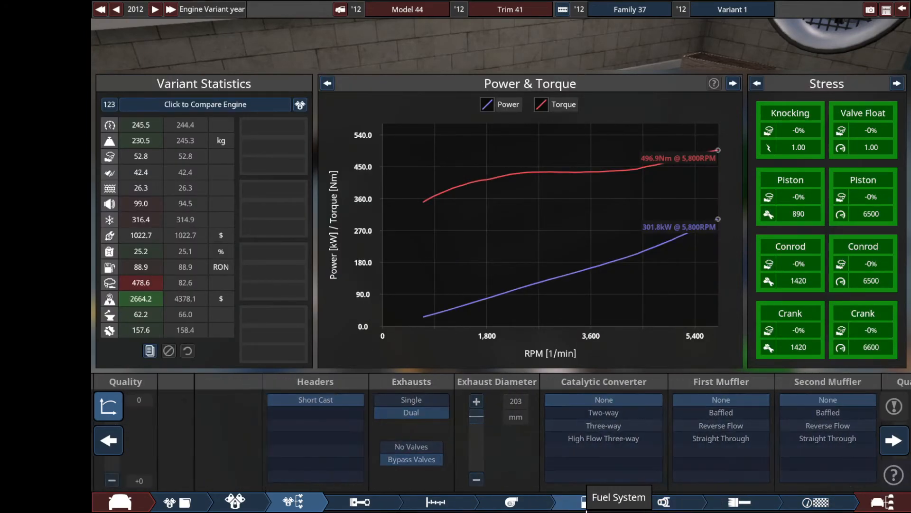
- Set the engine's RPM limit to 6400
left_click(589, 501)
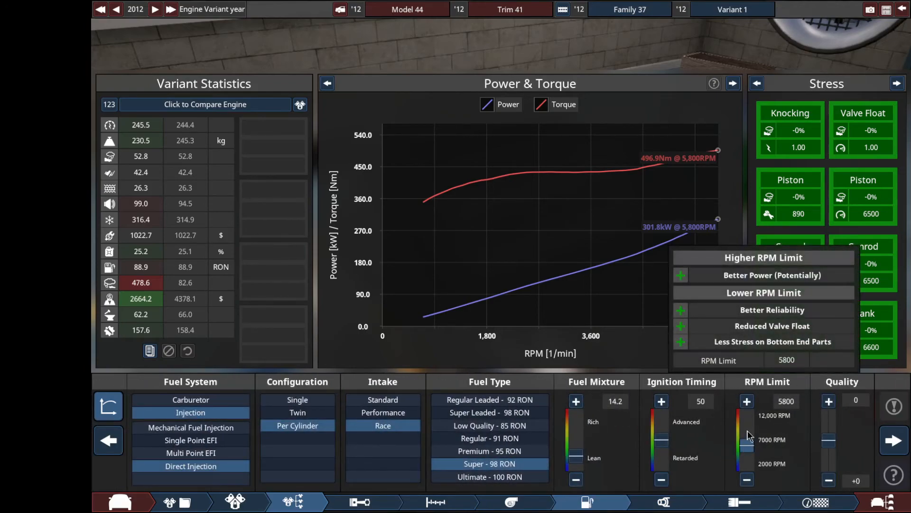
left_click(747, 401)
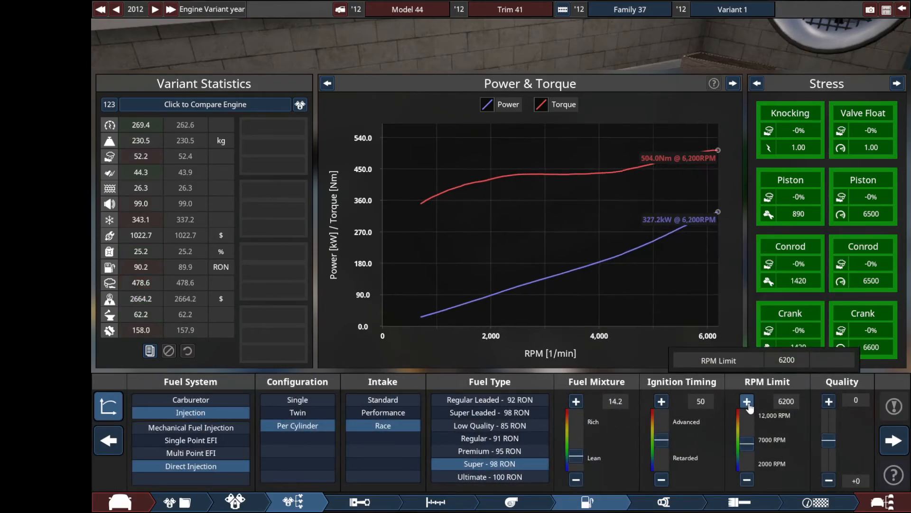
left_click(746, 400)
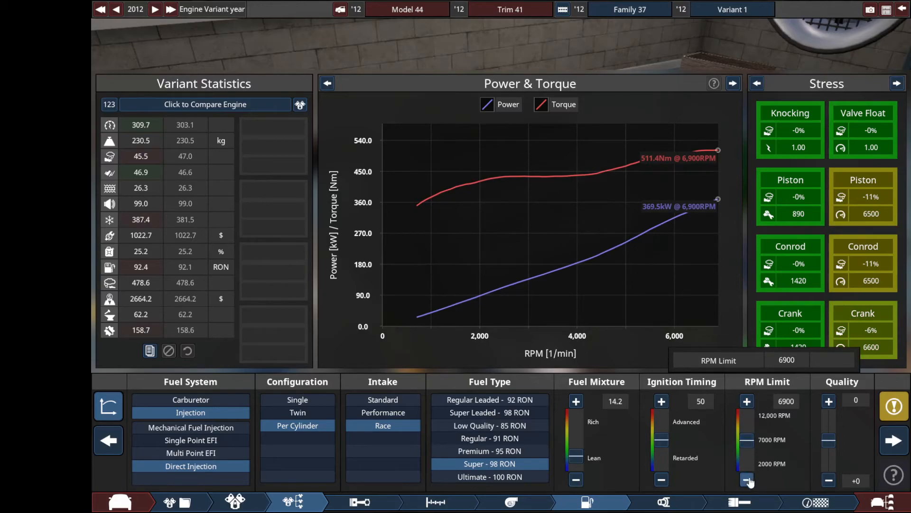
left_click(747, 480)
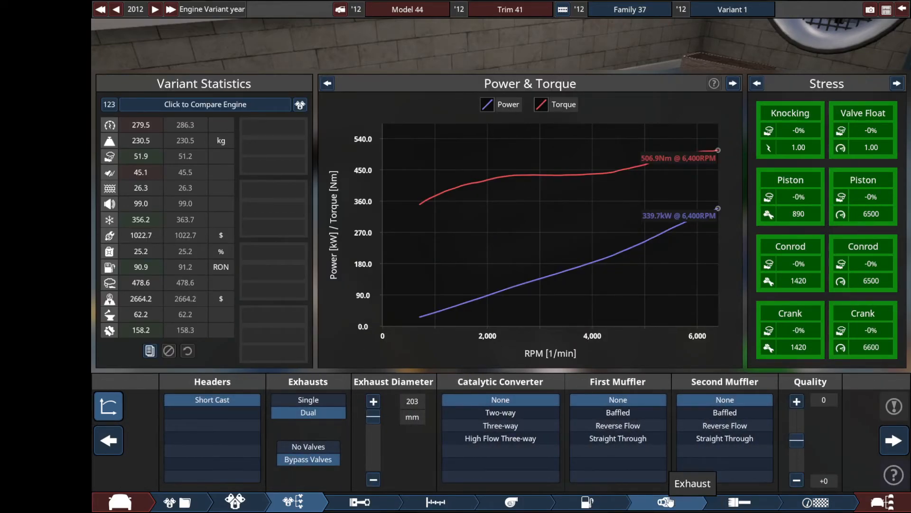
mouse_move(584, 503)
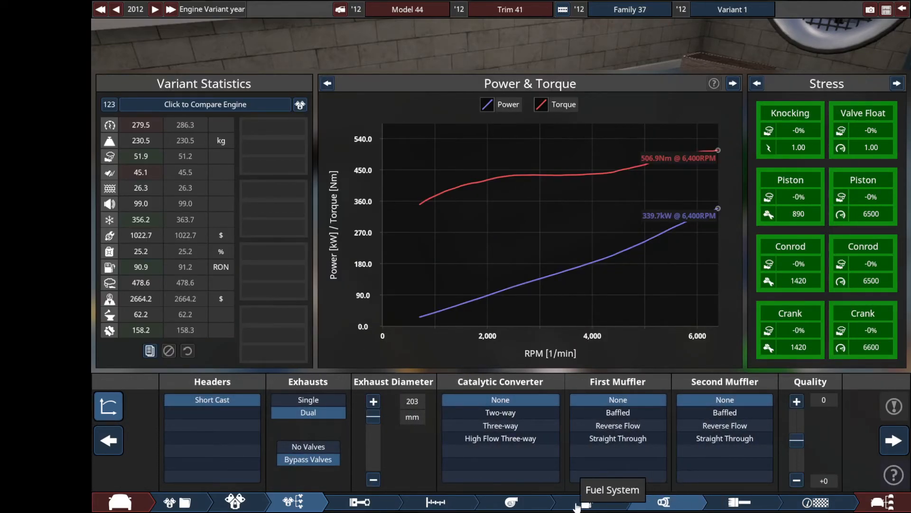
left_click(586, 501)
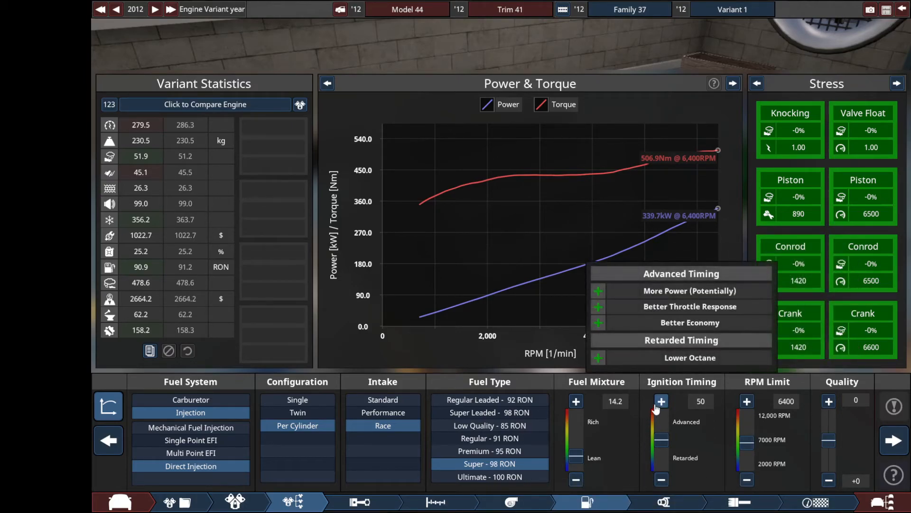
- Set the ignition timing to 64
left_click(661, 400)
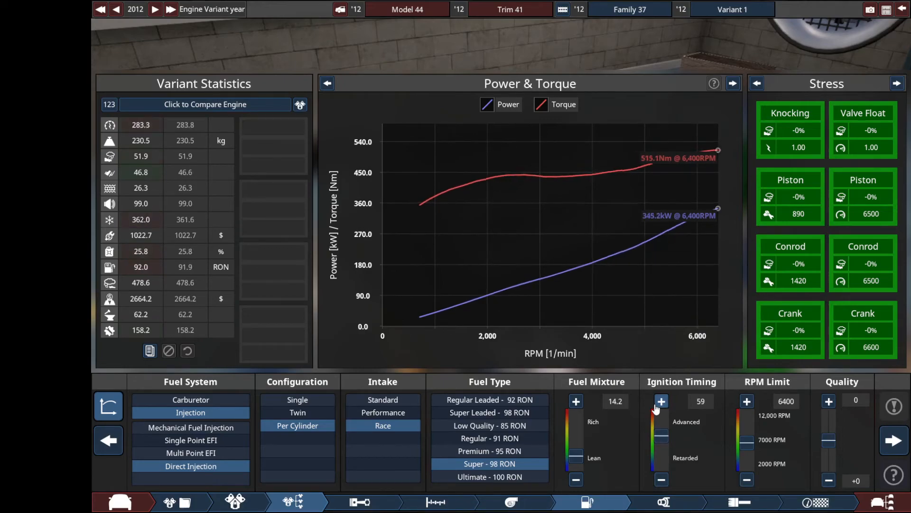
left_click(661, 401)
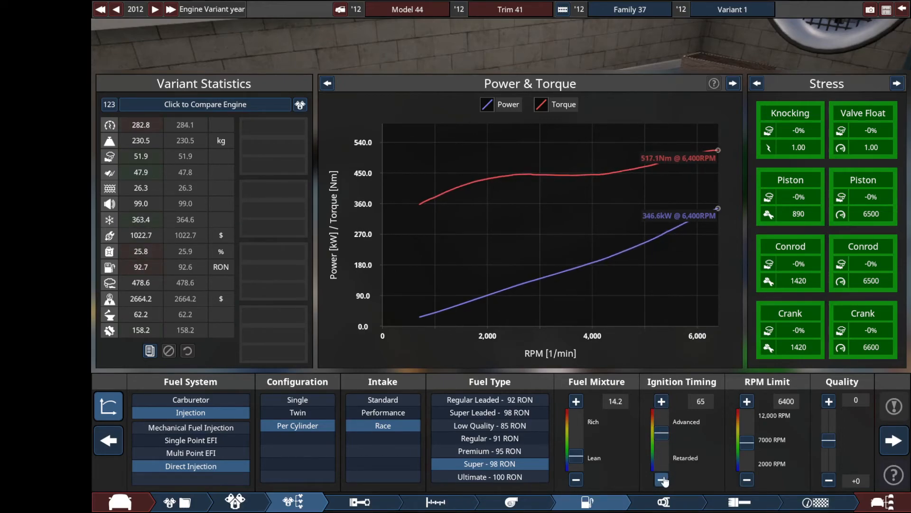
left_click(662, 480)
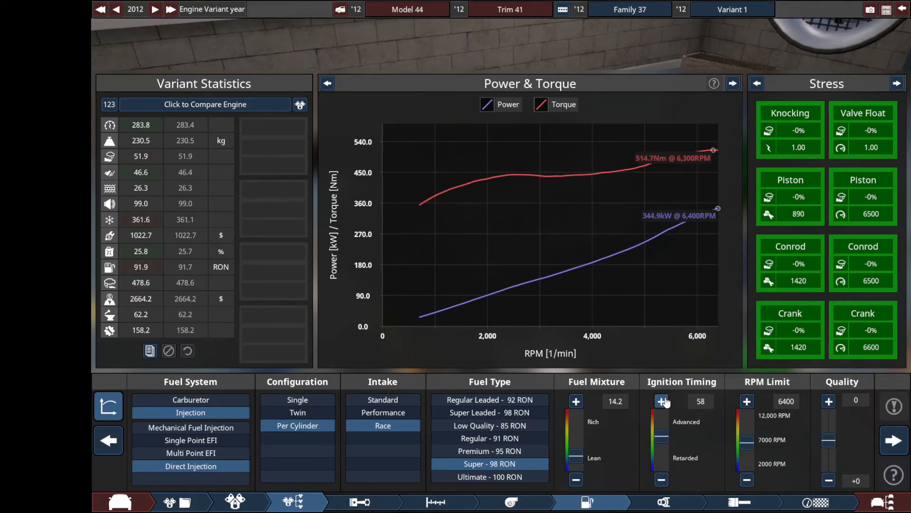
left_click(662, 401)
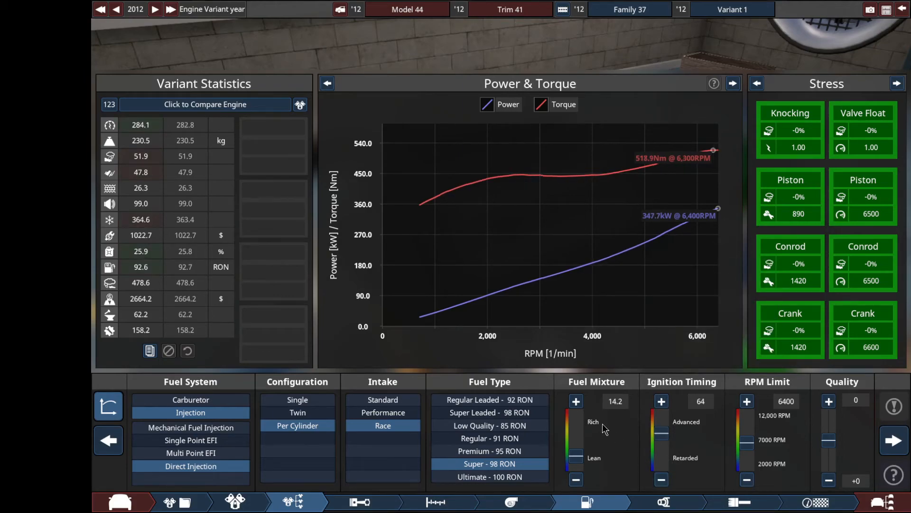
- Richen the fuel mixture to an 11.6 air-fuel ratio
left_click(576, 401)
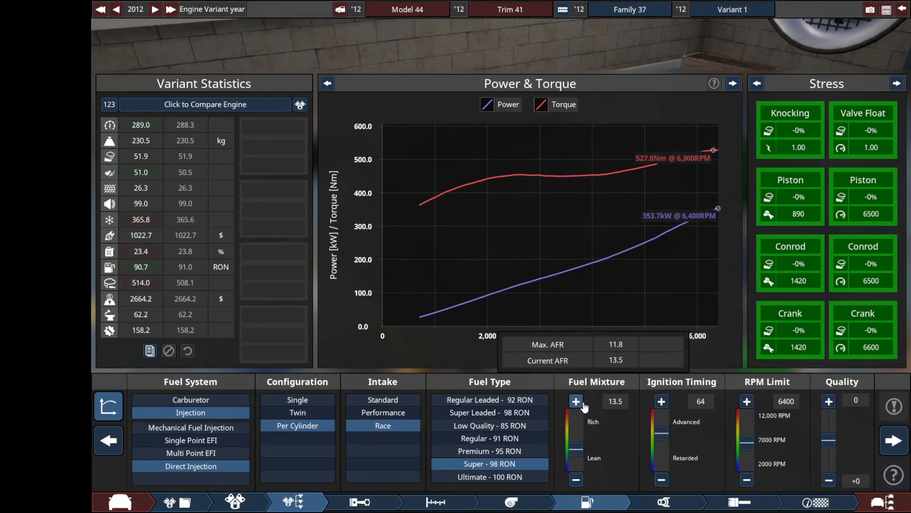
left_click(575, 400)
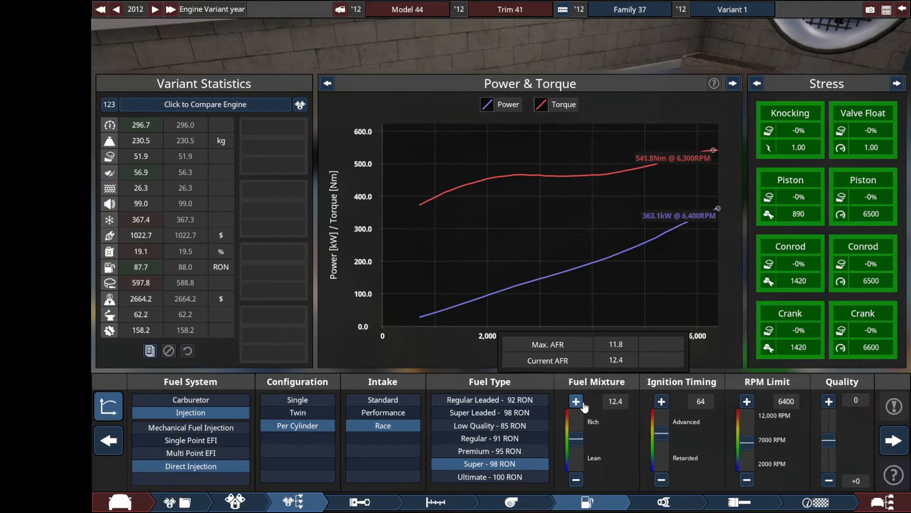
left_click(576, 401)
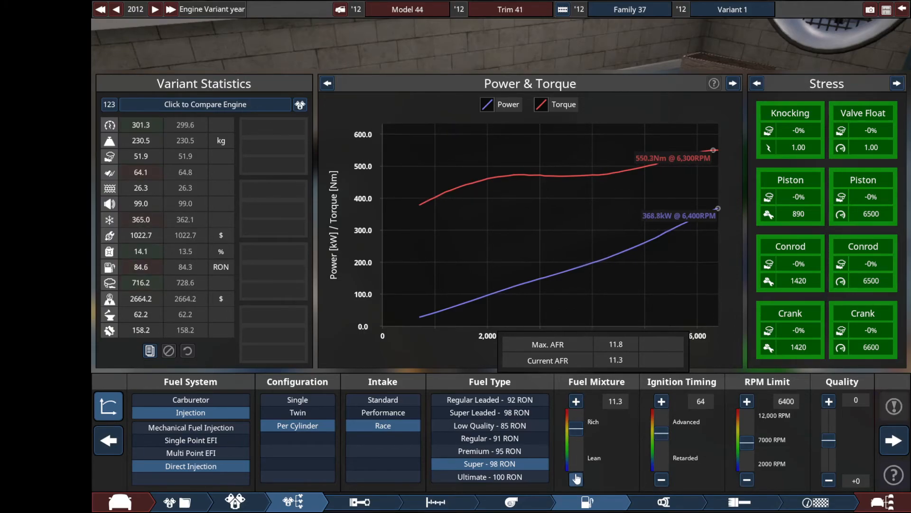
left_click(576, 401)
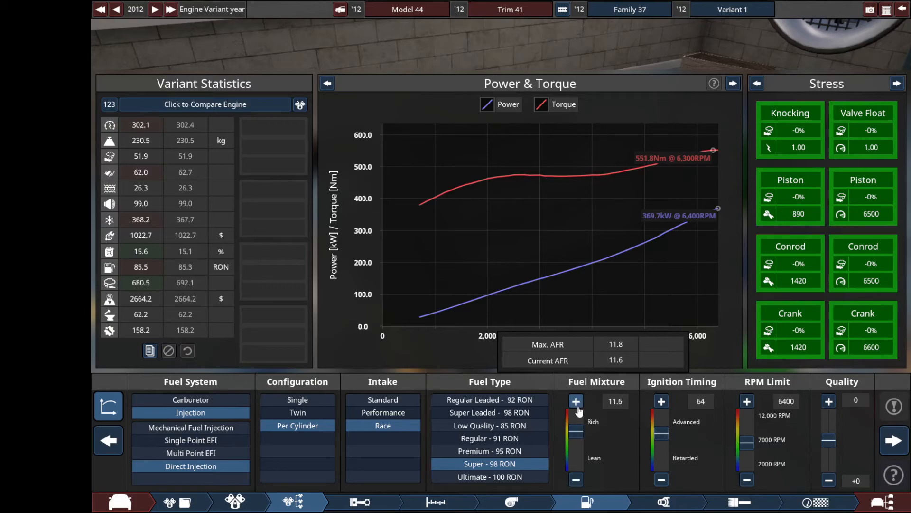
left_click(511, 501)
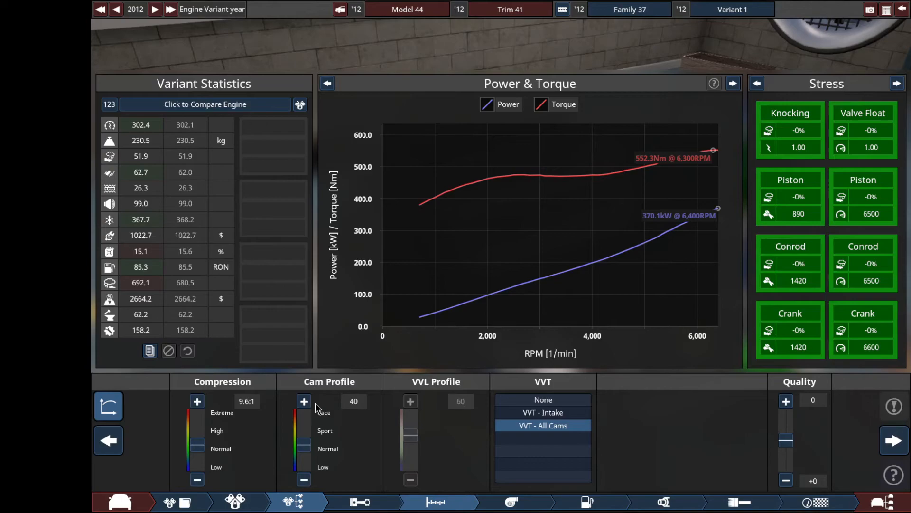
- Raise the cam profile to 81 for more top-end power
left_click(304, 400)
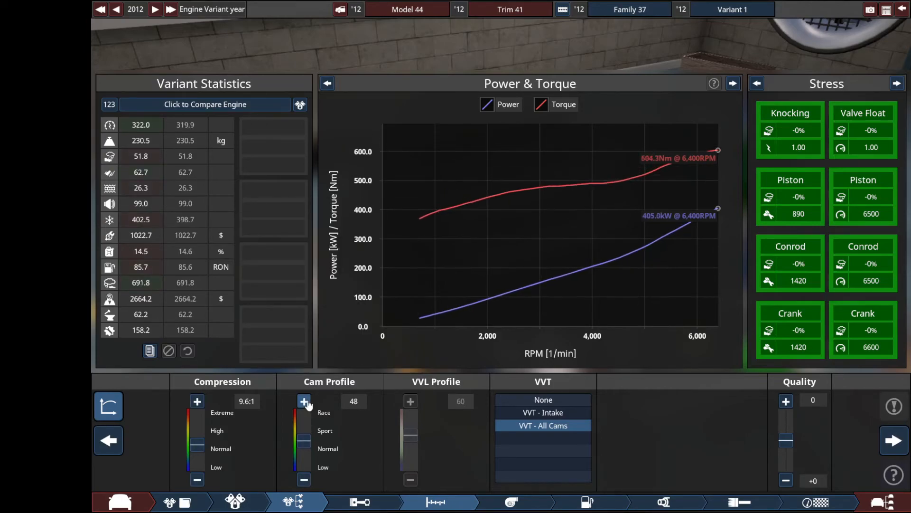
left_click(303, 400)
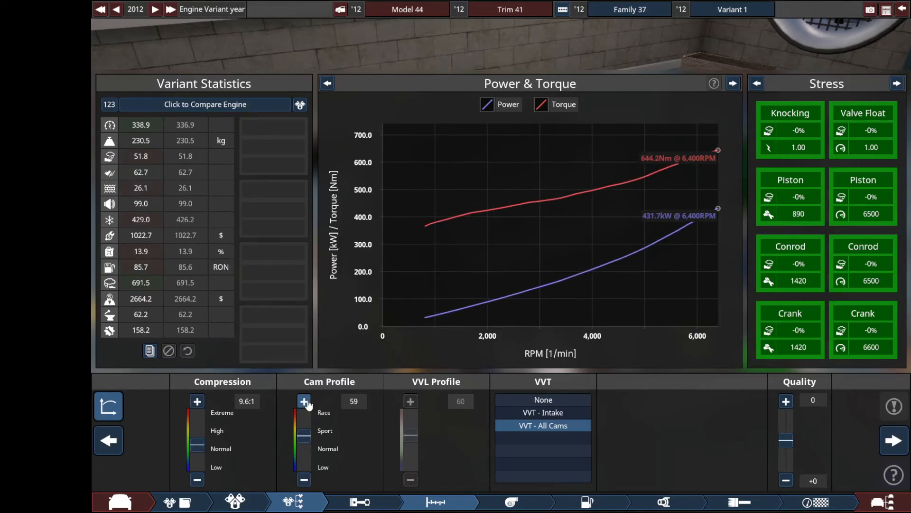
left_click(303, 400)
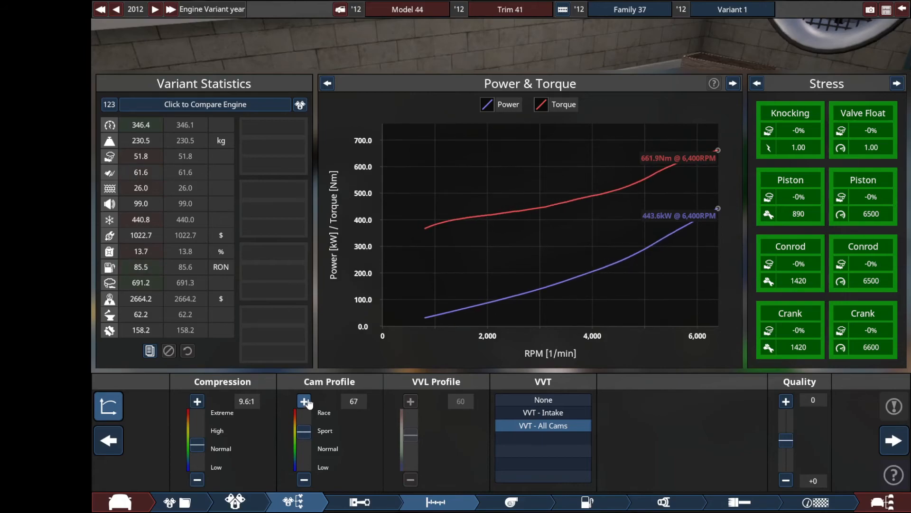
left_click(304, 401)
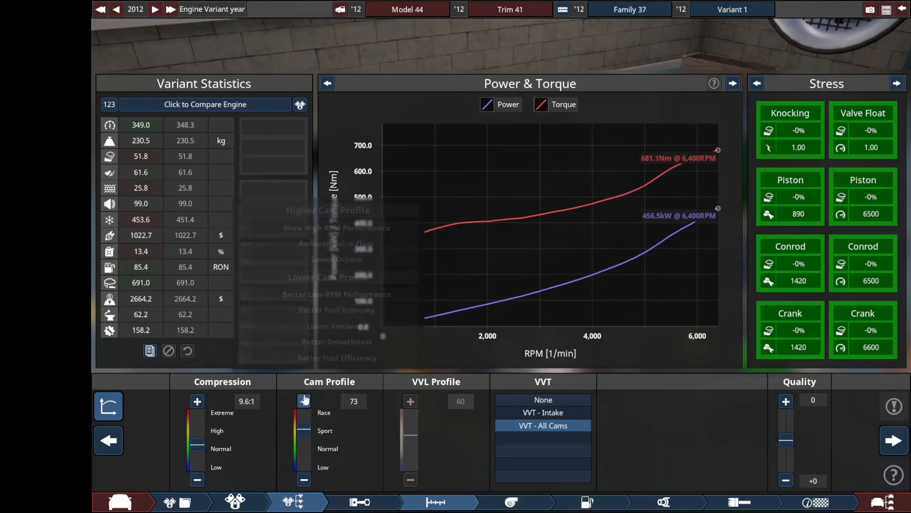
left_click(304, 401)
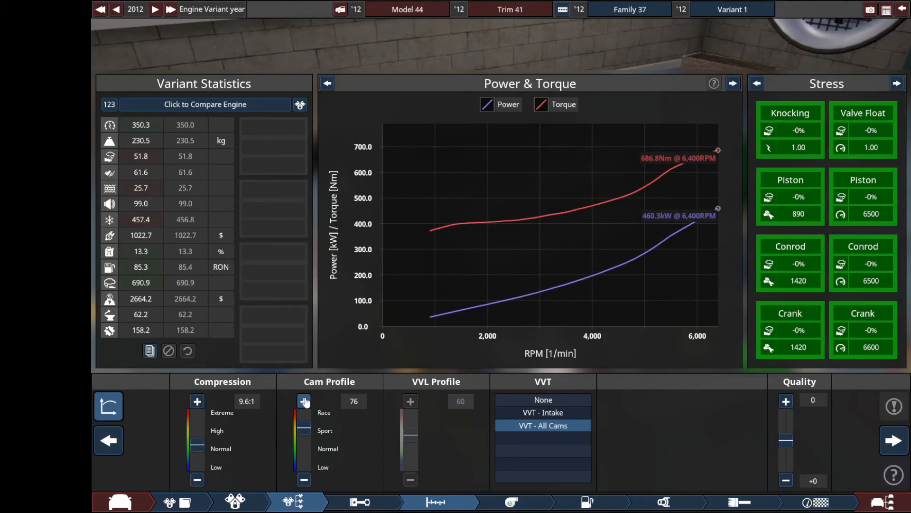
left_click(304, 401)
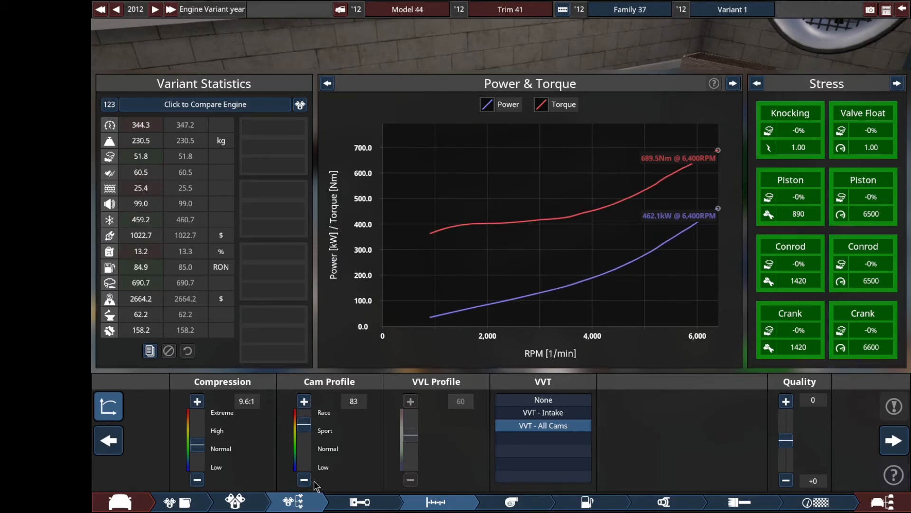
left_click(304, 478)
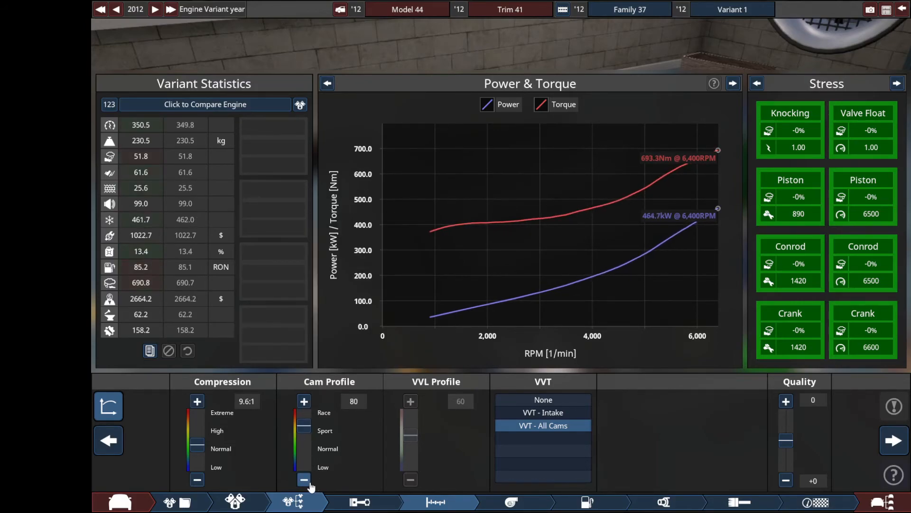
left_click(303, 401)
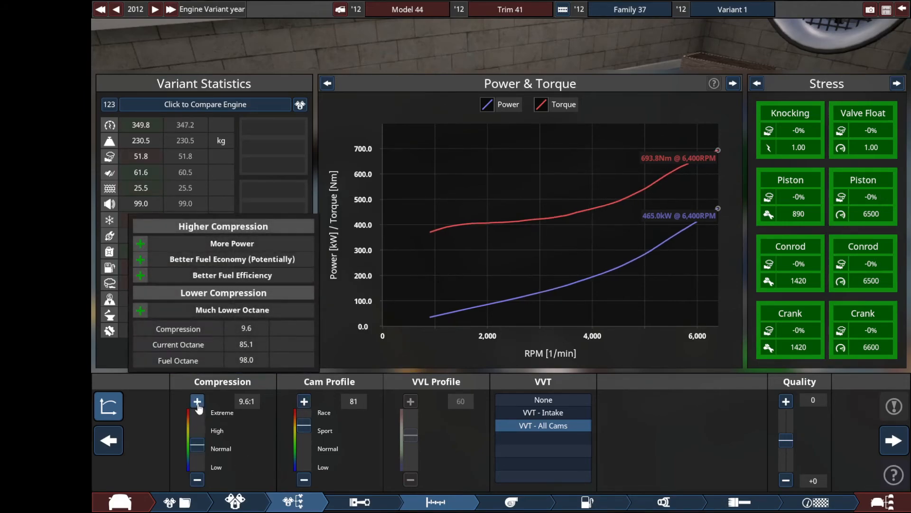
- Raise the compression ratio to 12.0:1, just short of knocking, keeping VVT on all cams
left_click(198, 401)
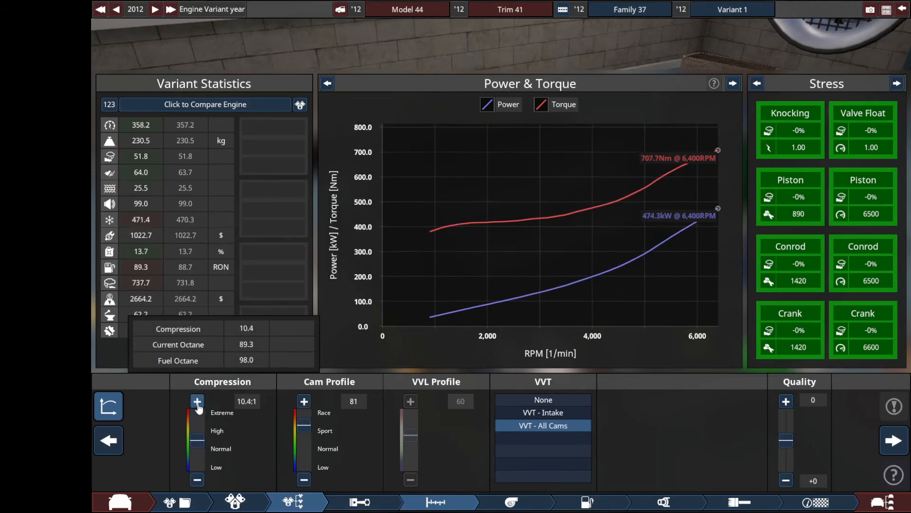
left_click(197, 400)
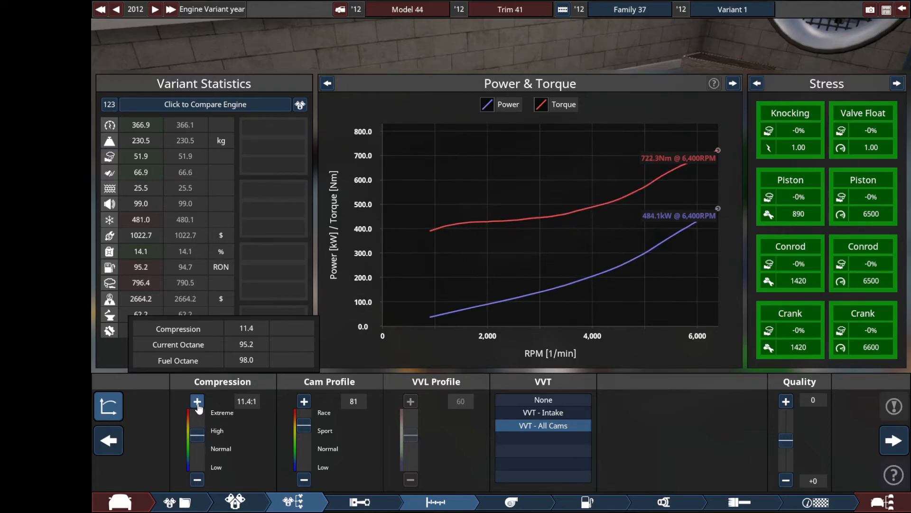
left_click(197, 400)
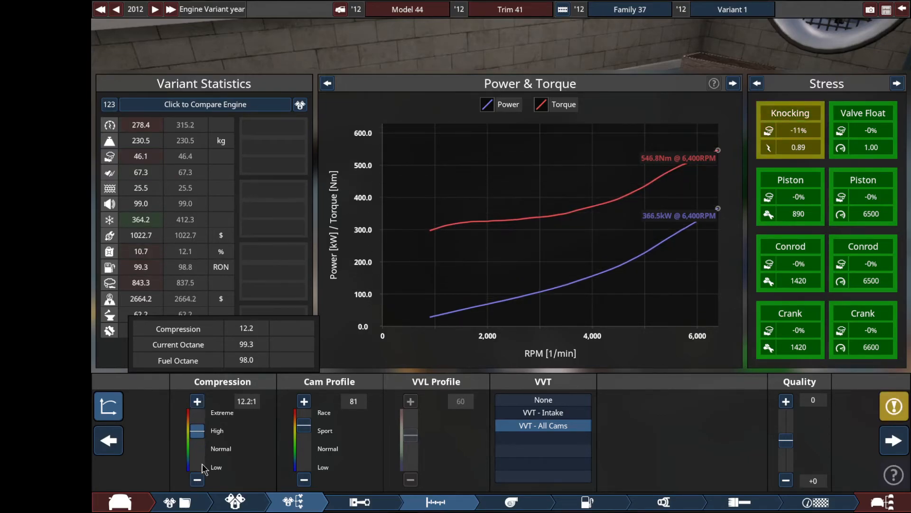
left_click(196, 479)
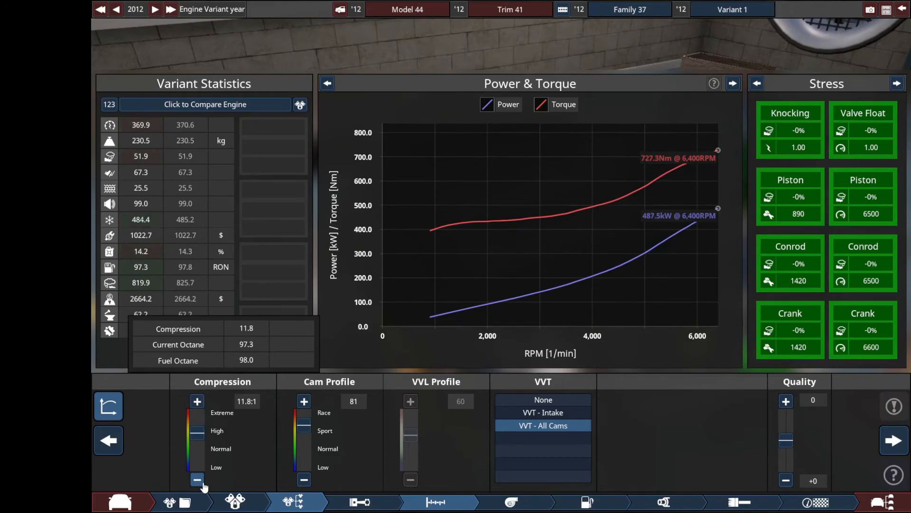
left_click(198, 401)
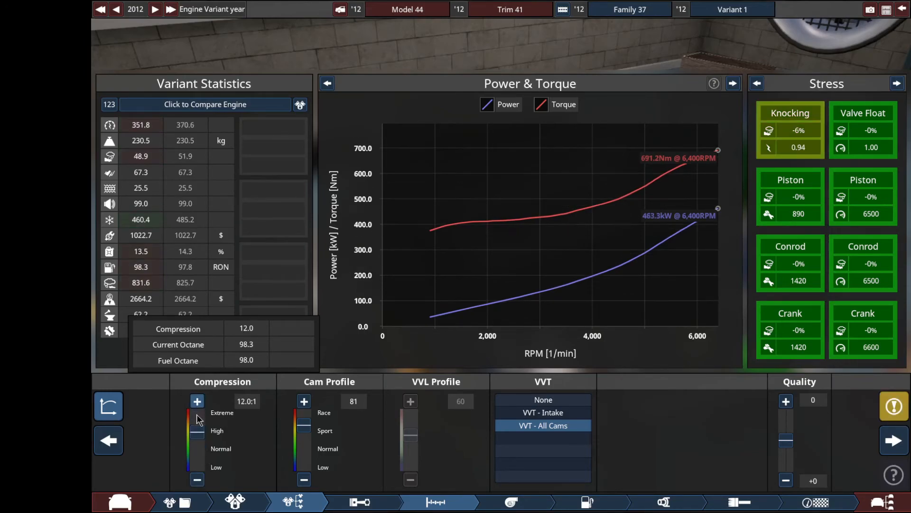
left_click(196, 480)
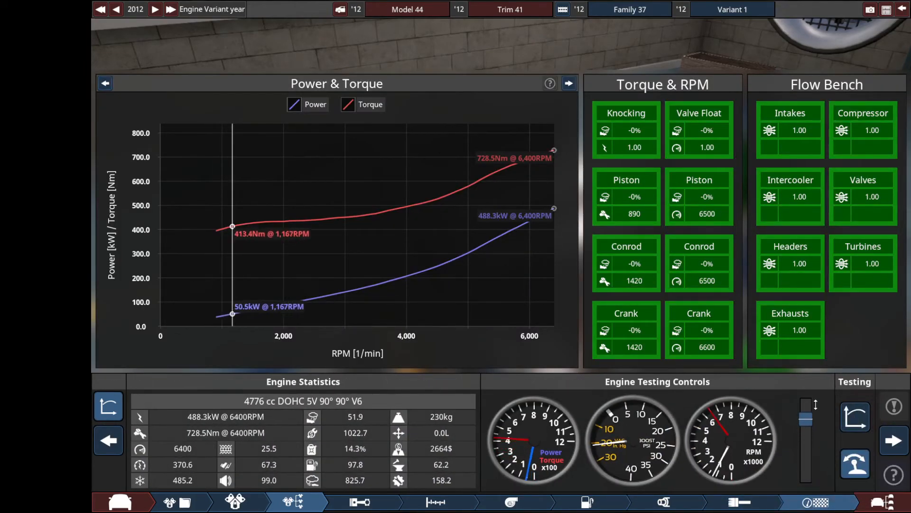
- Bring up the exhaust settings after reviewing the 488 kW test results
left_click(663, 502)
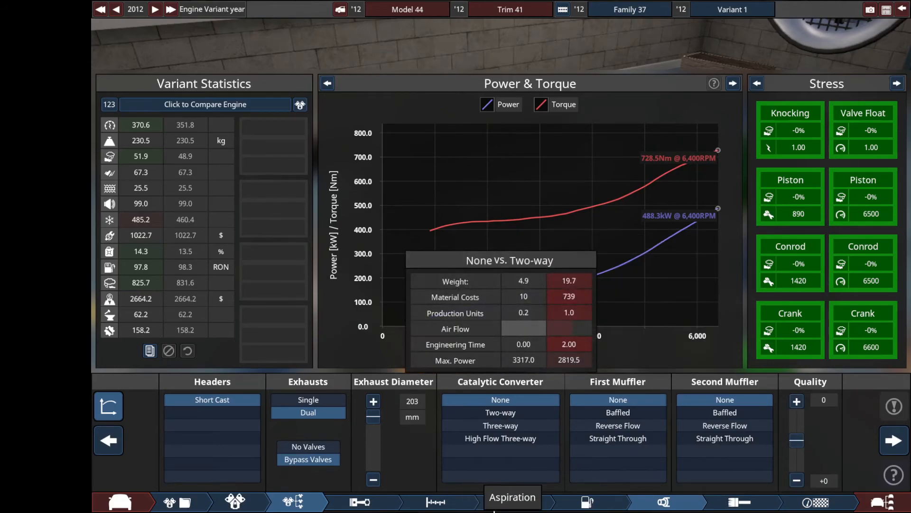
- Keep Super 98 RON with mixture nudged back to 11.5 and timing to 64, then move to aspiration
left_click(511, 501)
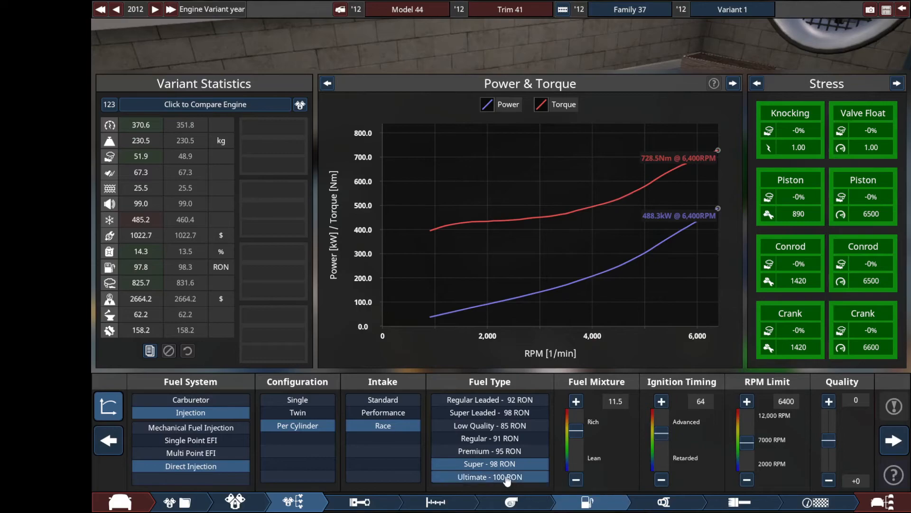
left_click(488, 463)
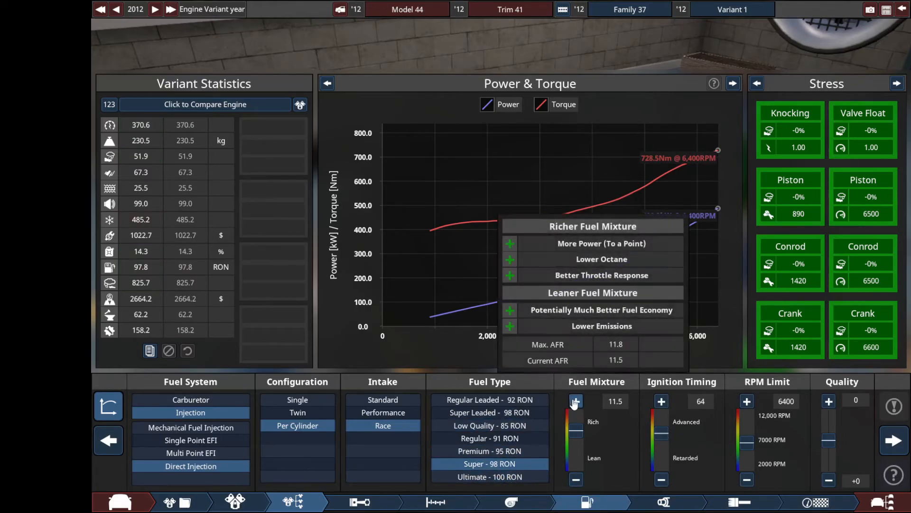
left_click(575, 479)
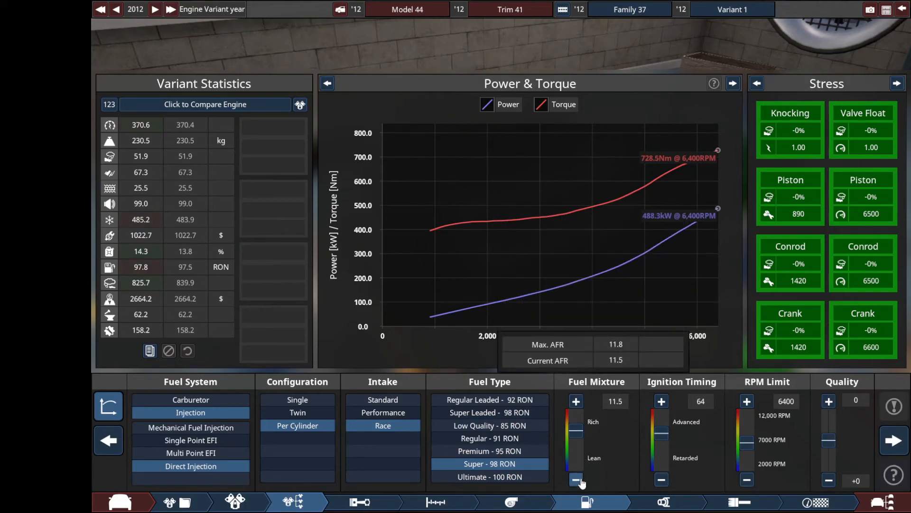
left_click(575, 479)
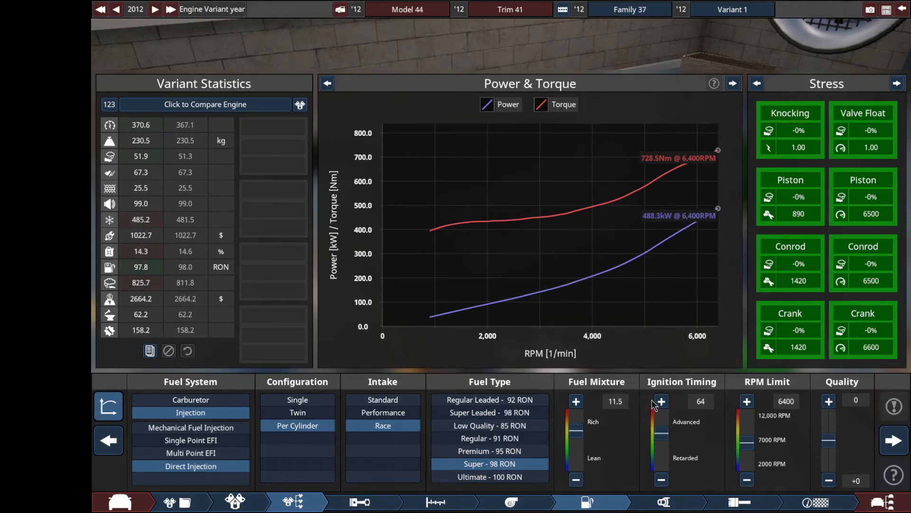
left_click(660, 400)
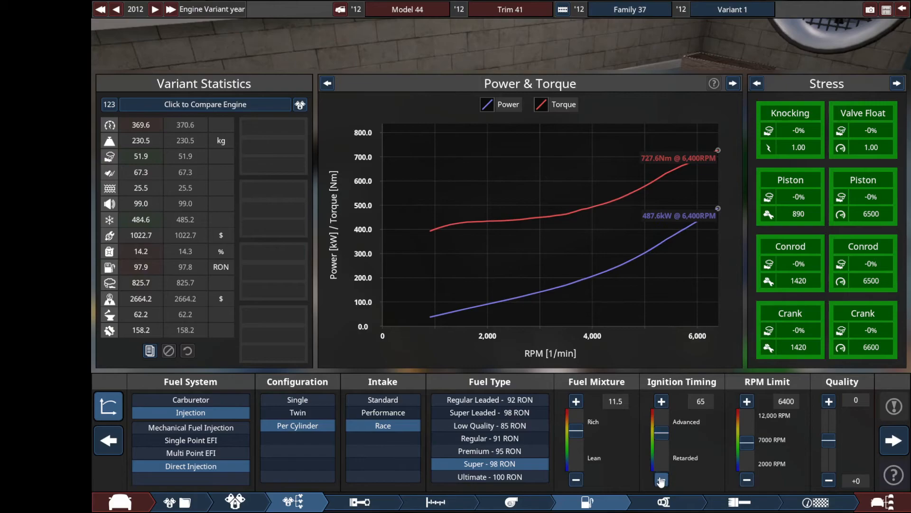
left_click(662, 480)
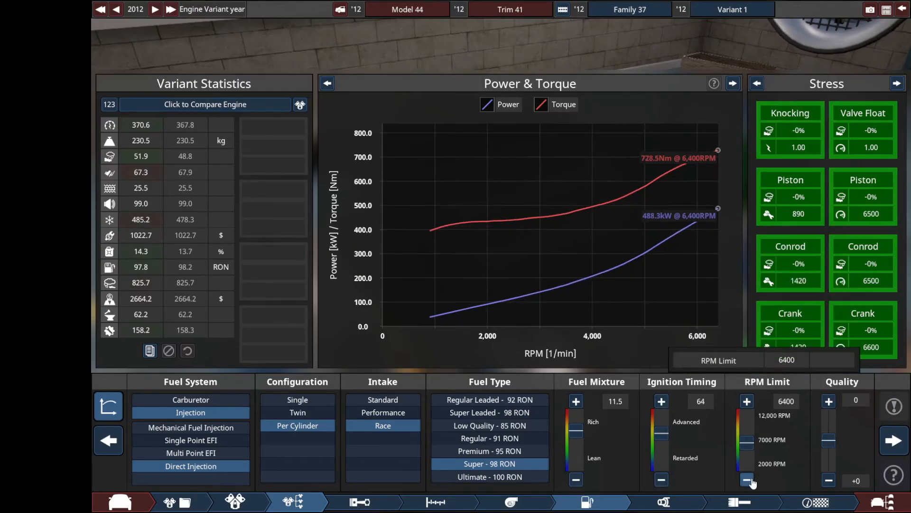
left_click(510, 501)
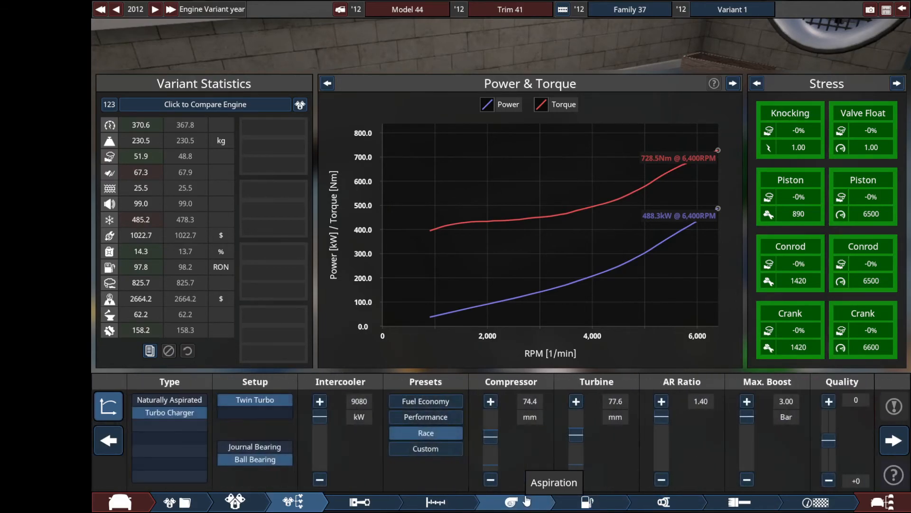
left_click(359, 501)
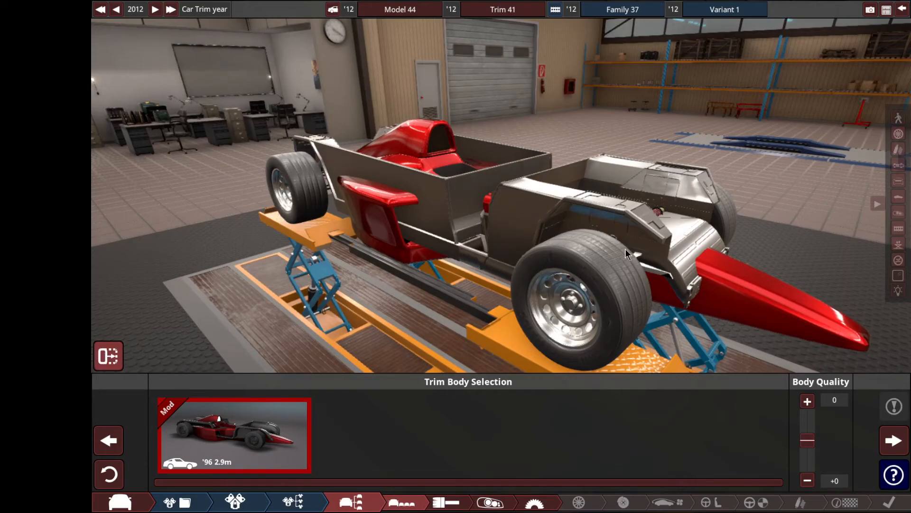
mouse_move(424, 126)
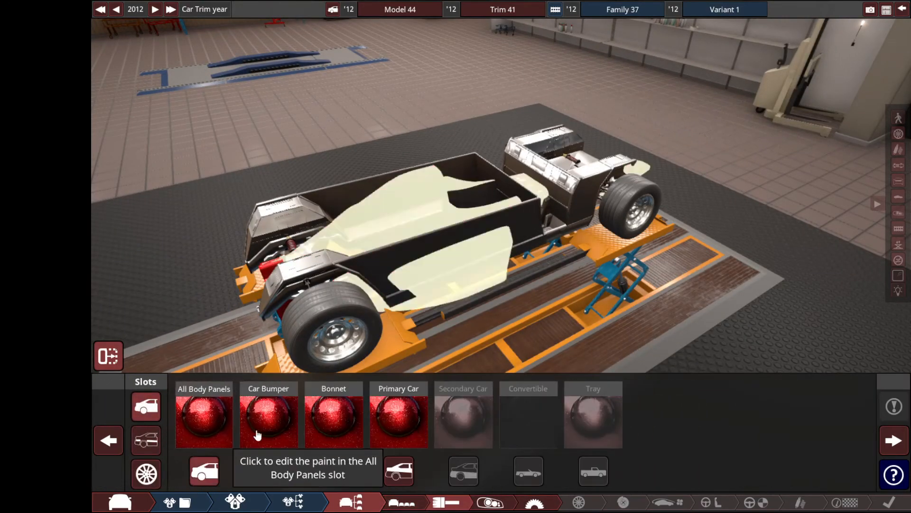
- View the trim paint slots for the red '96 open-wheel body
left_click(146, 439)
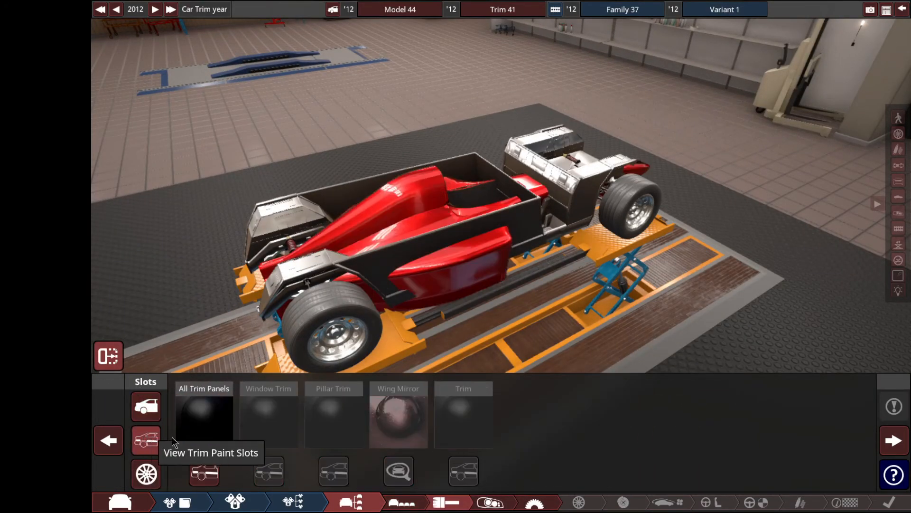
mouse_move(456, 493)
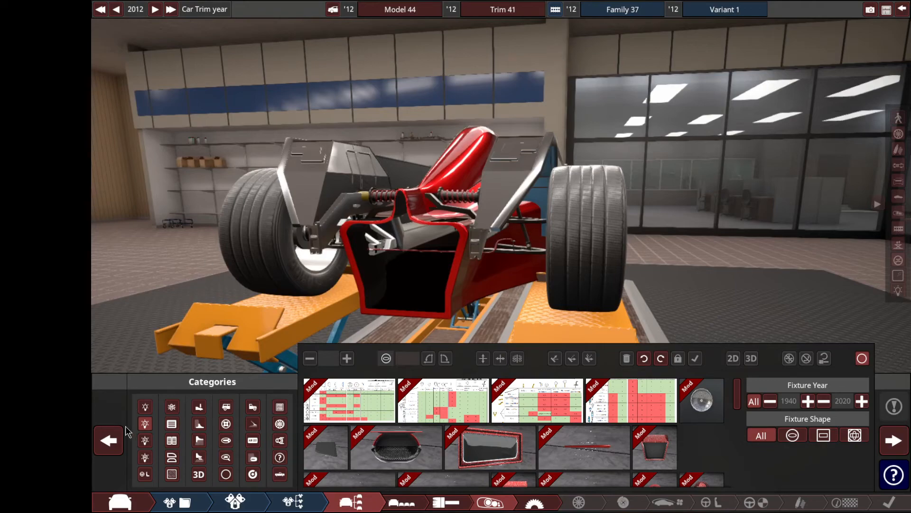
mouse_move(145, 439)
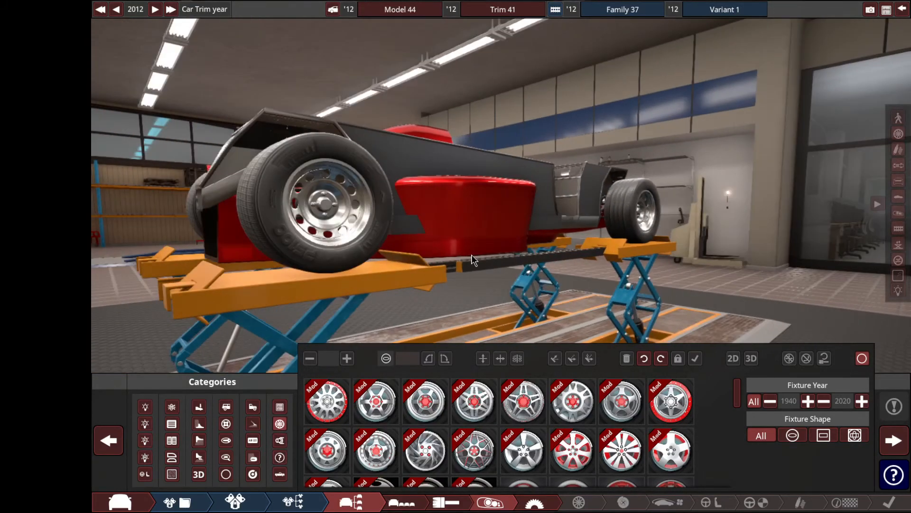
- Fit a new spoked rim design to the wheels and bring up its material finish
left_click(424, 400)
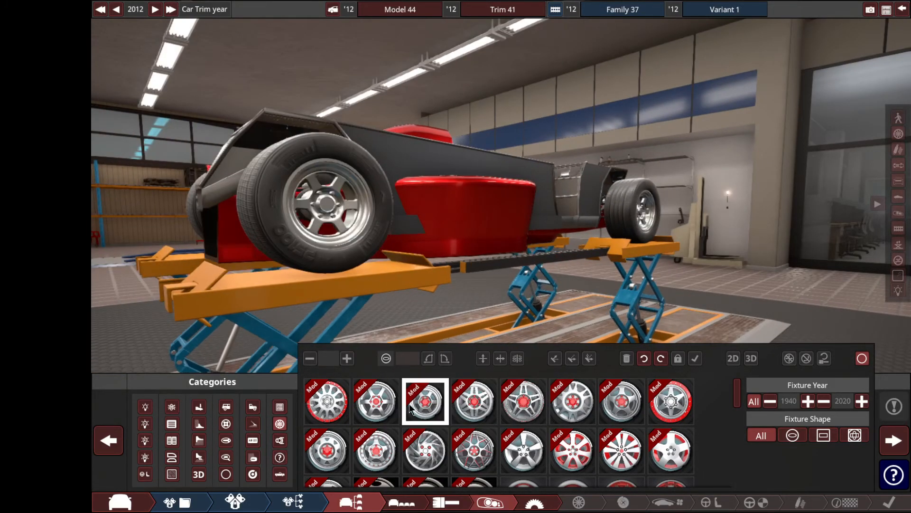
left_click(522, 401)
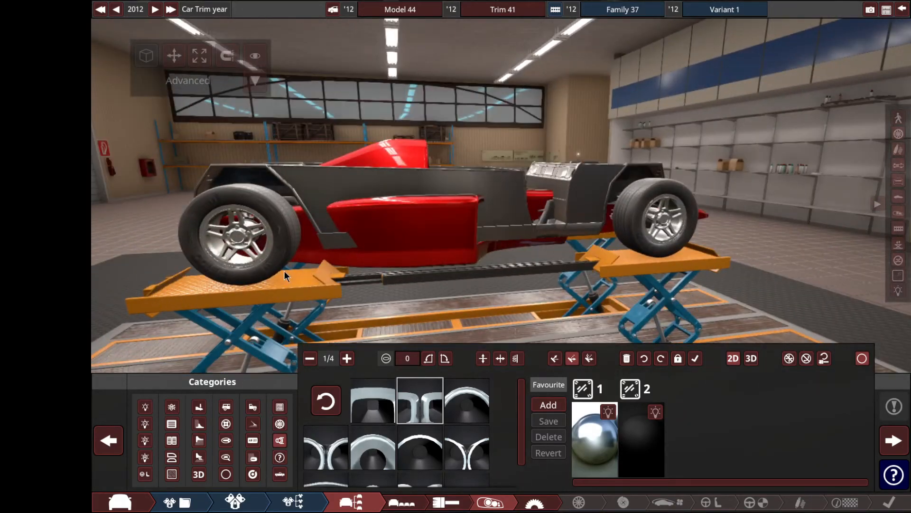
- Adjust the view and list the Misc. Fixtures category for the red open-wheeler
left_click(366, 256)
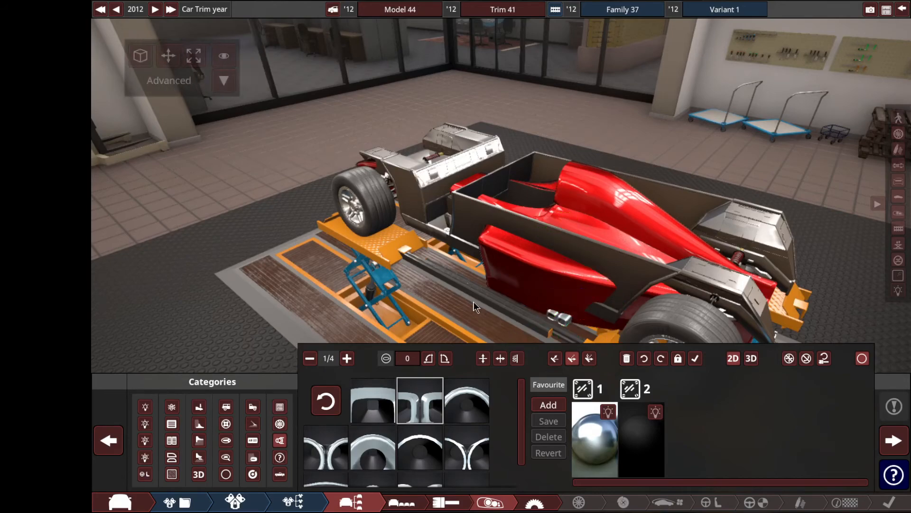
left_click(279, 458)
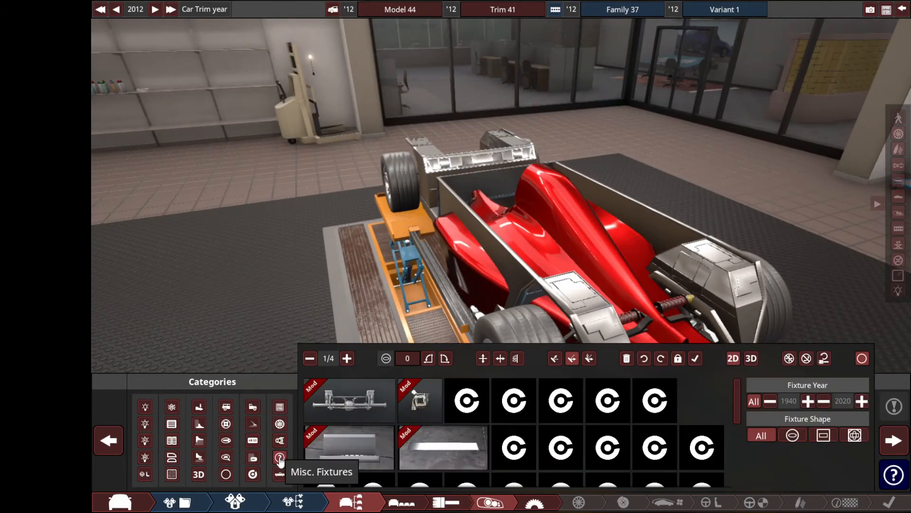
- Pick an oval fixture from Misc. Fixtures to add with red paint
left_click(348, 400)
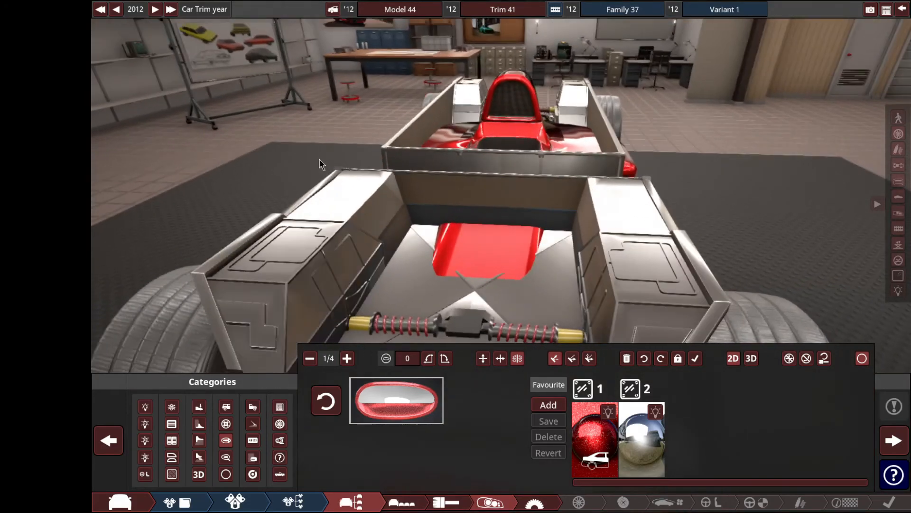
mouse_move(218, 439)
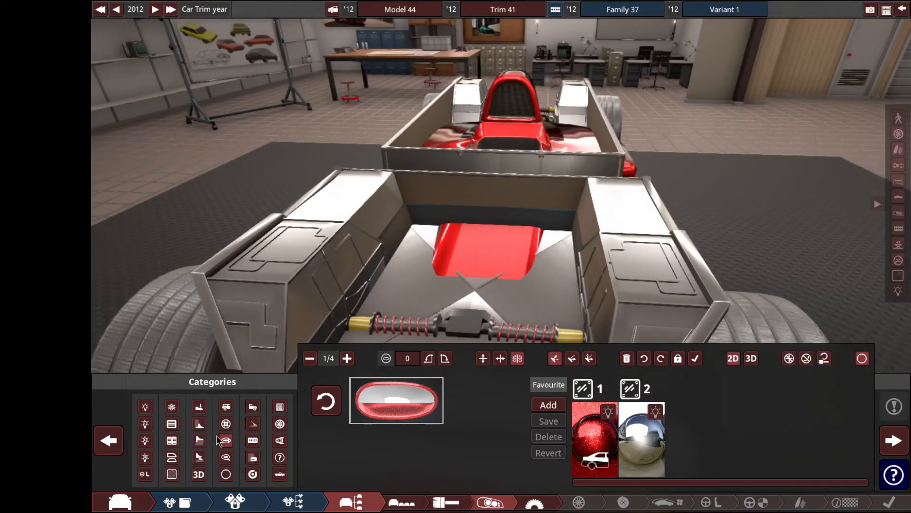
- Switch the Categories grid to the body-shape fixtures, listing red body panels
left_click(172, 423)
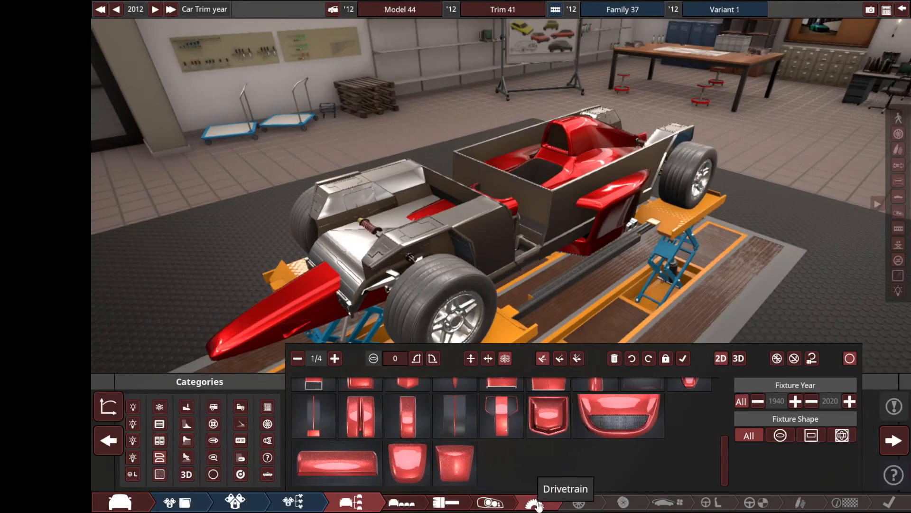
- Bring up the drivetrain stage for the RWD, 7-speed dual-clutch, electric LSD setup
left_click(532, 501)
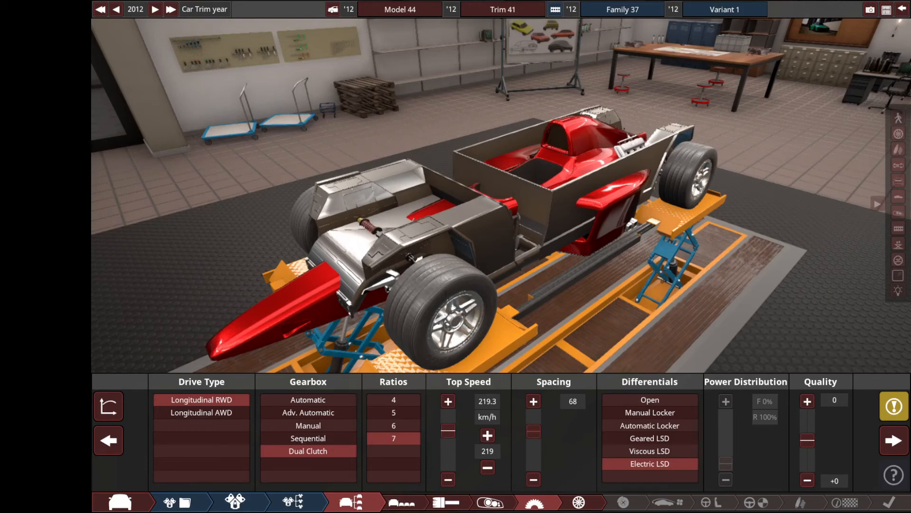
mouse_move(578, 502)
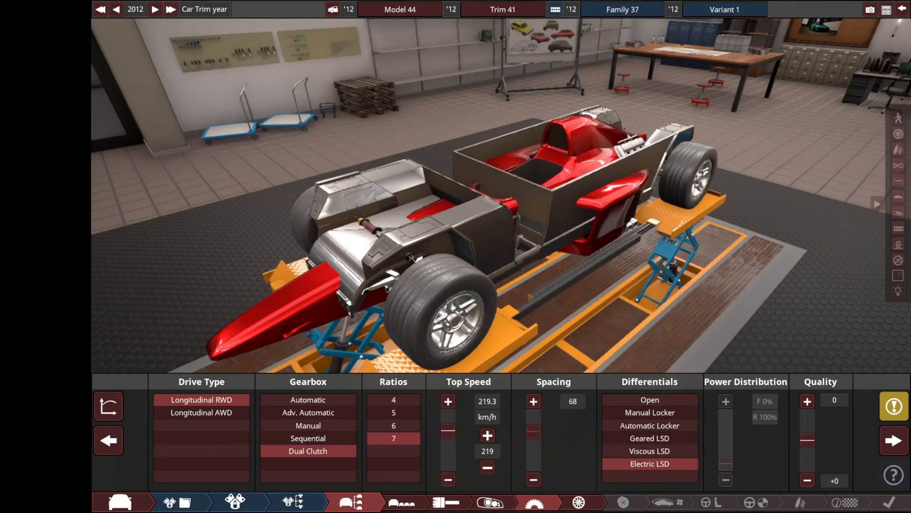
mouse_move(578, 501)
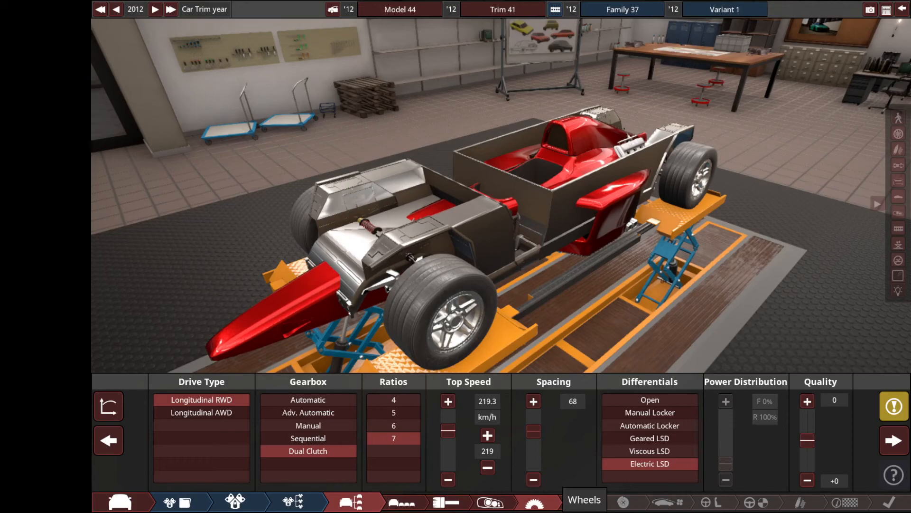
mouse_move(649, 463)
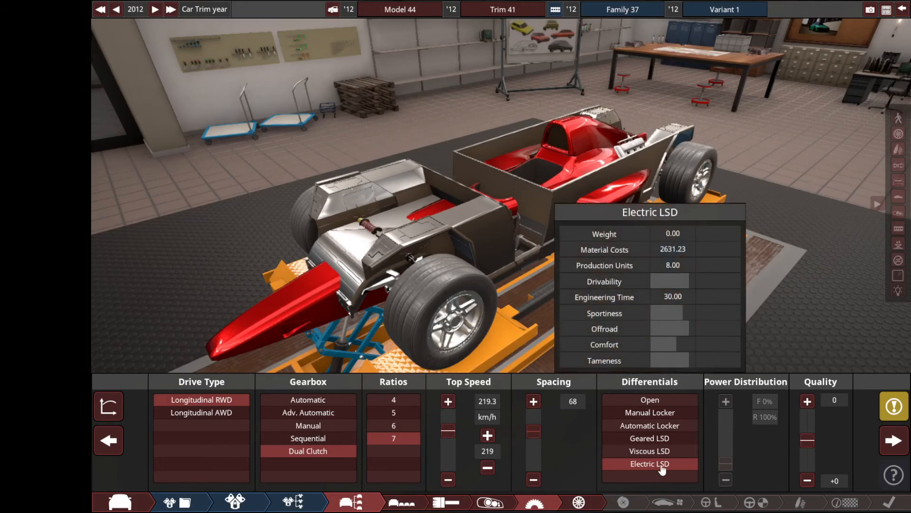
mouse_move(476, 459)
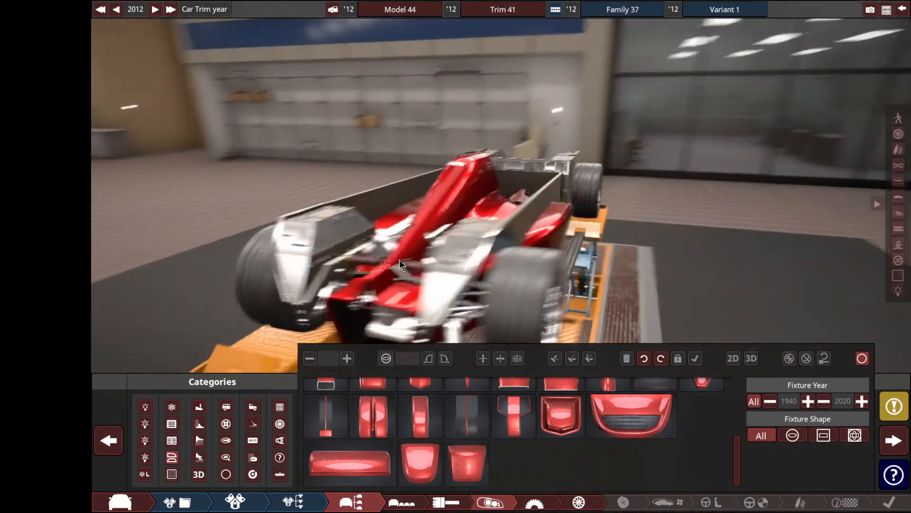
left_click(198, 439)
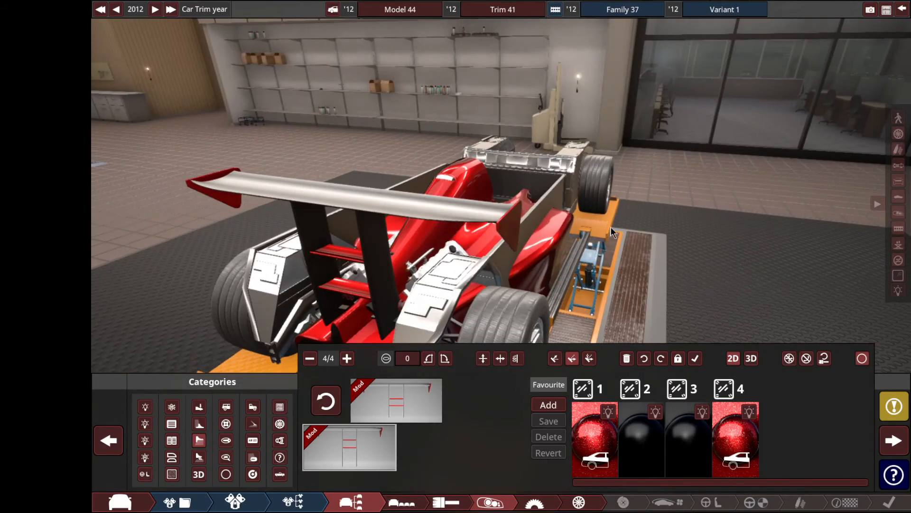
mouse_move(383, 337)
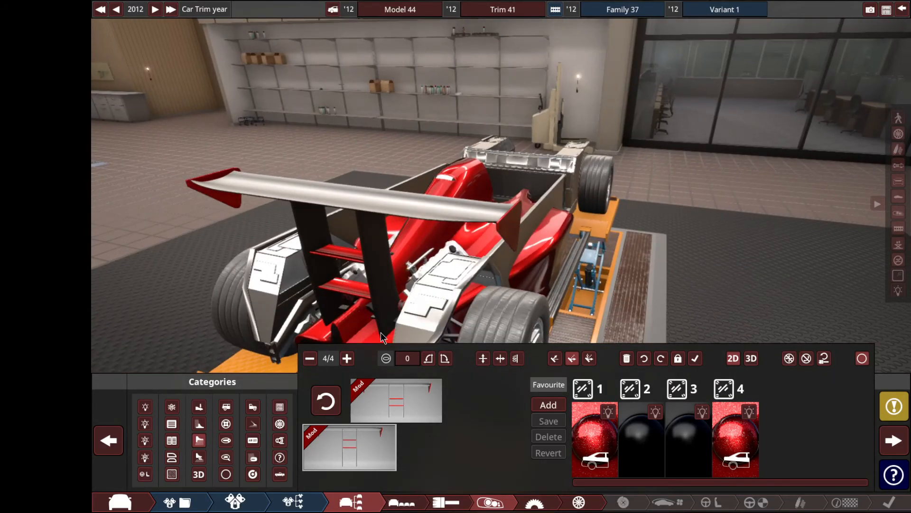
left_click(372, 262)
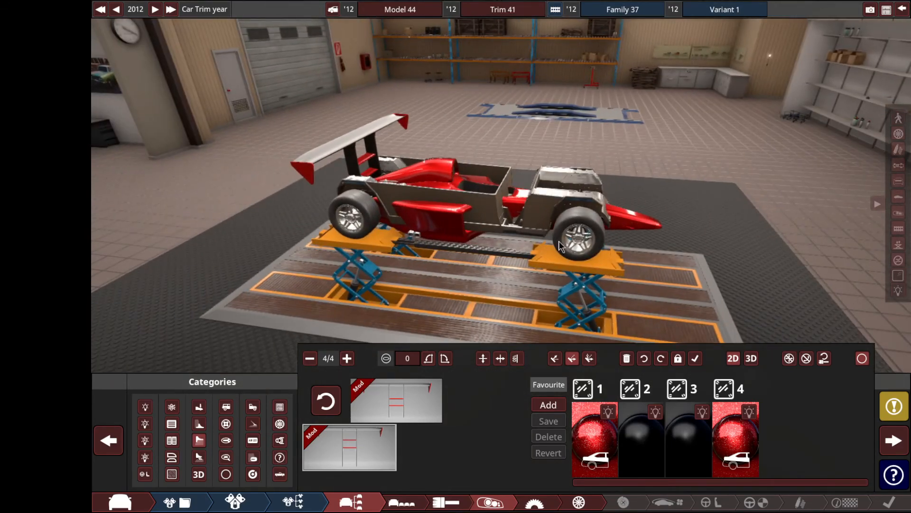
- Add a thin red lip strip fixture from the library and place it on the sidepod
left_click(198, 423)
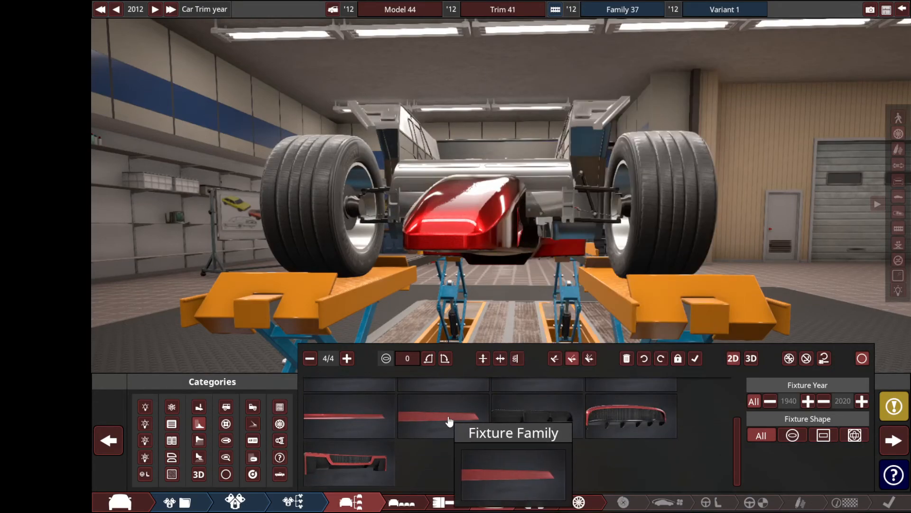
left_click(198, 423)
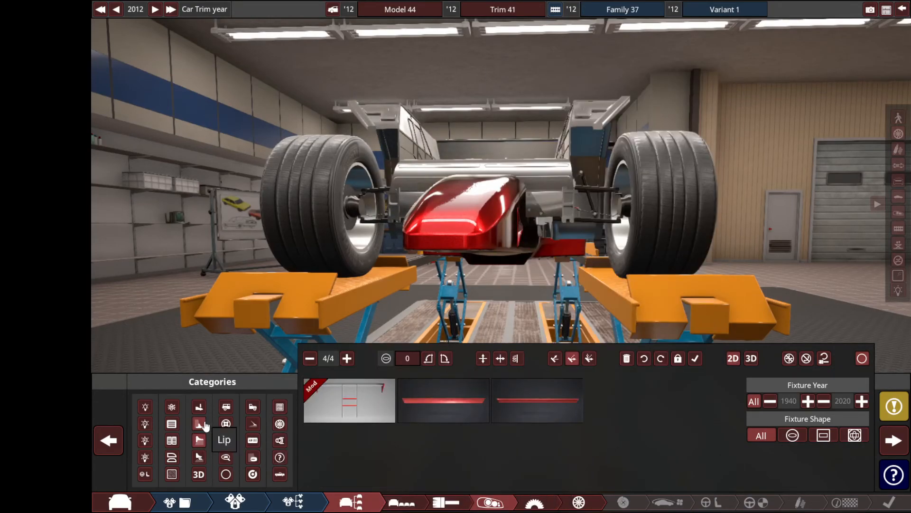
left_click(198, 425)
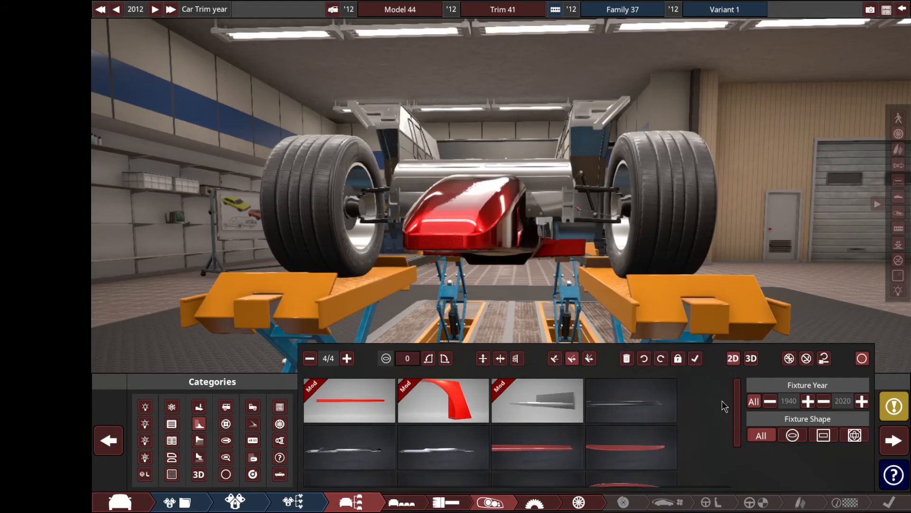
left_click(536, 400)
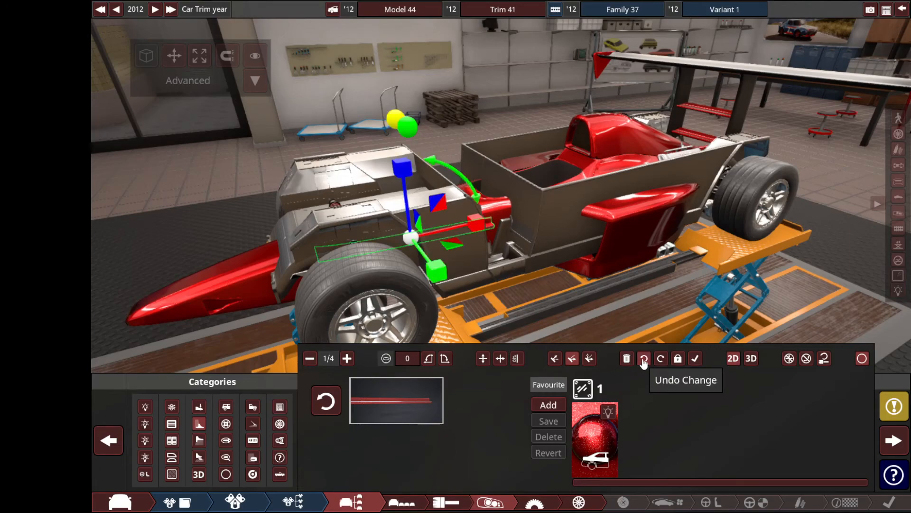
- Undo the side strip and select a wider wedge-shaped red lip fixture instead
left_click(643, 357)
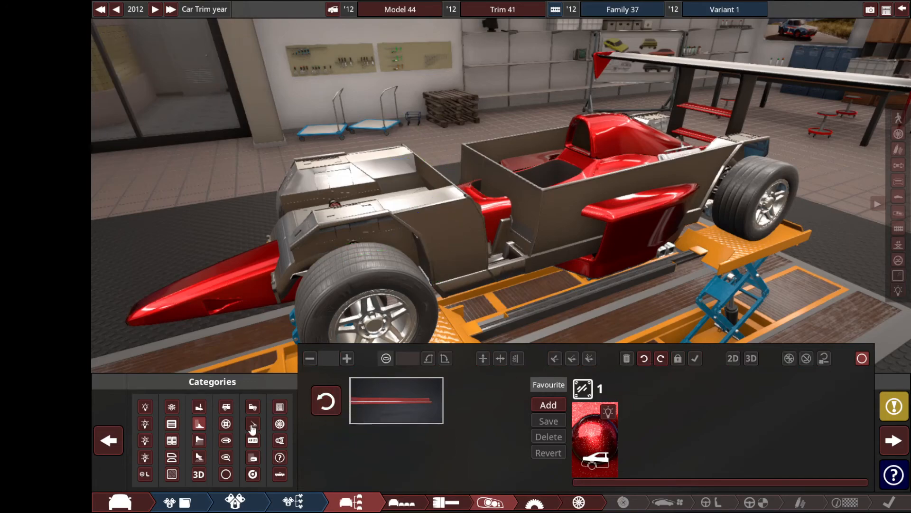
left_click(198, 423)
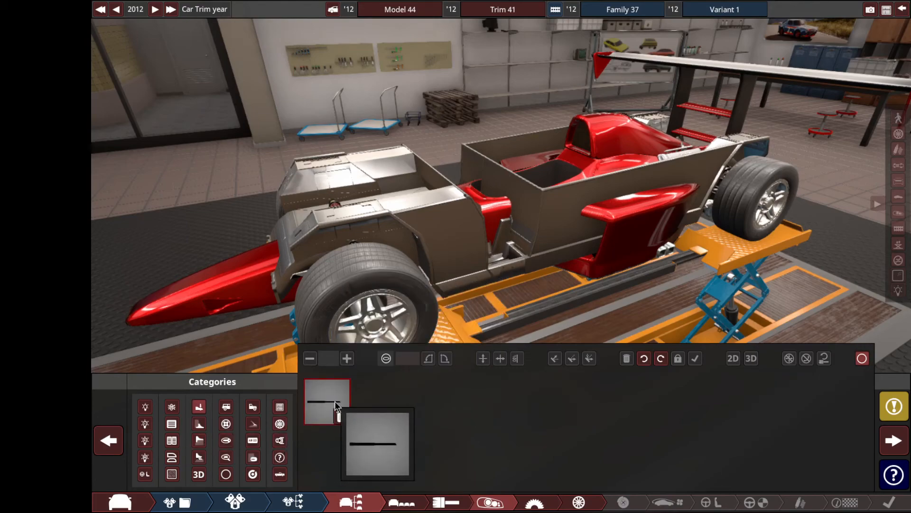
left_click(199, 423)
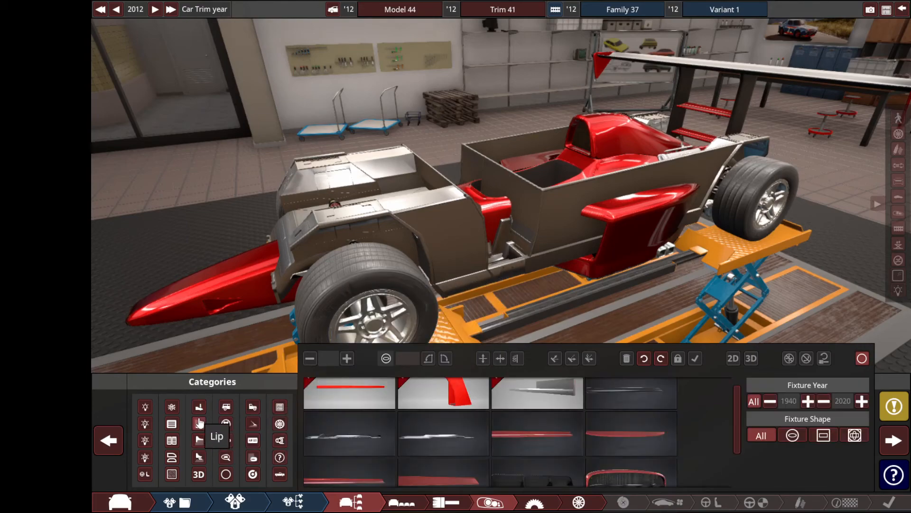
left_click(348, 392)
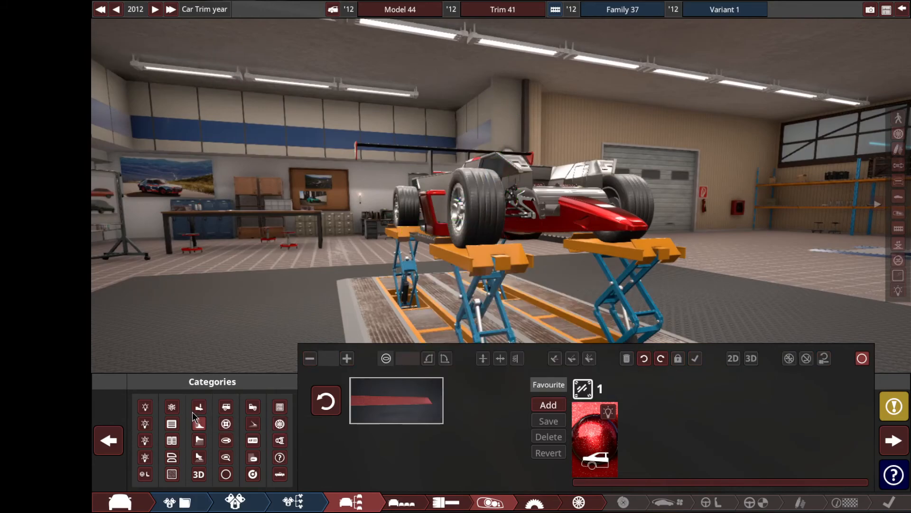
mouse_move(226, 424)
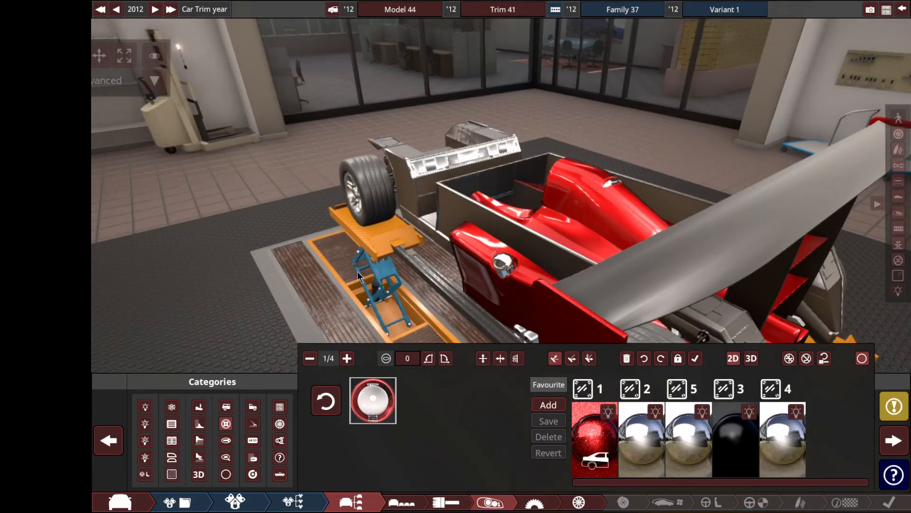
- Bring up the fixture library listing the red wing mirror family
left_click(226, 440)
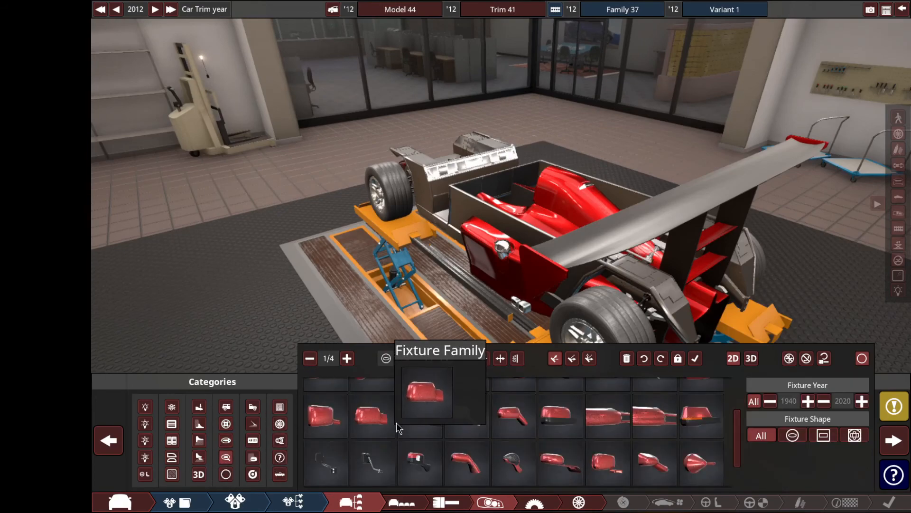
- Place a red mirror fixture beside the cockpit rotated to -93, then head to the drivetrain stage
left_click(426, 392)
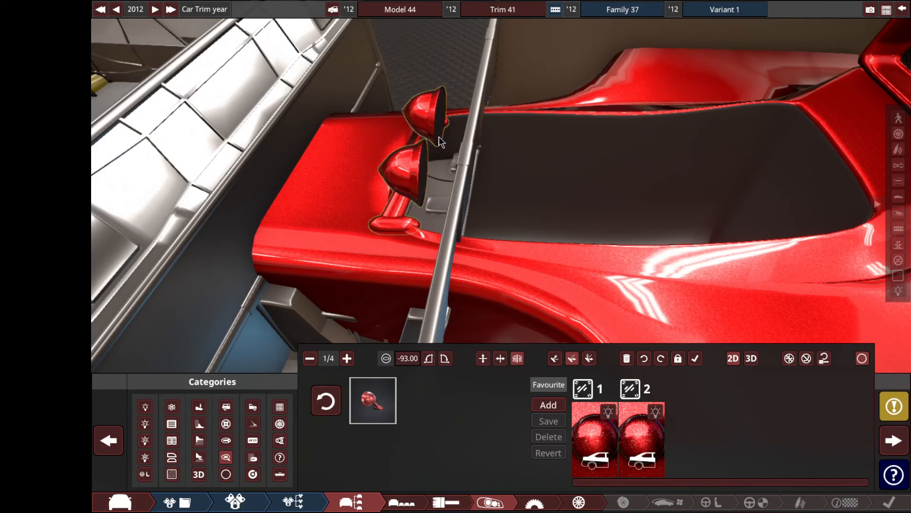
left_click(407, 169)
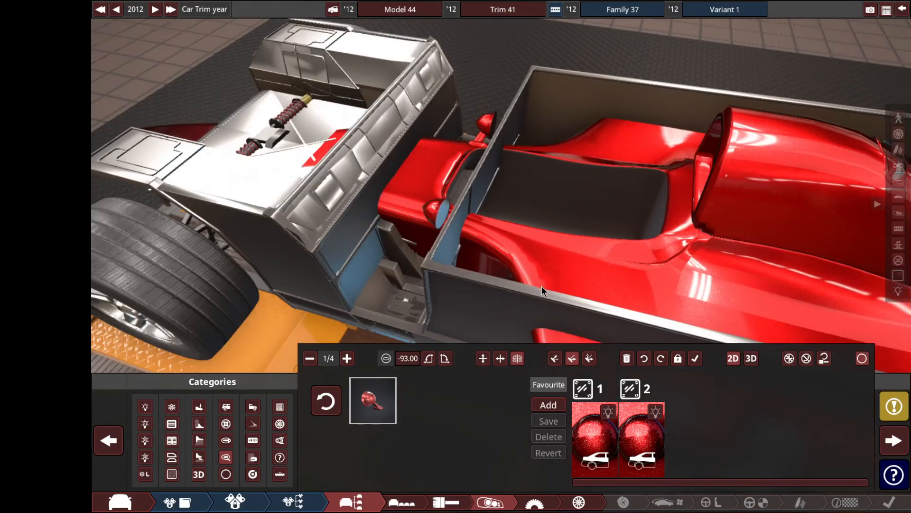
mouse_move(359, 468)
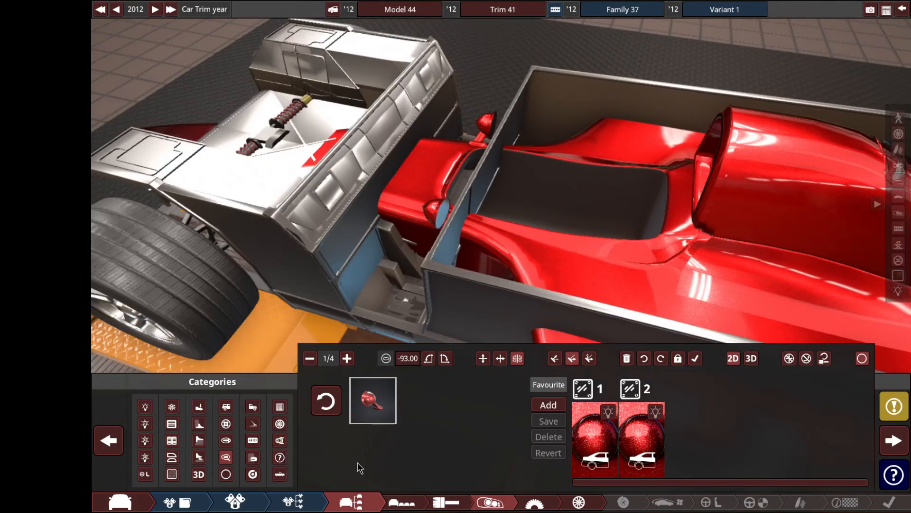
mouse_move(517, 501)
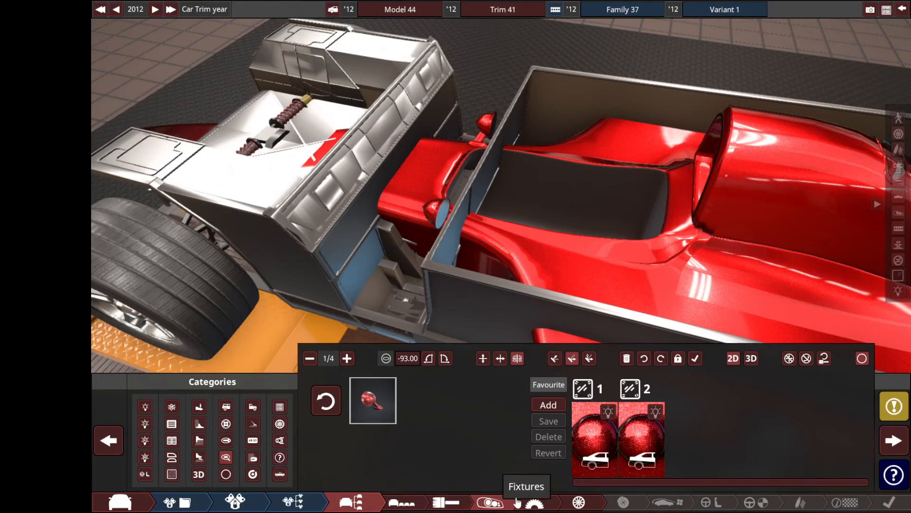
left_click(577, 501)
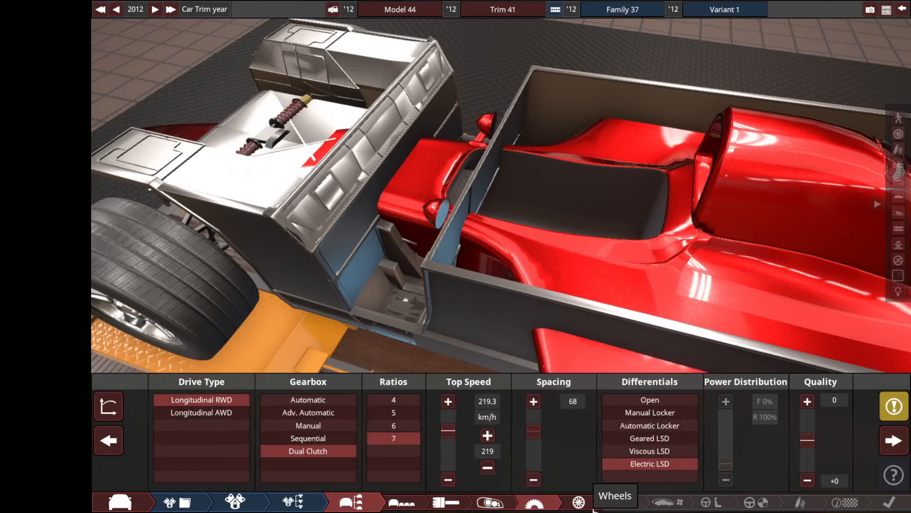
- Widen the semi-slick tyres to 285 on both axles and raise the rim diameter to 18
left_click(576, 502)
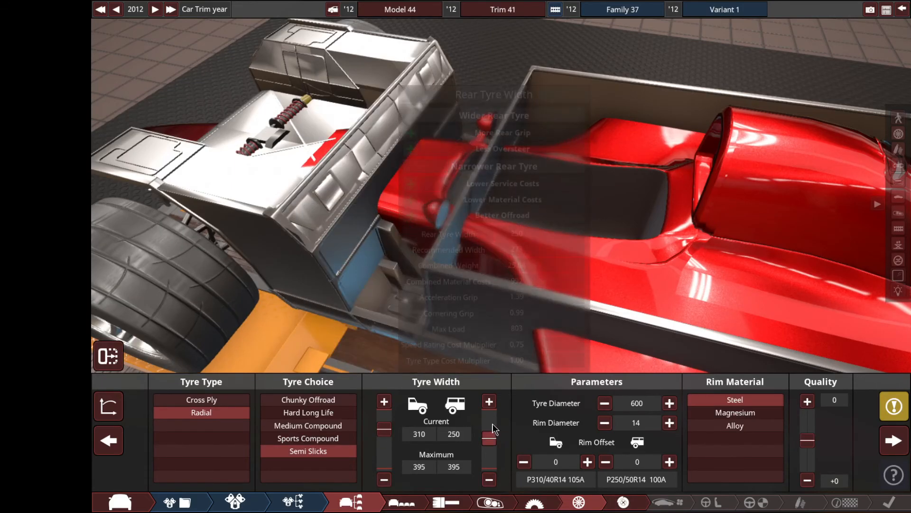
left_click(487, 401)
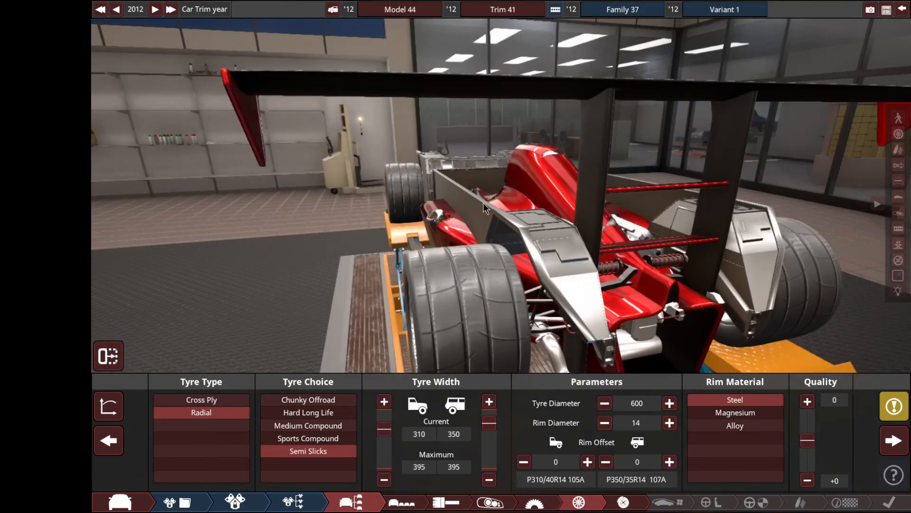
mouse_move(485, 211)
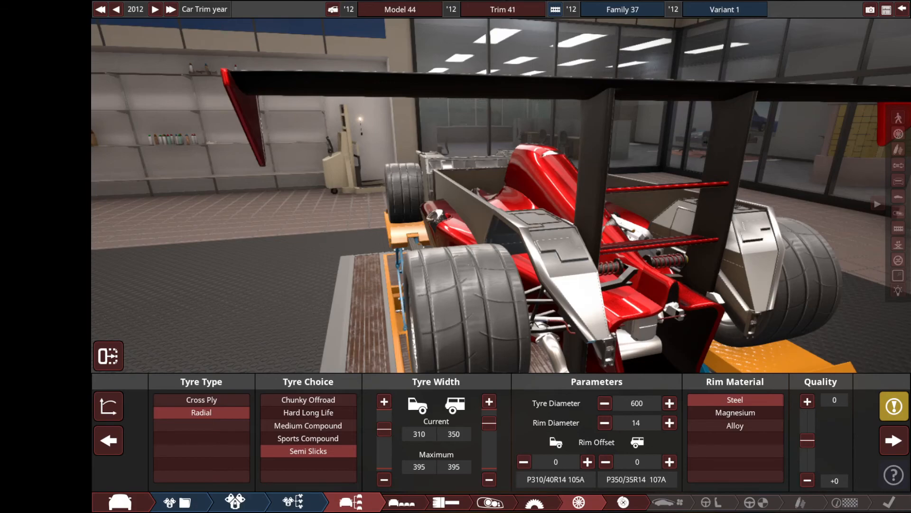
left_click(669, 423)
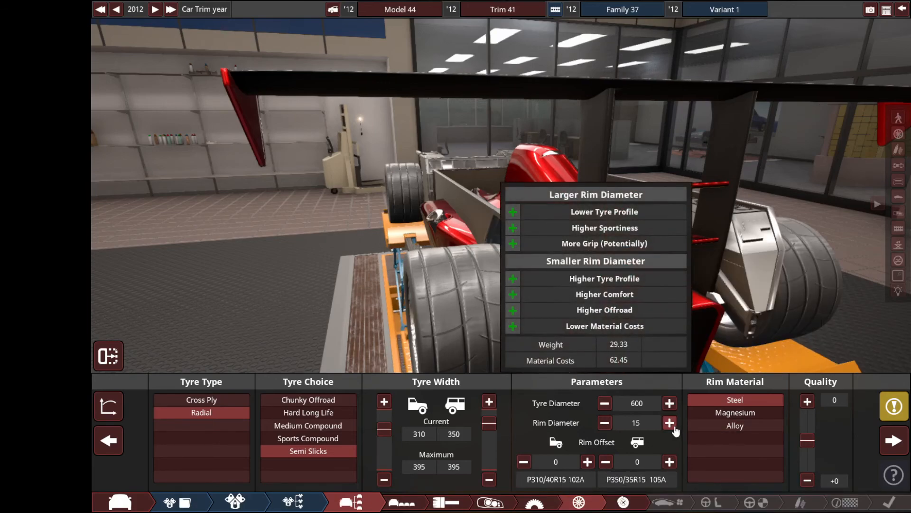
left_click(670, 422)
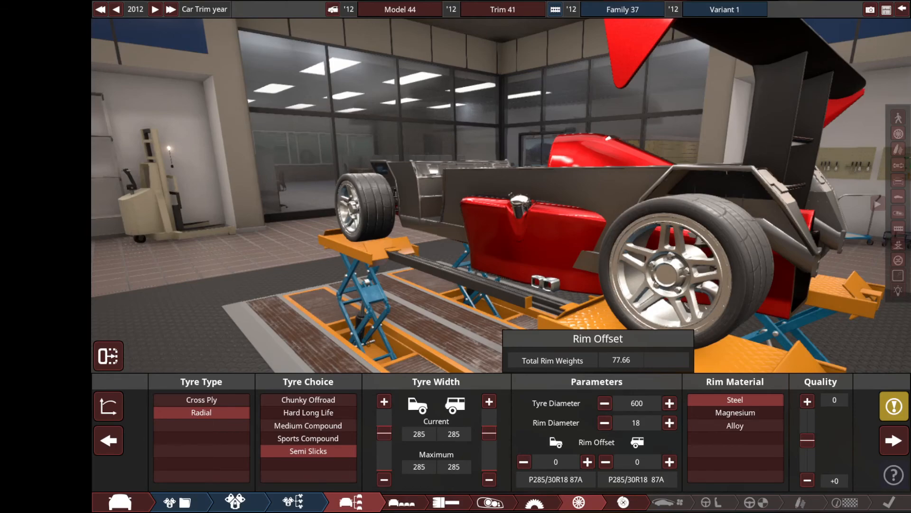
mouse_move(535, 502)
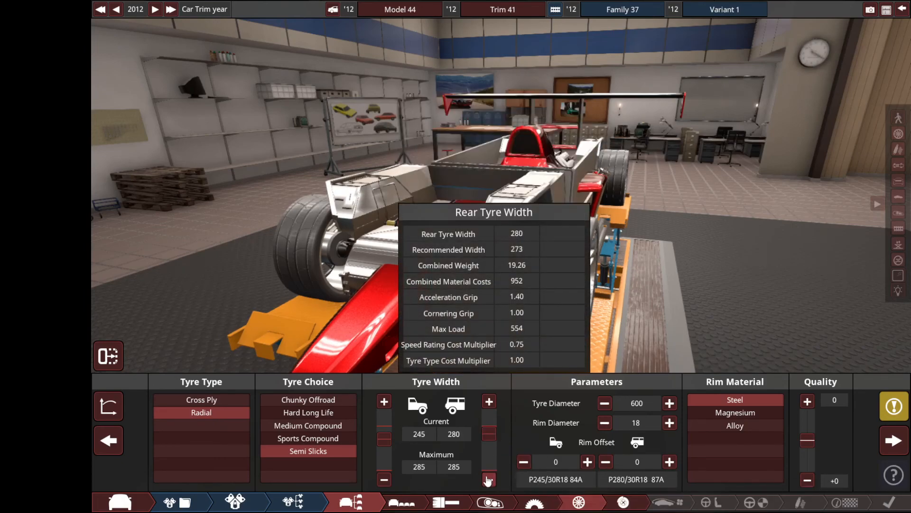
- Reduce the tyre widths so the fronts read 105 and the rears 205 on the 18-inch rims
left_click(489, 481)
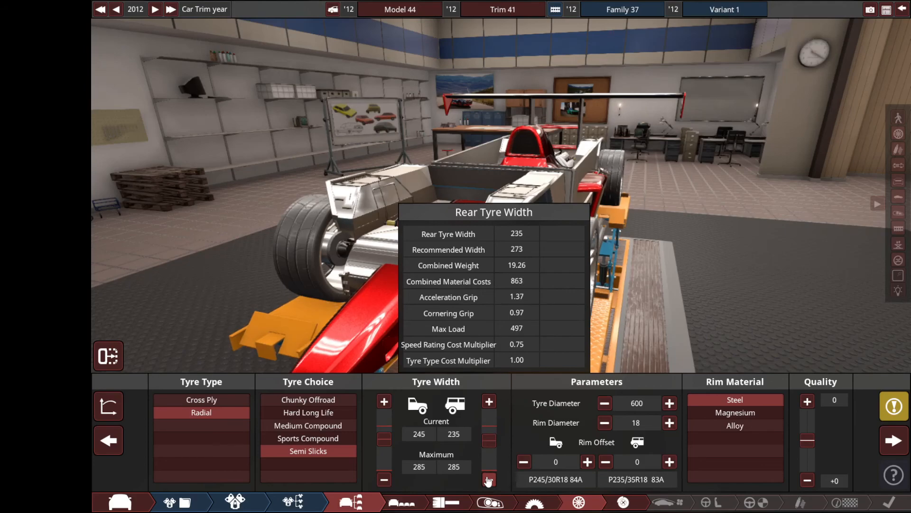
left_click(489, 478)
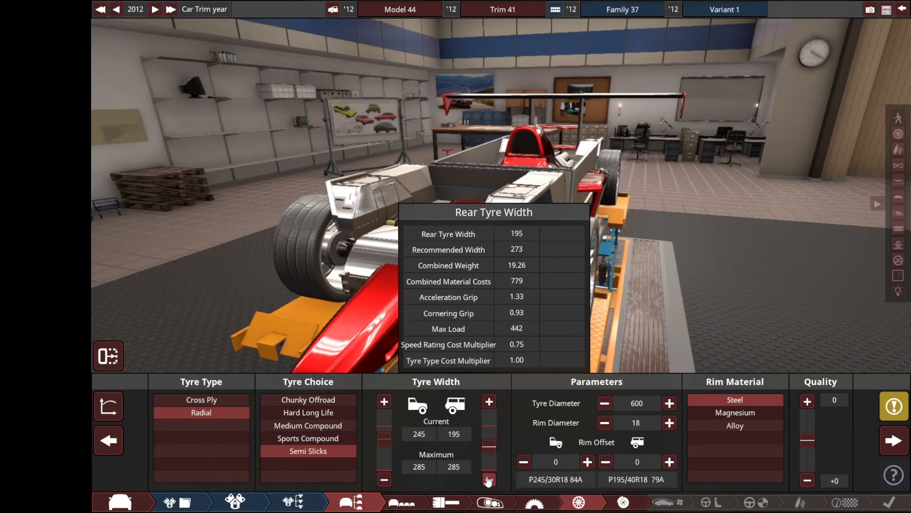
left_click(489, 401)
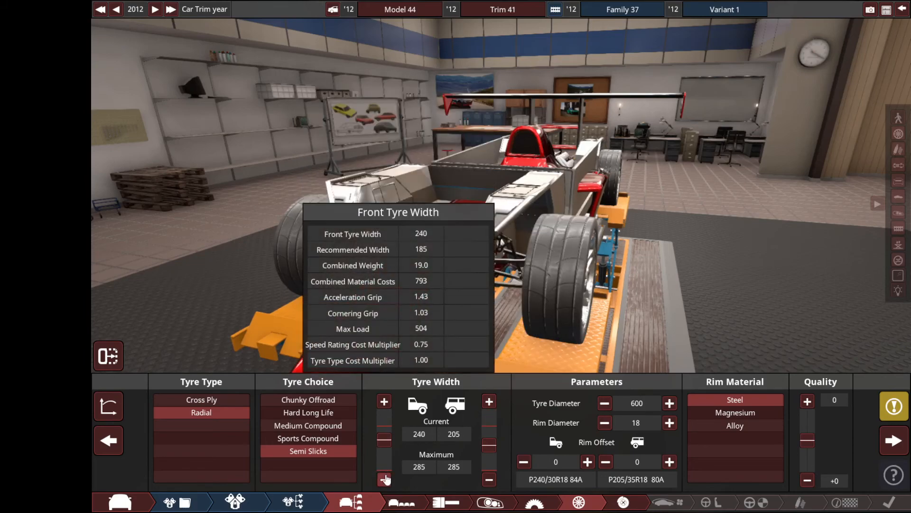
left_click(384, 478)
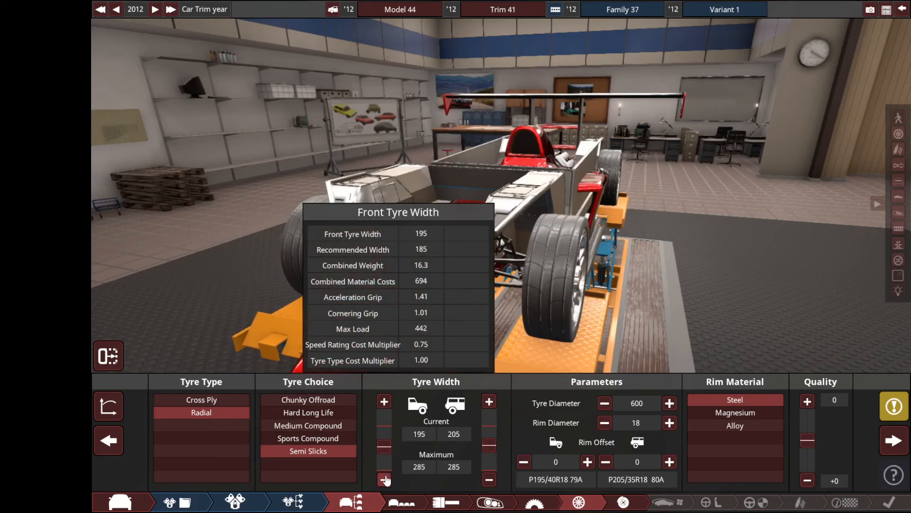
left_click(384, 480)
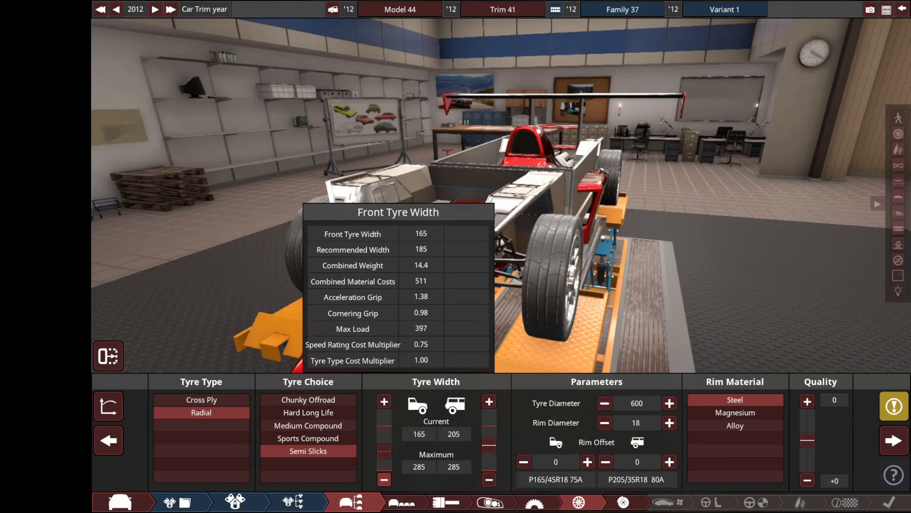
left_click(382, 480)
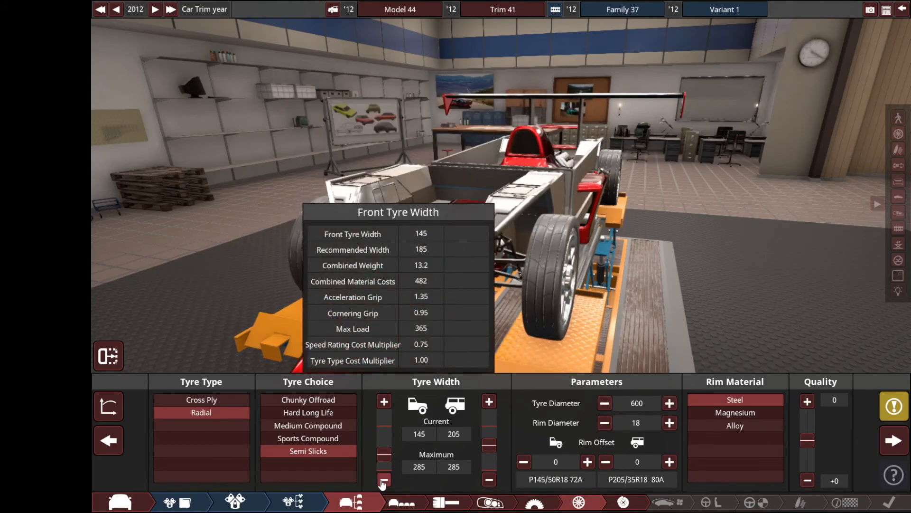
left_click(382, 478)
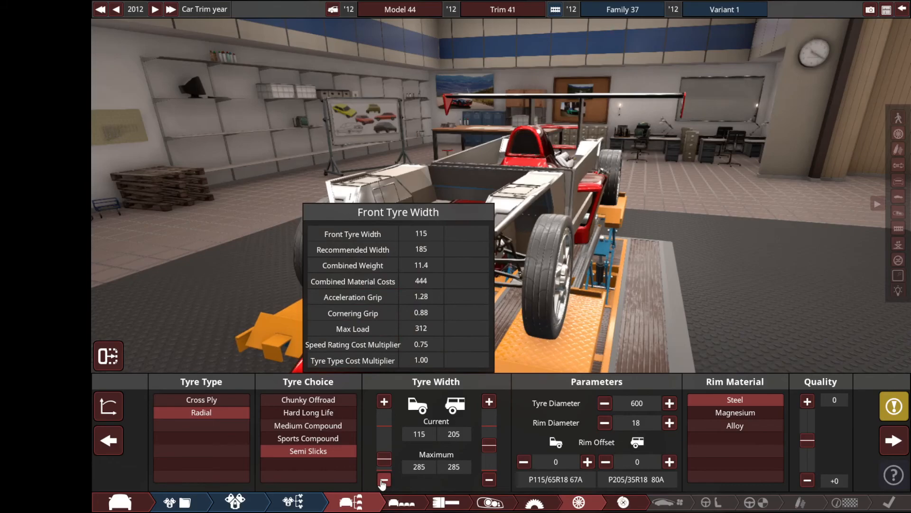
left_click(382, 480)
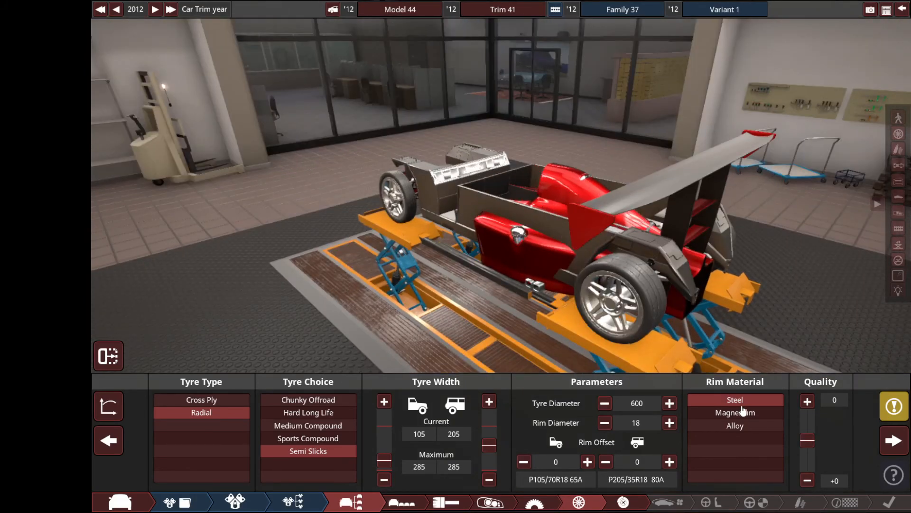
- Switch to 13-inch magnesium rims with wider 260/395 semi-slicks, then carbon ceramic brakes front and rear
left_click(893, 408)
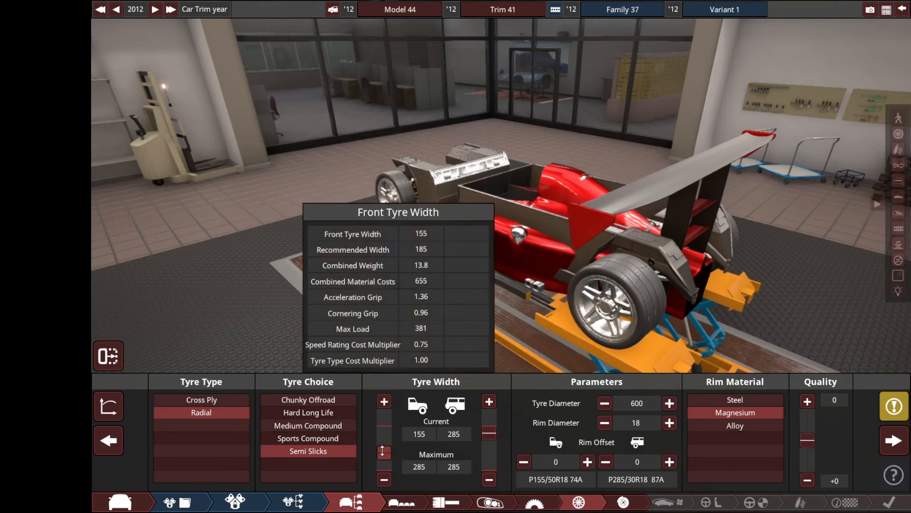
left_click(383, 402)
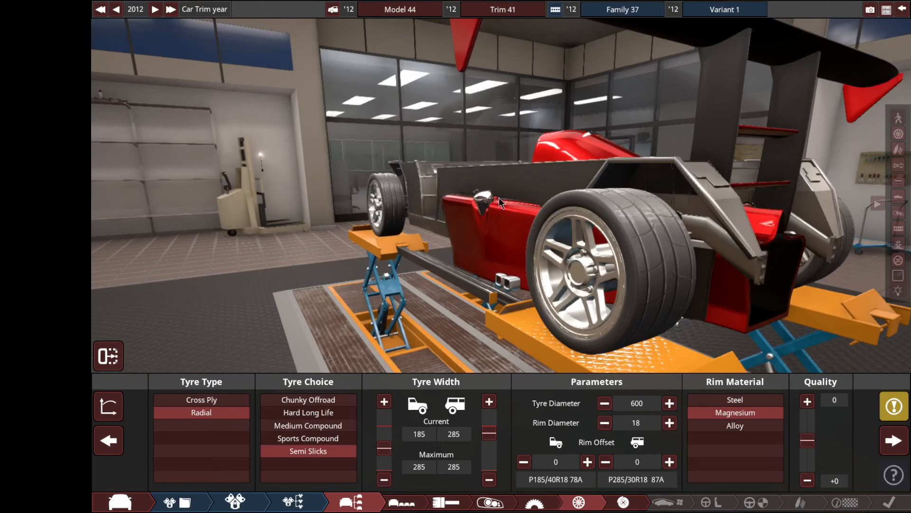
left_click(604, 423)
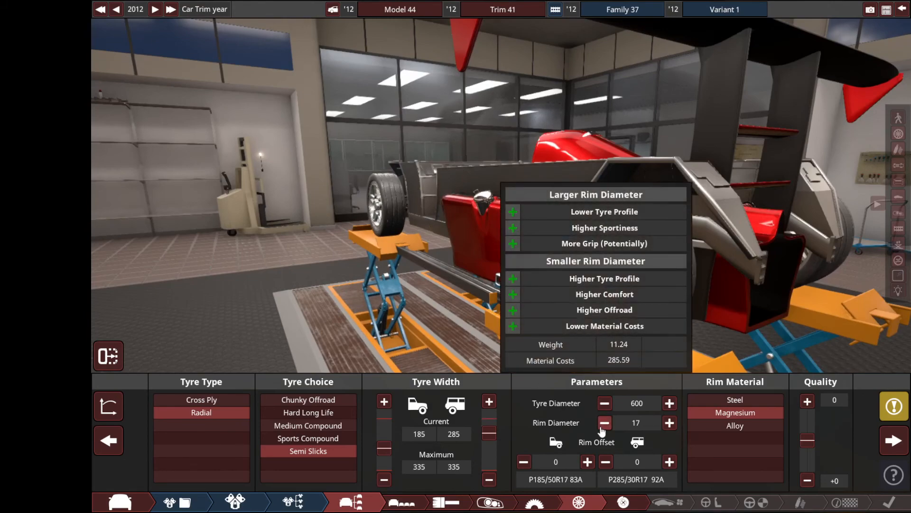
left_click(605, 423)
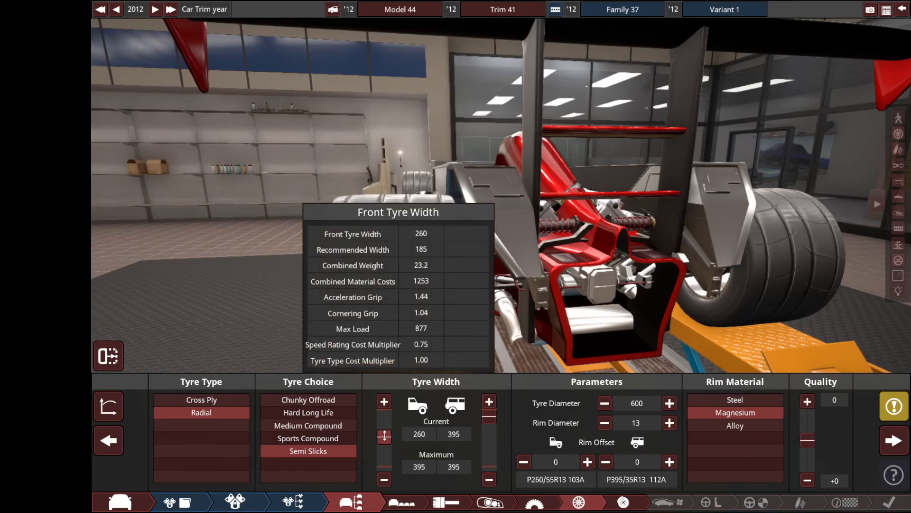
left_click(383, 401)
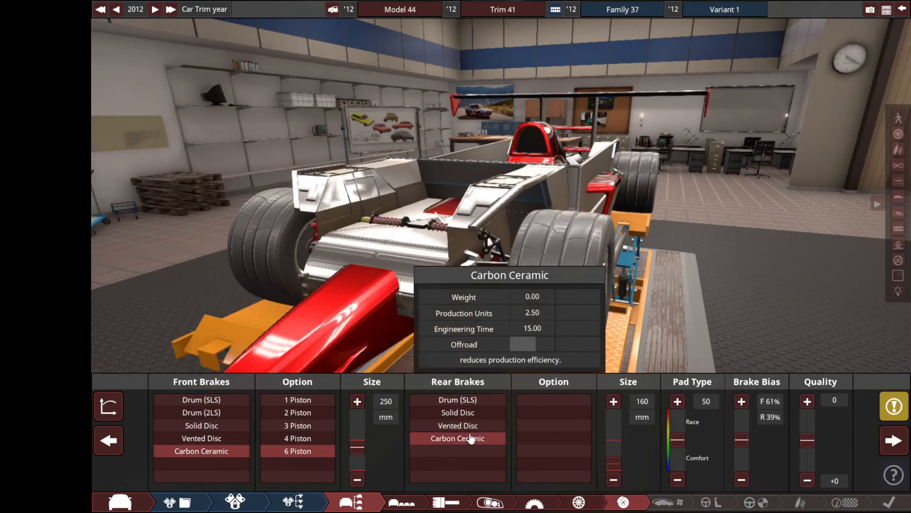
- Give the rear carbon ceramic brakes six pistons at 250 mm, then continue to aerodynamics
left_click(457, 437)
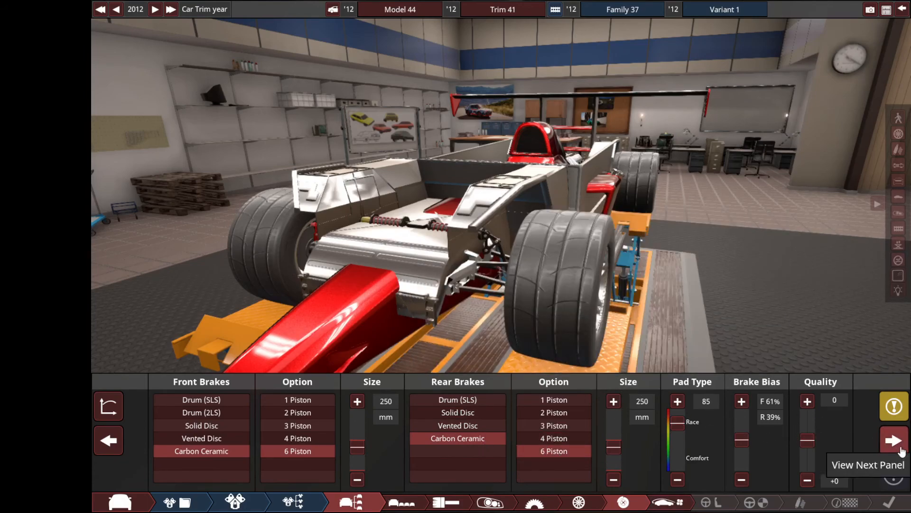
left_click(893, 440)
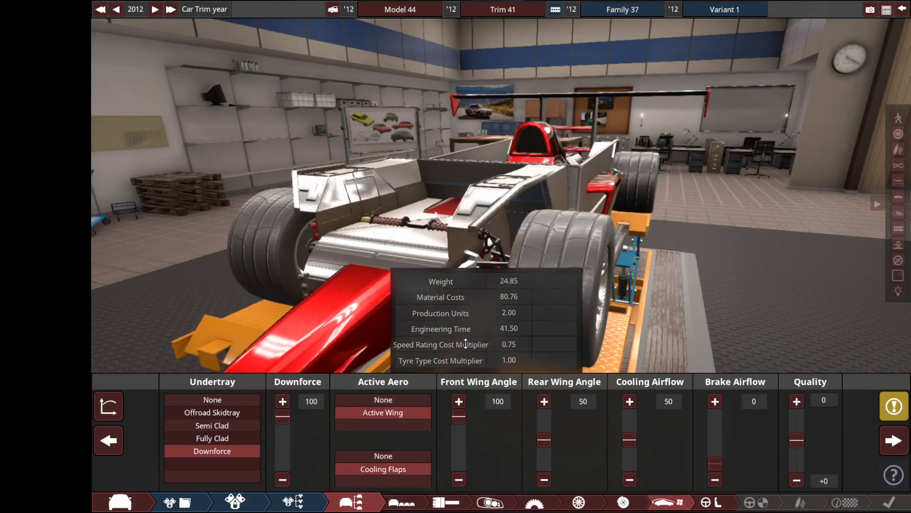
- Set rear wing angle 100 with 70 cooling and 83 brake airflow, then hydraulic steering and Advanced 10s safety
left_click(543, 400)
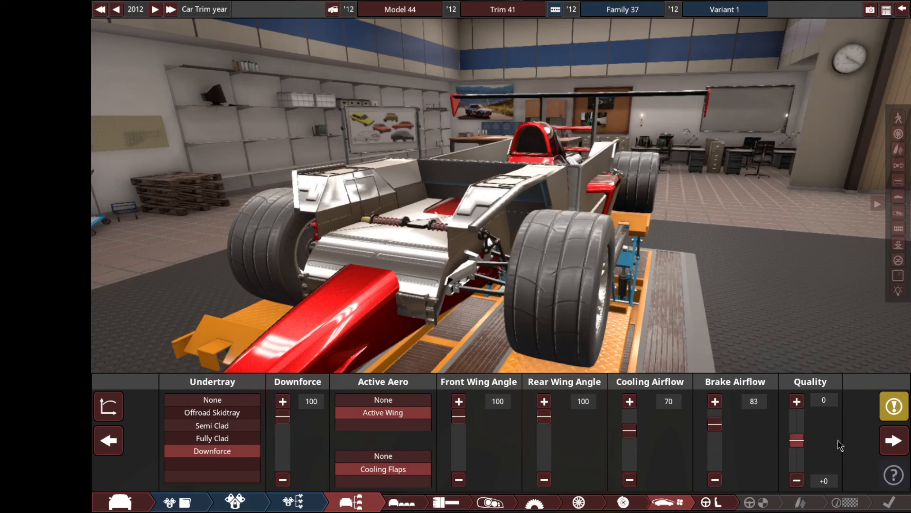
mouse_move(894, 439)
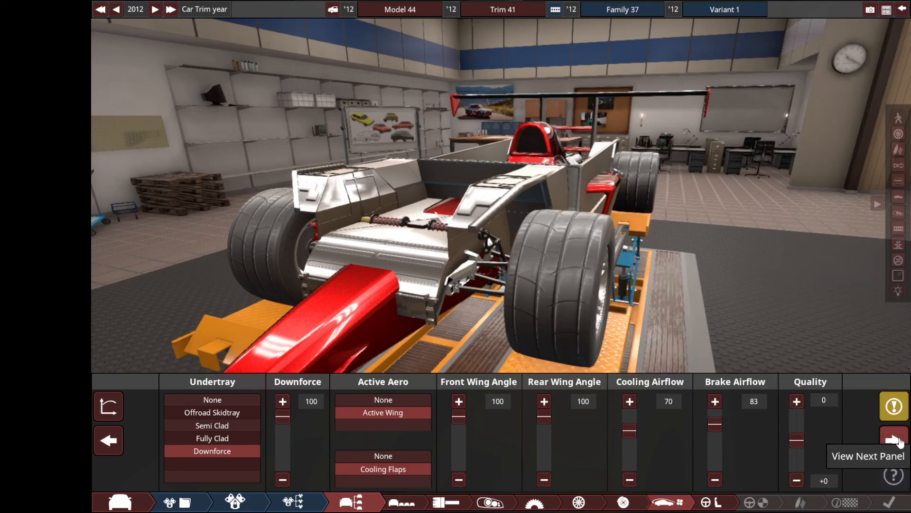
left_click(895, 439)
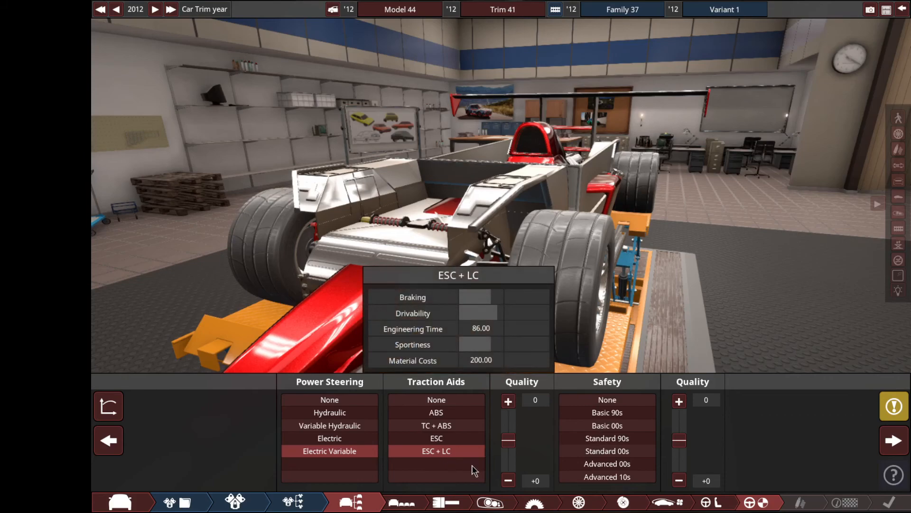
left_click(330, 412)
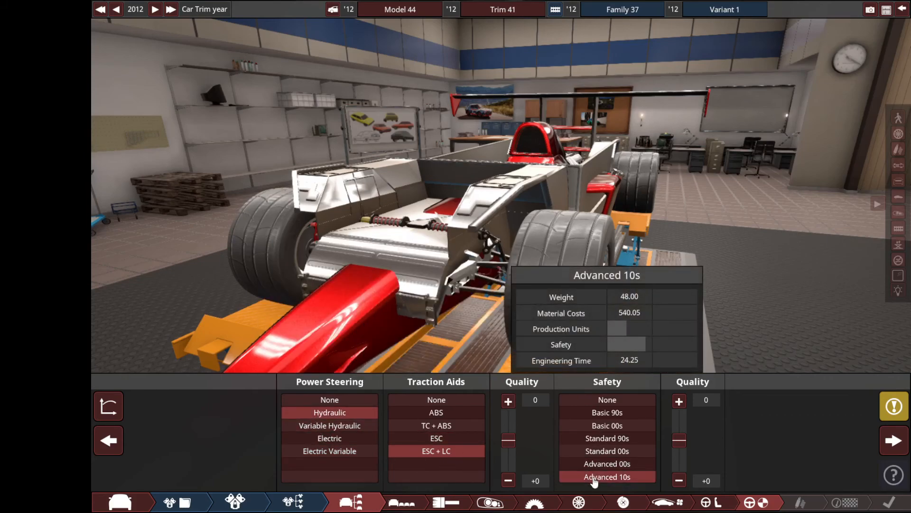
left_click(799, 501)
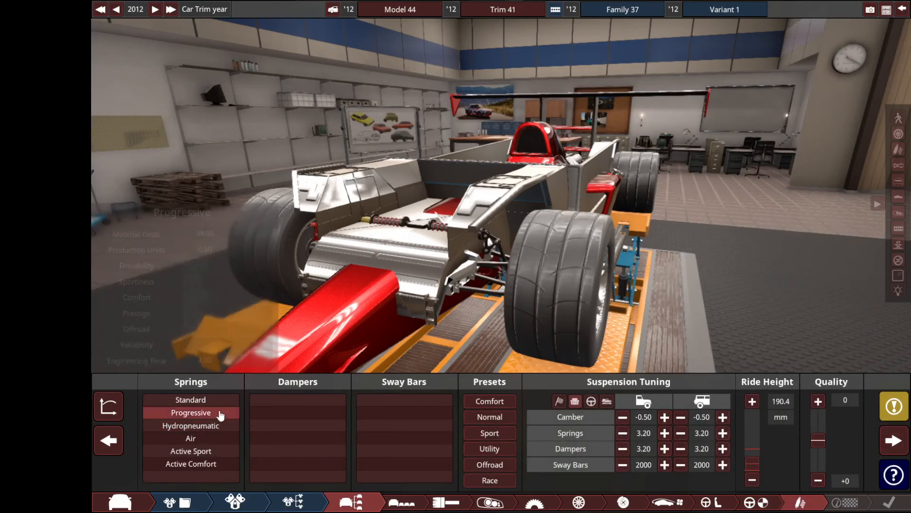
- Fit Active Sport springs and Semi Active dampers and tune the suspension
left_click(191, 450)
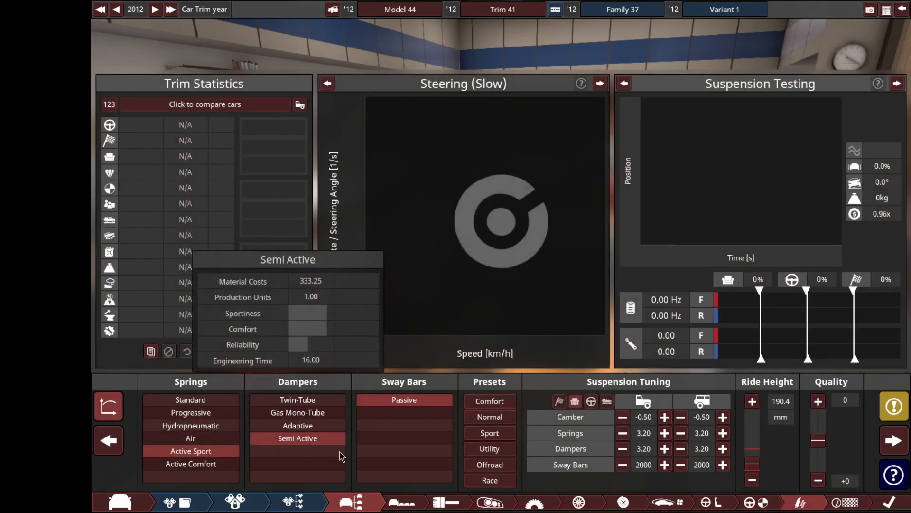
left_click(490, 479)
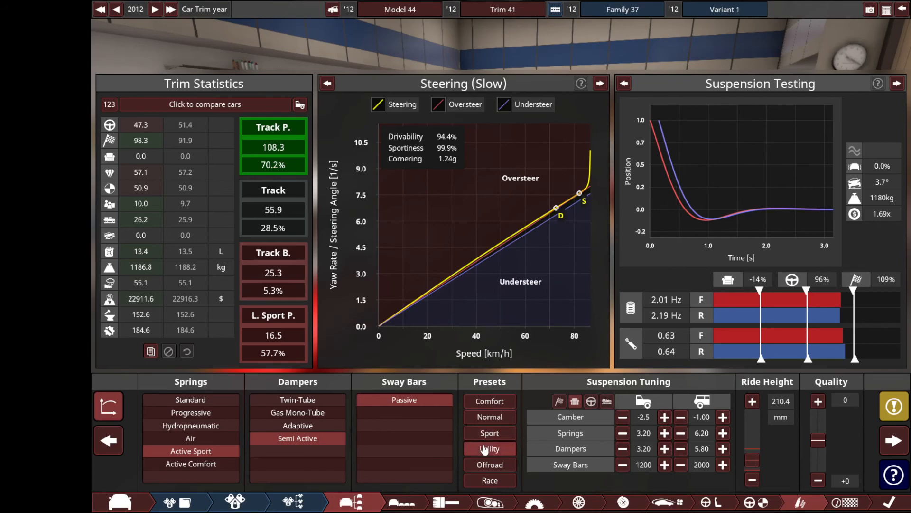
mouse_move(552, 473)
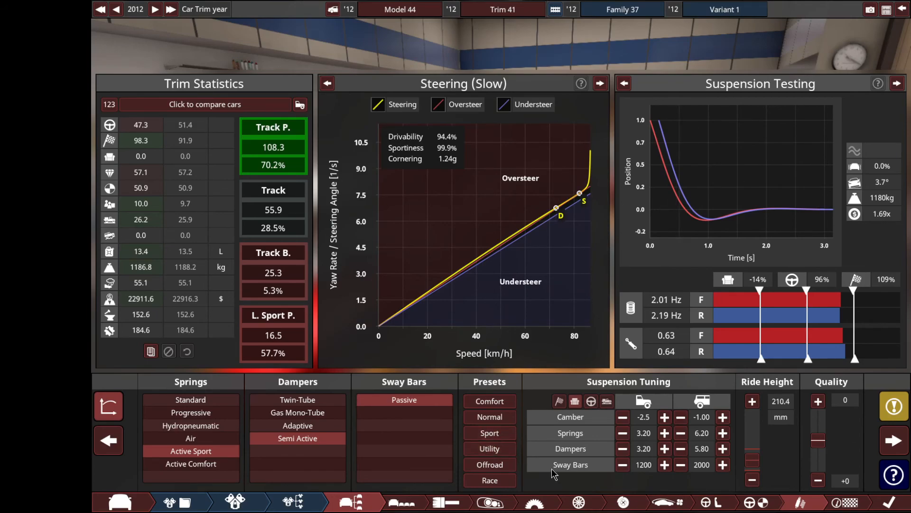
left_click(893, 405)
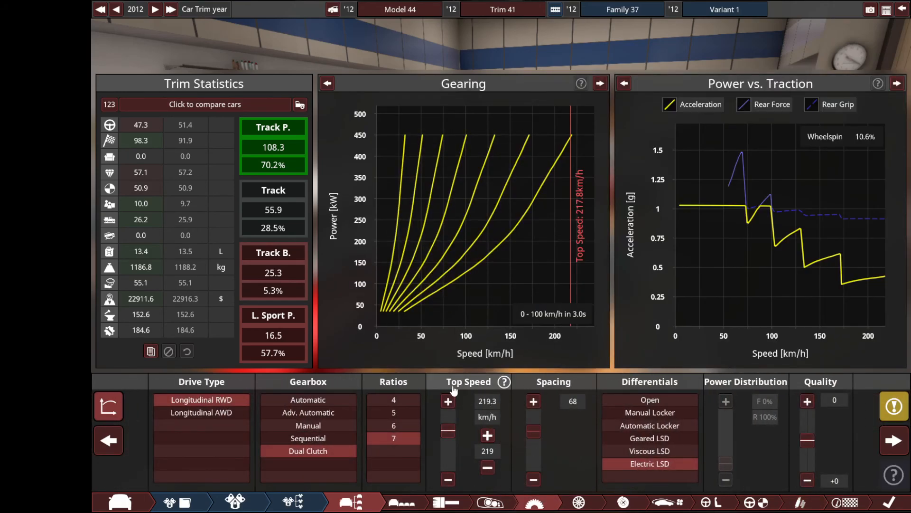
- Raise the gearbox top speed to 326 km/h
left_click(448, 401)
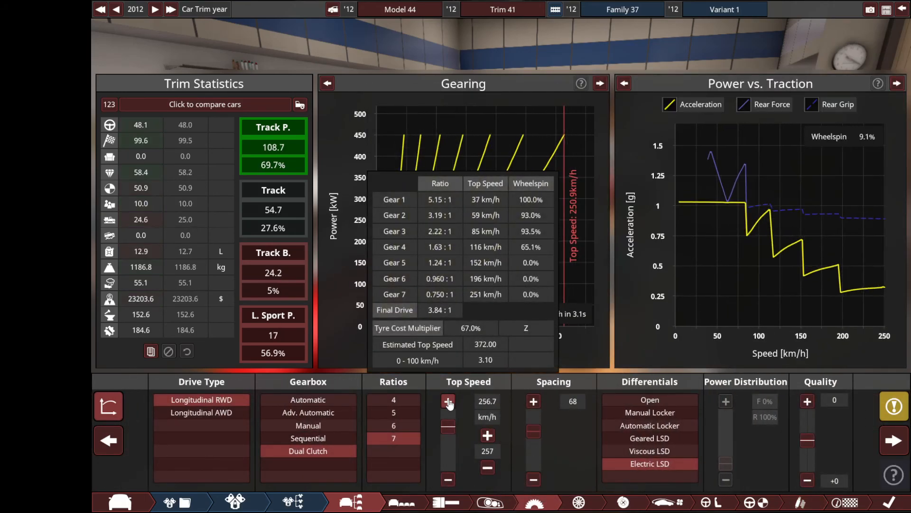
left_click(448, 400)
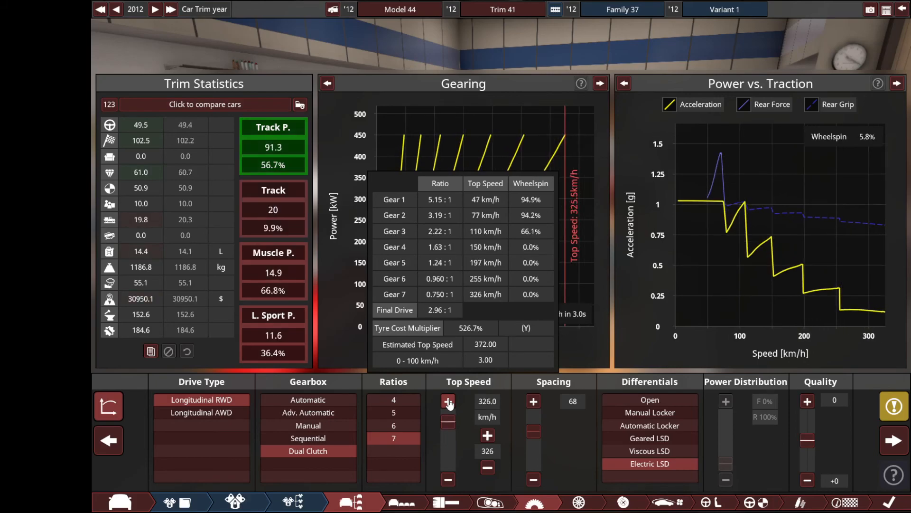
left_click(448, 400)
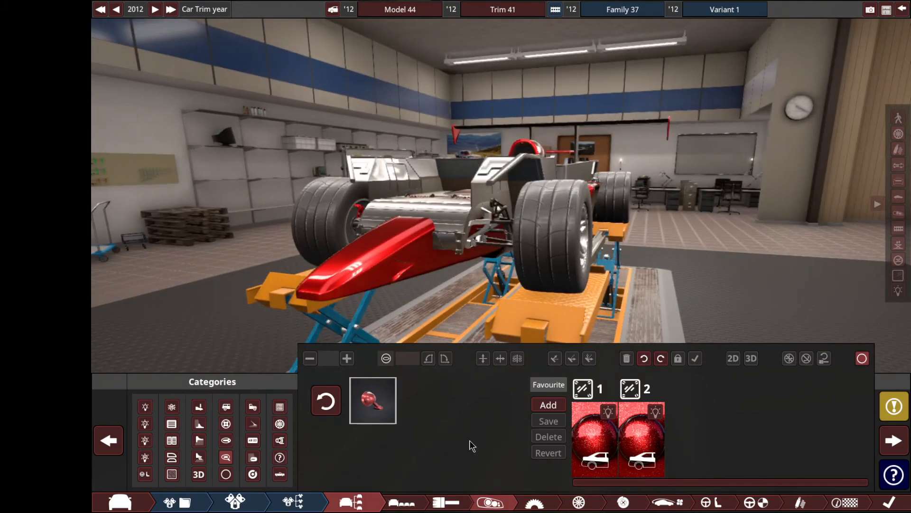
- Trim the front tyre width to 255 while the rears stay at 385, then return to suspension
left_click(591, 501)
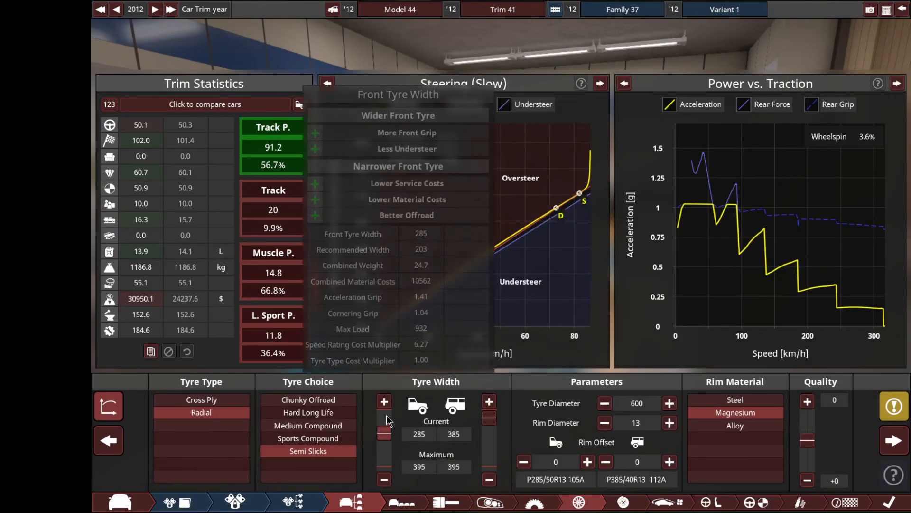
left_click(384, 402)
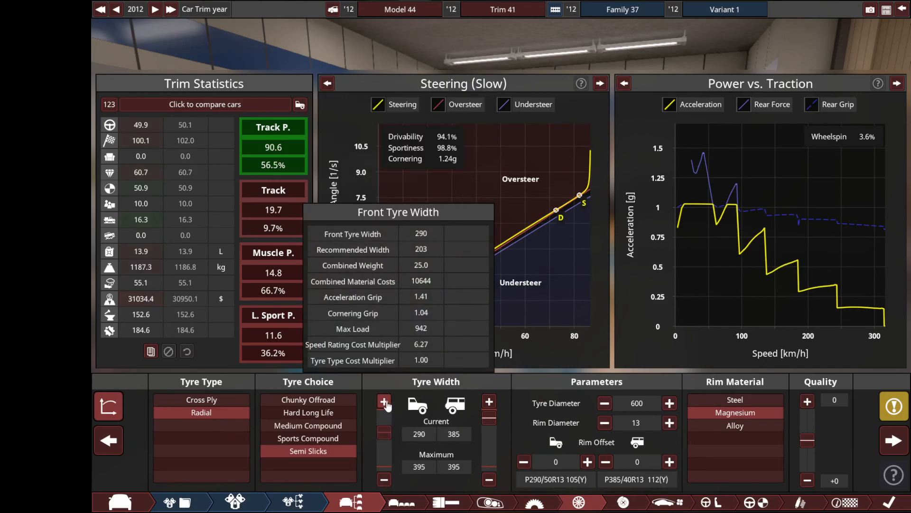
left_click(384, 478)
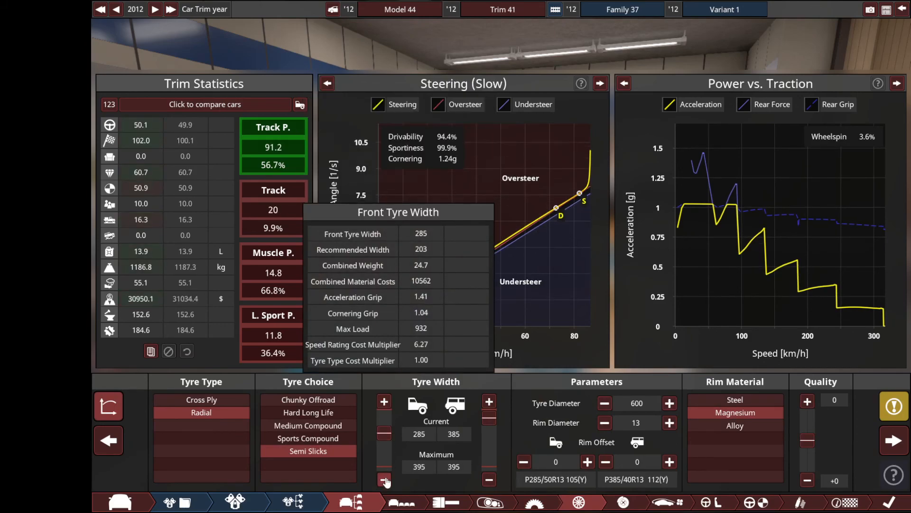
left_click(384, 481)
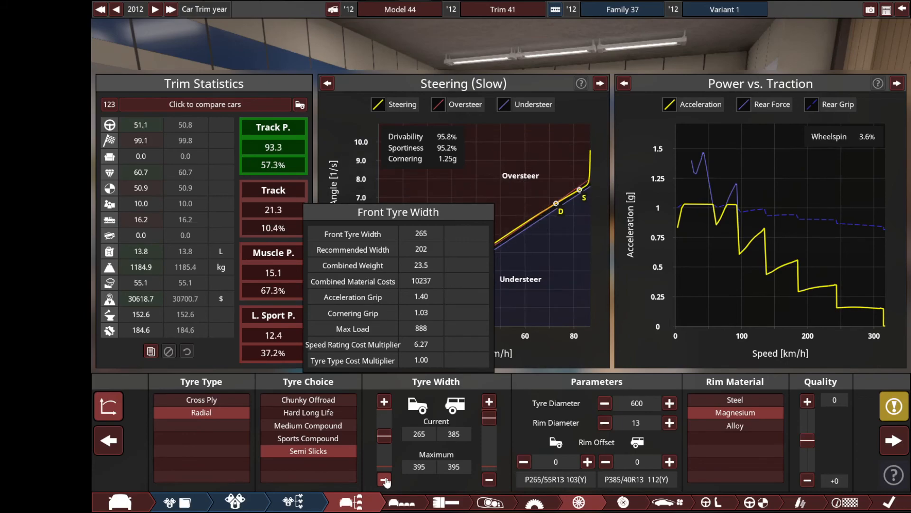
left_click(384, 478)
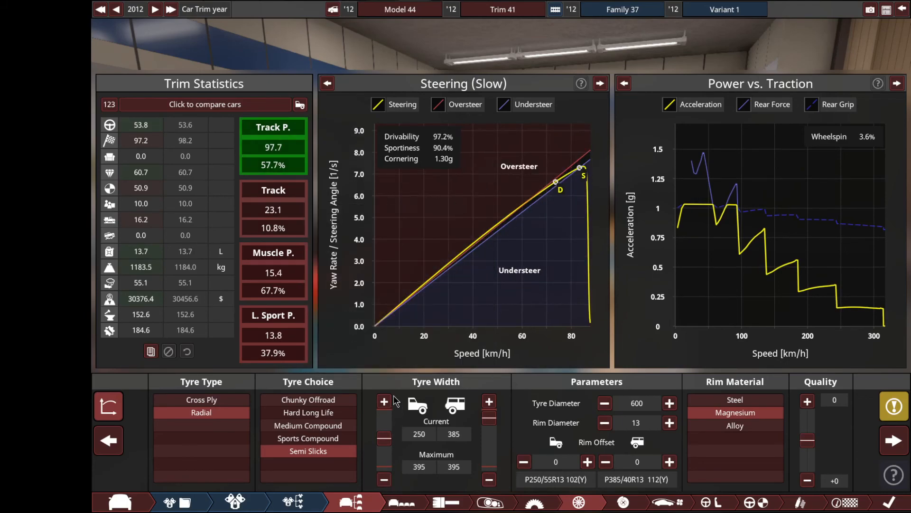
left_click(385, 402)
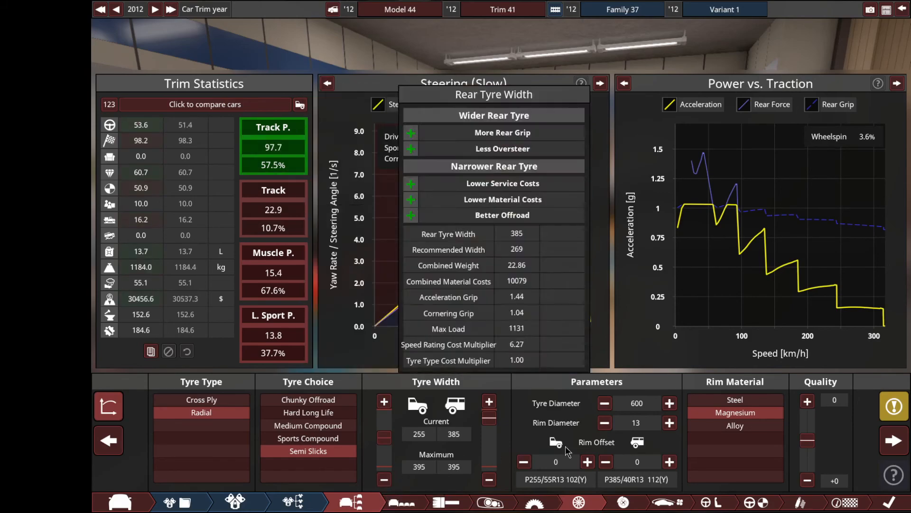
left_click(892, 407)
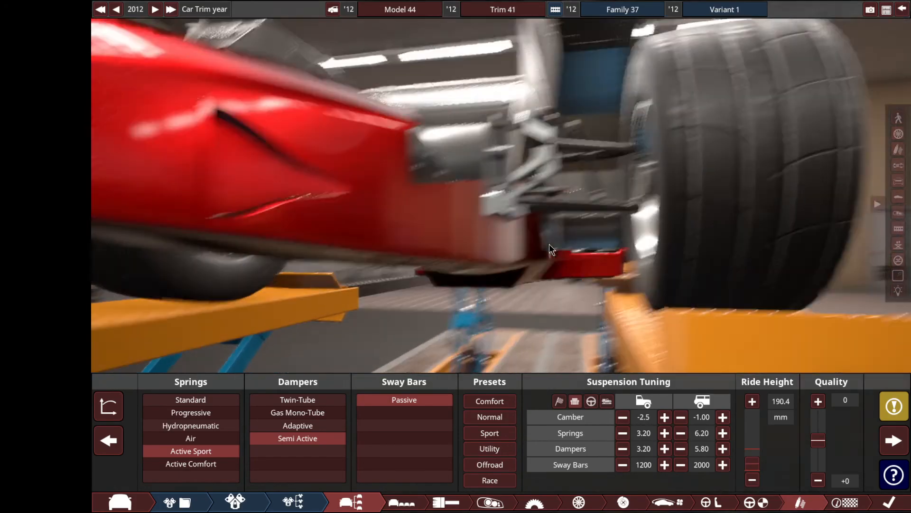
- Adjust the ride height up from about 190 mm to settle at 210.4 mm
left_click(752, 400)
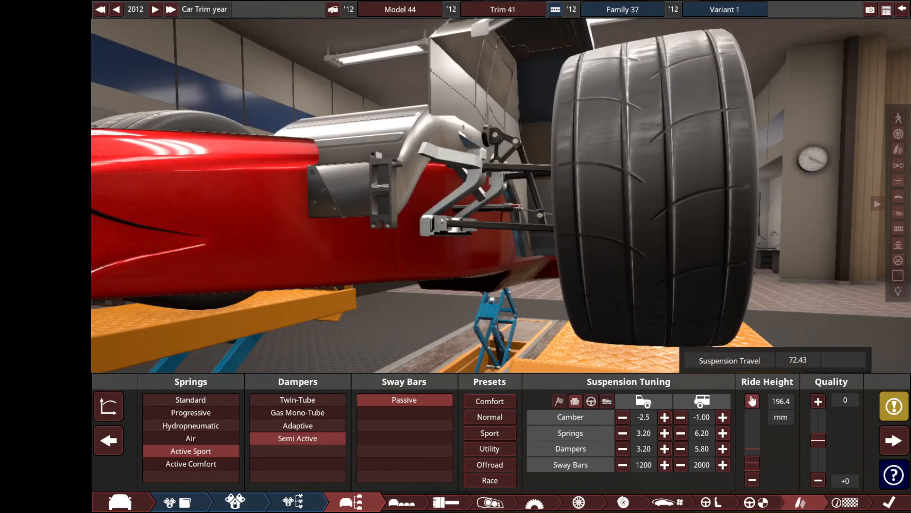
left_click(752, 400)
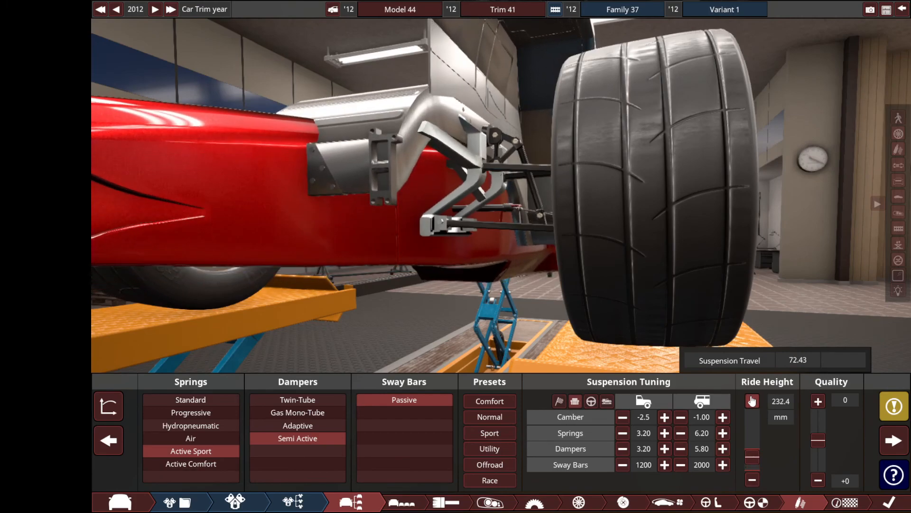
left_click(749, 400)
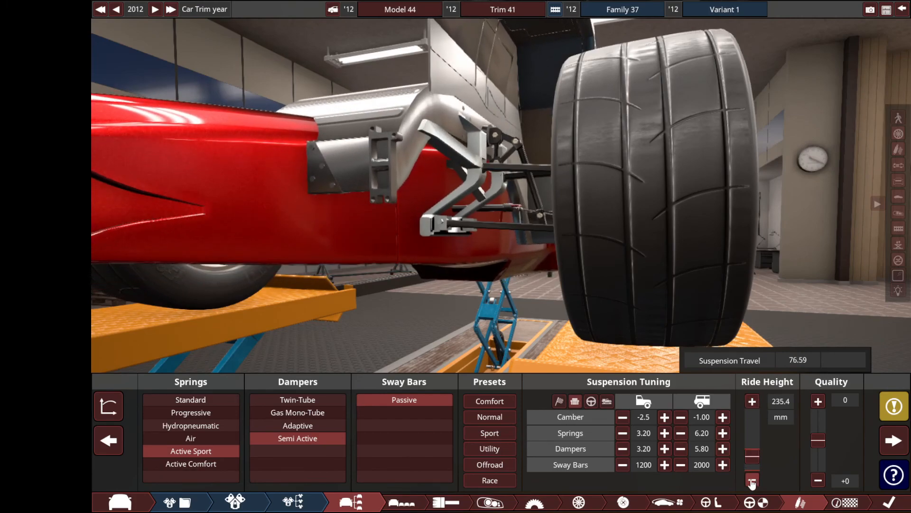
left_click(752, 481)
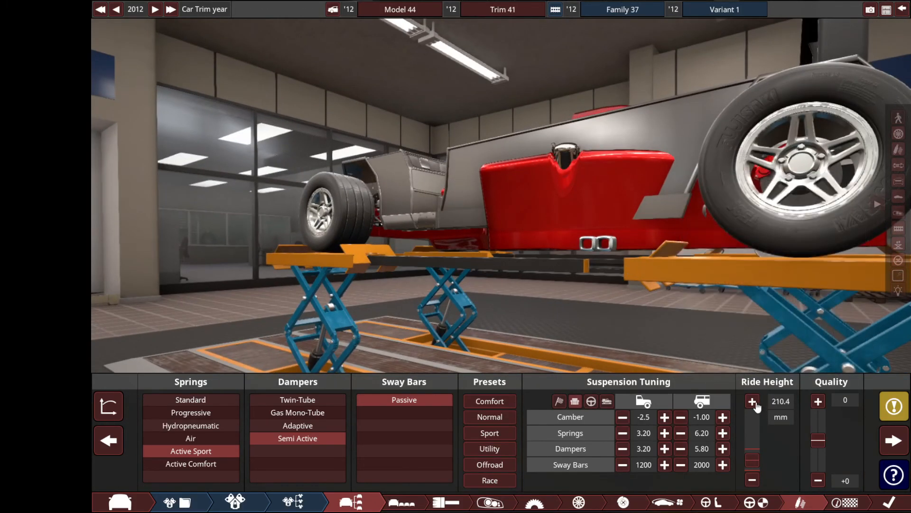
left_click(752, 400)
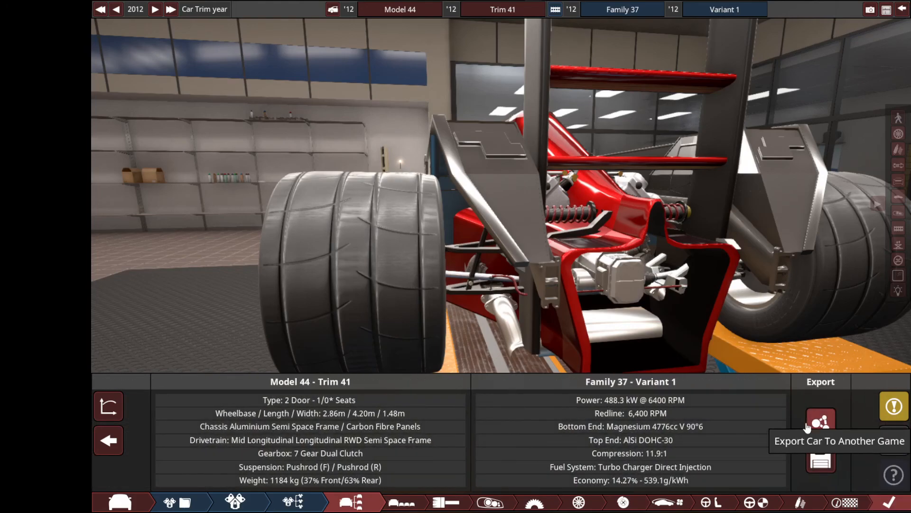
- Export the Model 44 Trim 41 car through the BeamNG.drive plugin and confirm the finished export
left_click(820, 418)
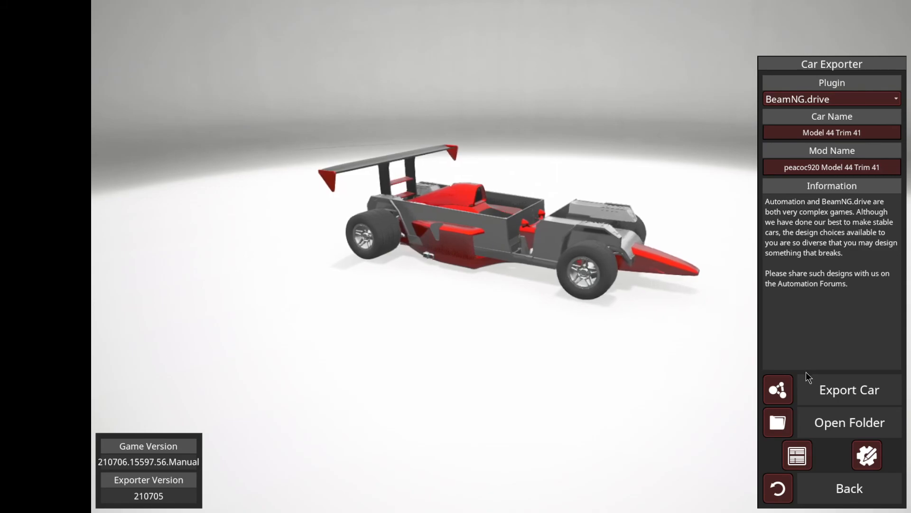
left_click(848, 389)
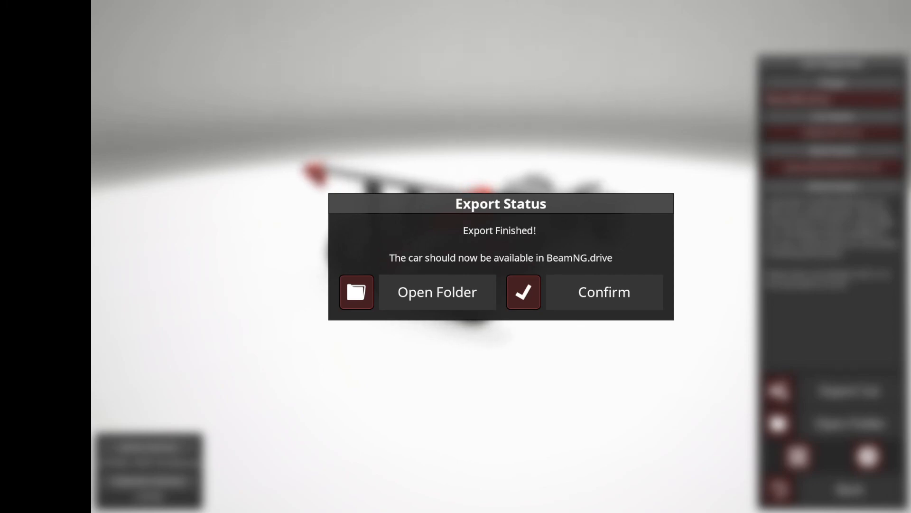
left_click(603, 292)
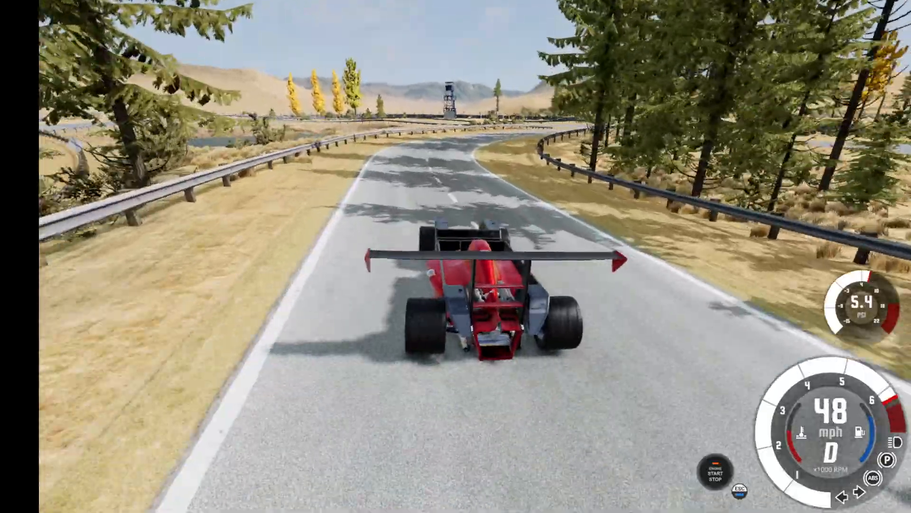
- Accelerate the formula car down the mountain road and steer it through the bend
key("w")
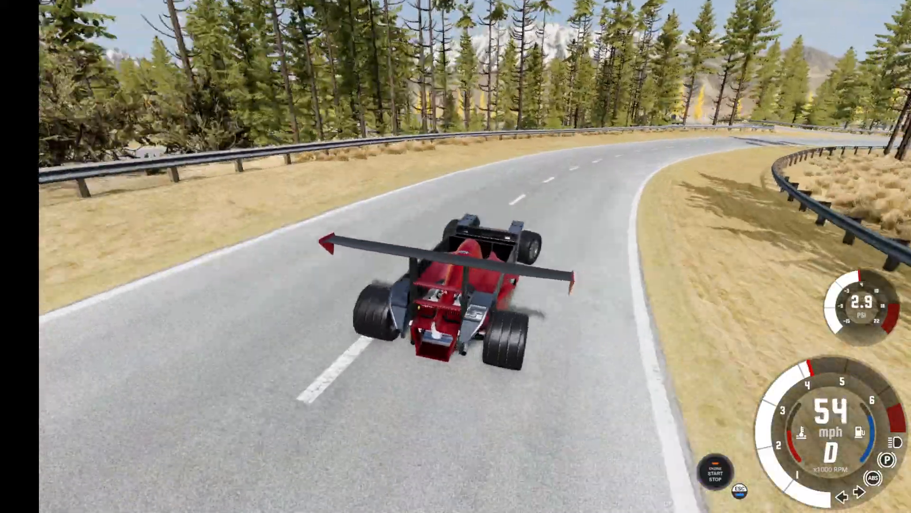
key("w")
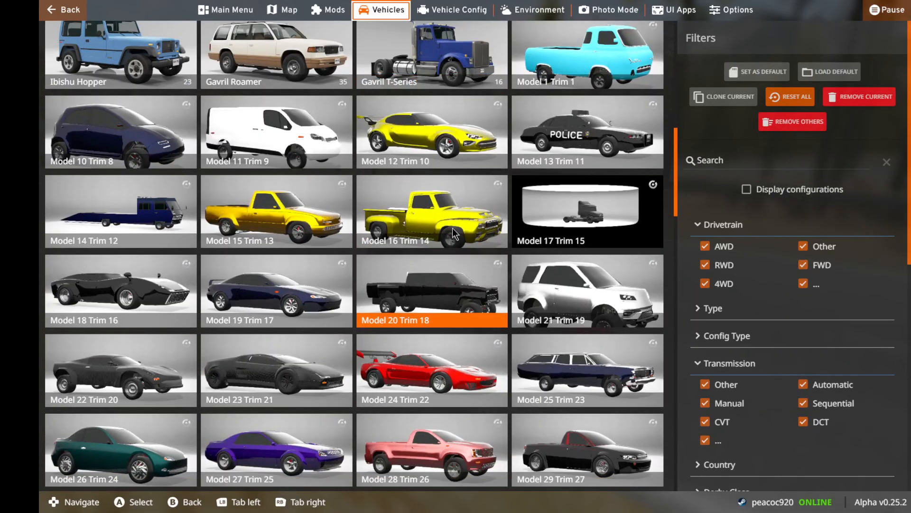
- Spawn a red Model 24 Trim 22 as an additional car and switch control back to the formula car
left_click(431, 370)
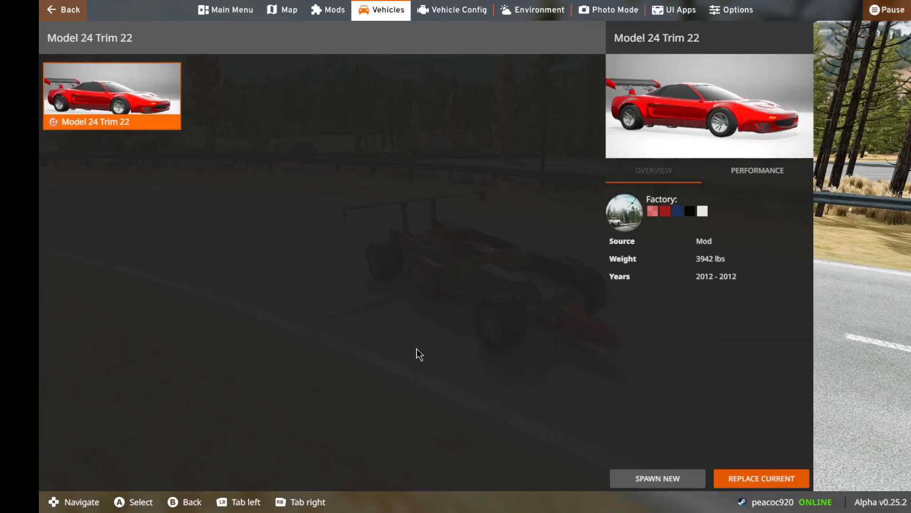
left_click(761, 478)
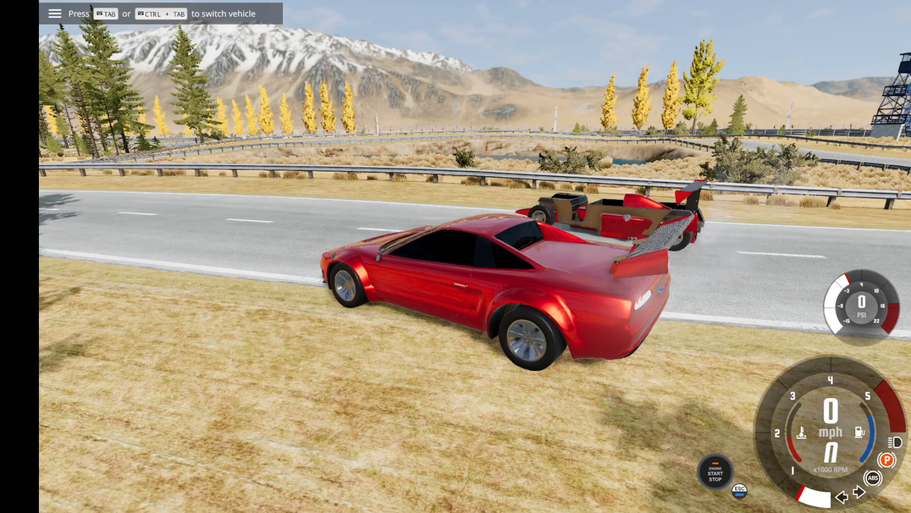
key("Tab")
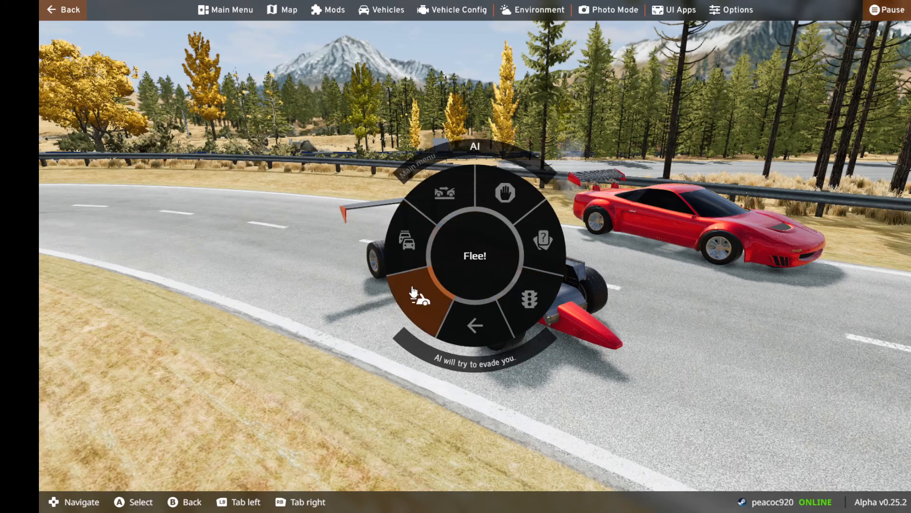
- Set the red sports car to flee under AI and chase it up the winding road in the formula car
left_click(419, 296)
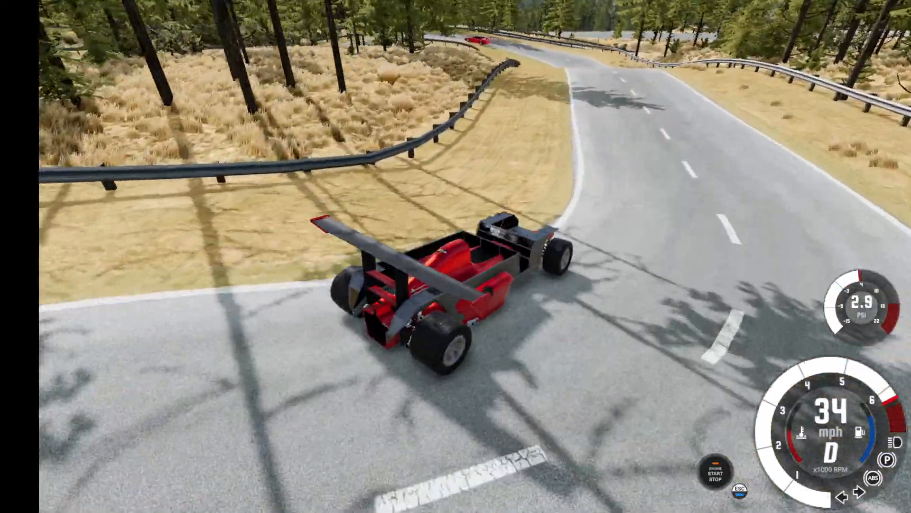
key("w")
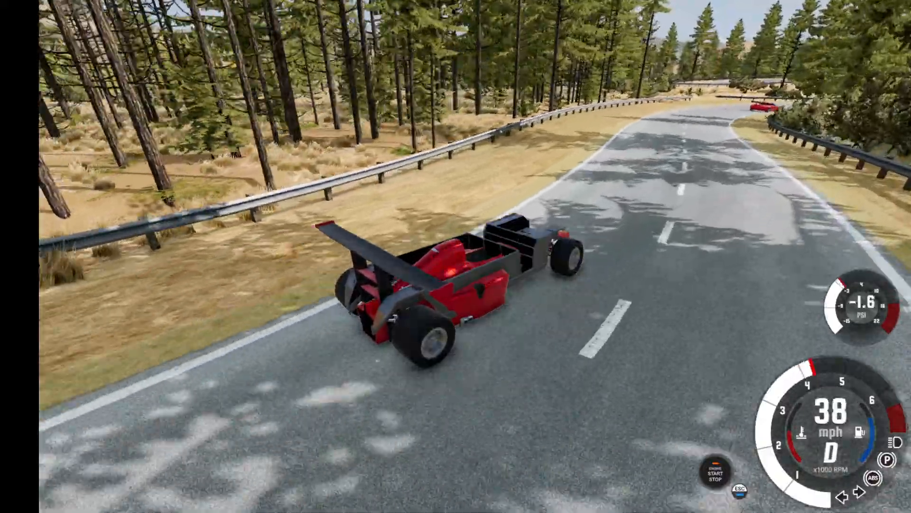
key("w")
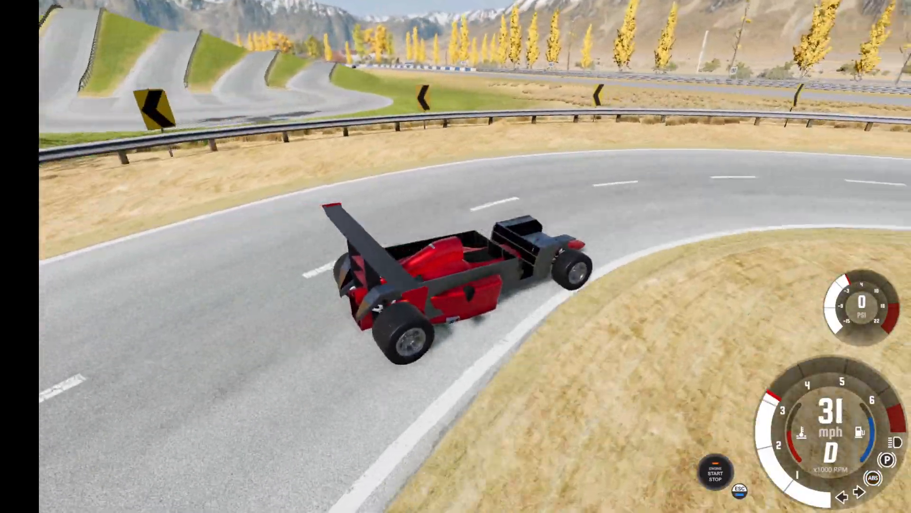
key("w")
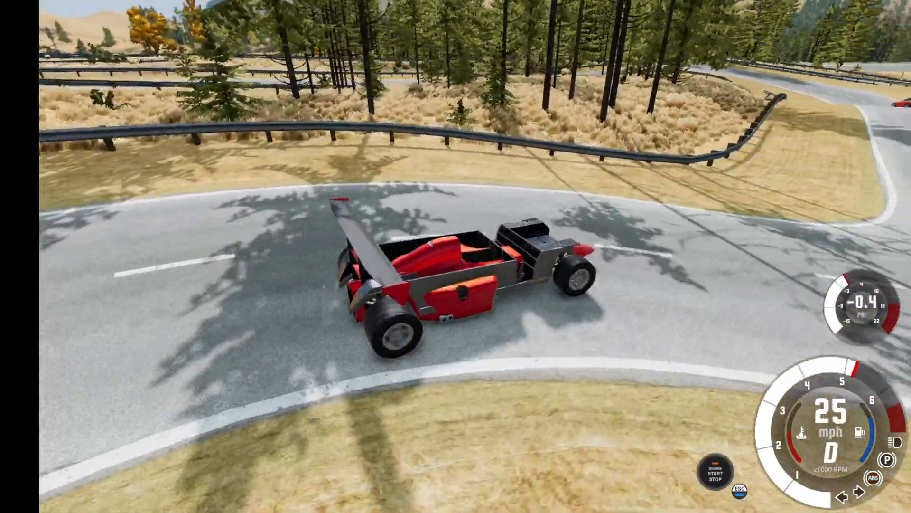
key("w")
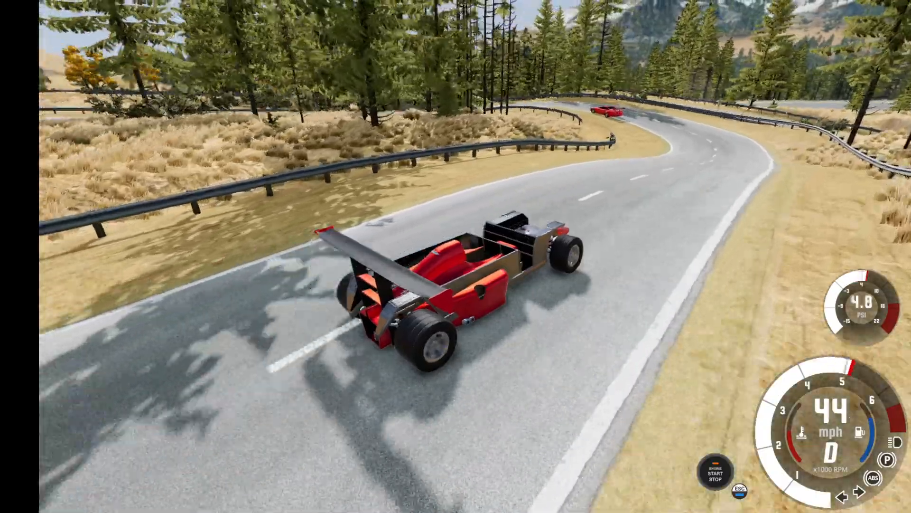